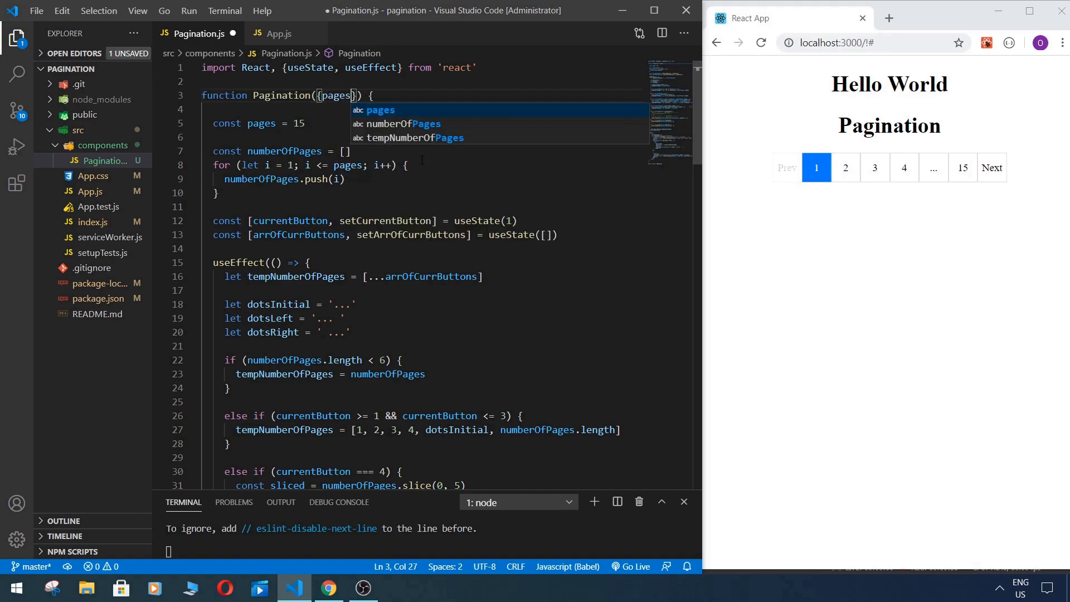
Step: Give Pagination a pages prop defaulting to 10 in place of the hardcoded 15
{"action": "type", "text": "="}
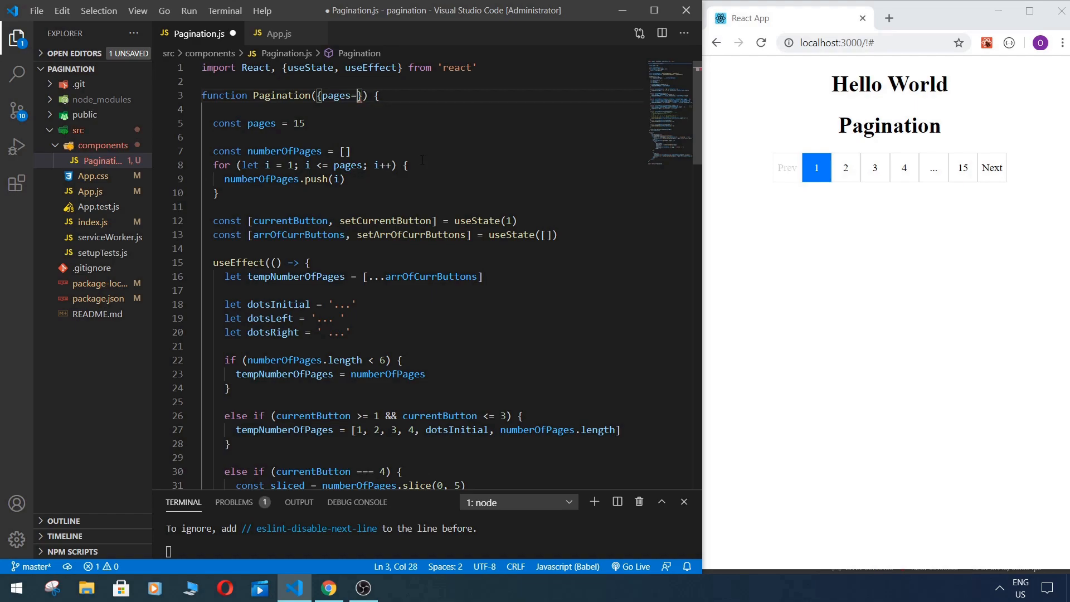
{"action": "type", "text": "10"}
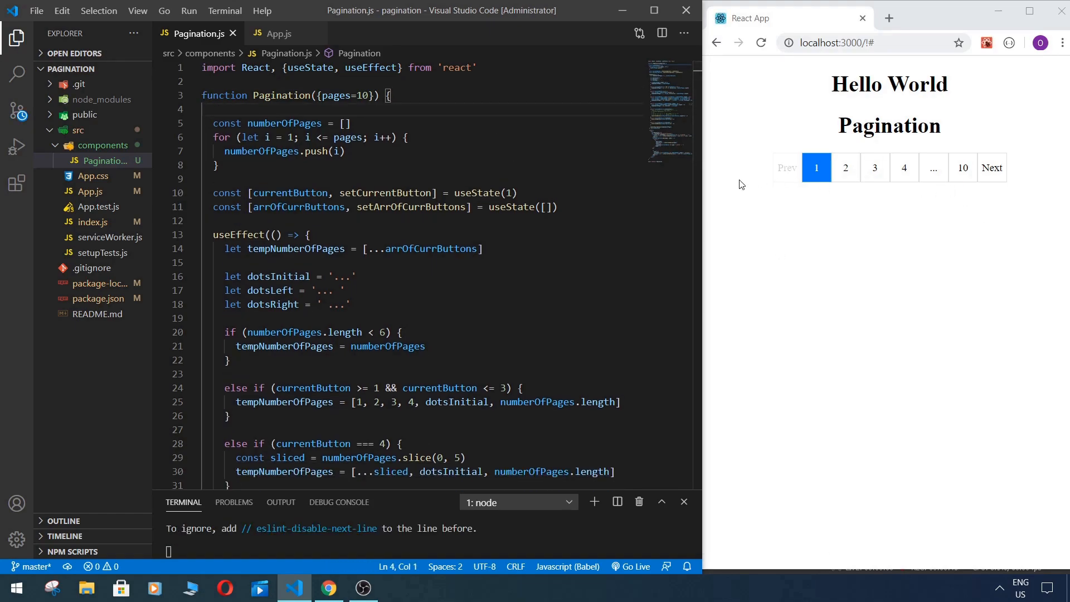
{"action": "mouse_move", "coordinate": [992, 167]}
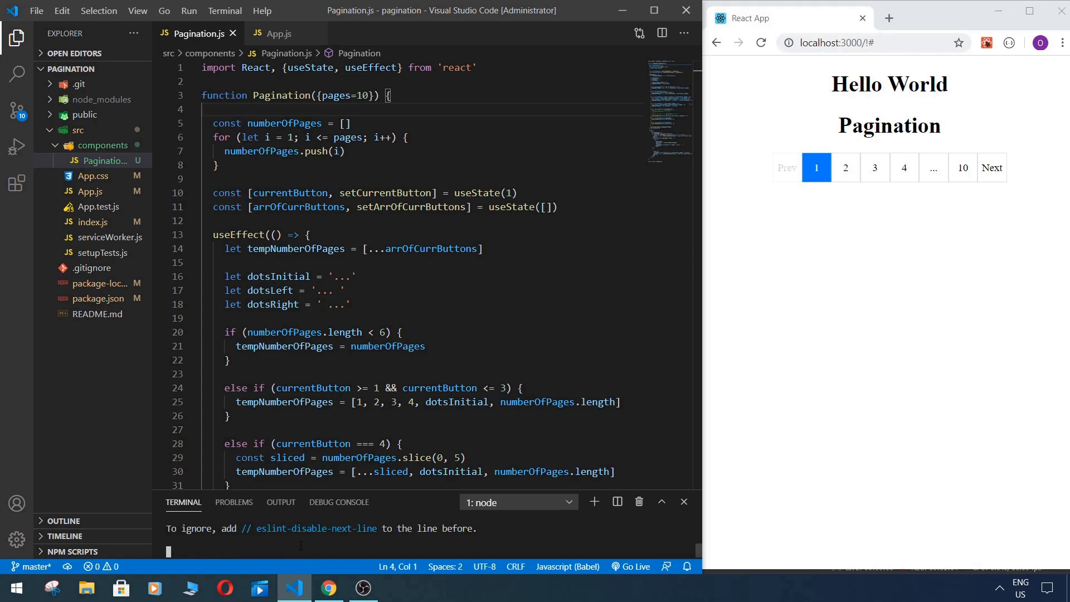
{"action": "mouse_move", "coordinate": [277, 33]}
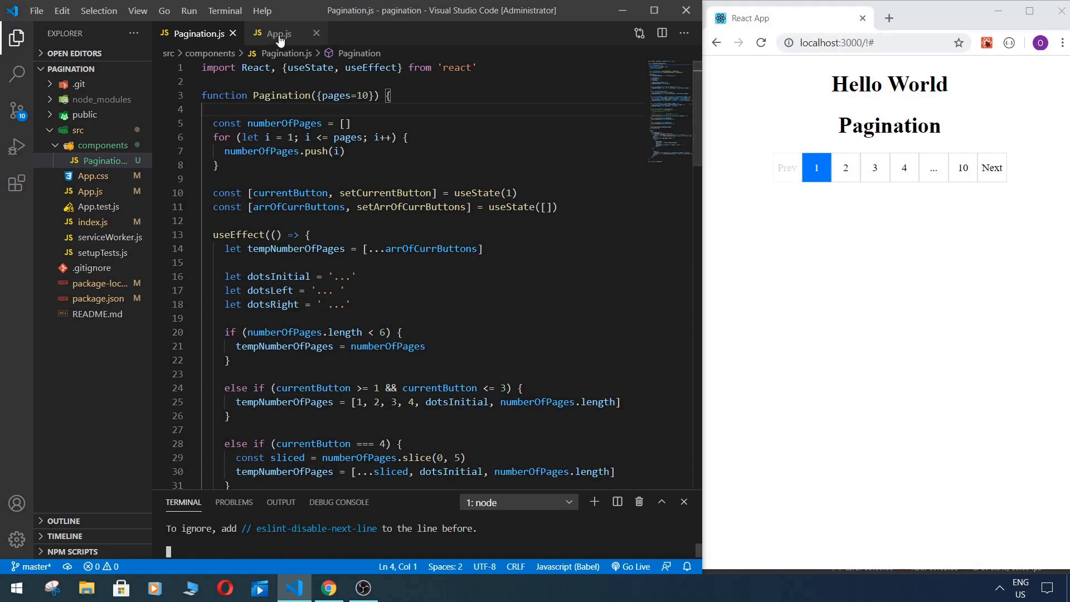
Step: Switch to App.js and extend the React import with {useState, useEffect}
{"action": "left_click", "coordinate": [276, 34]}
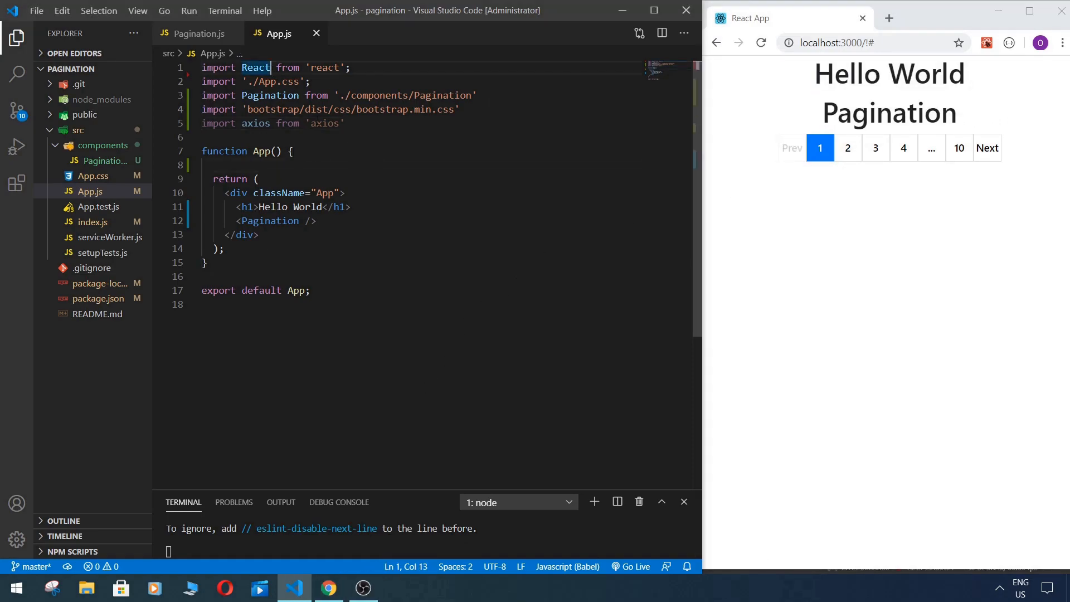
{"action": "type", "text": ","}
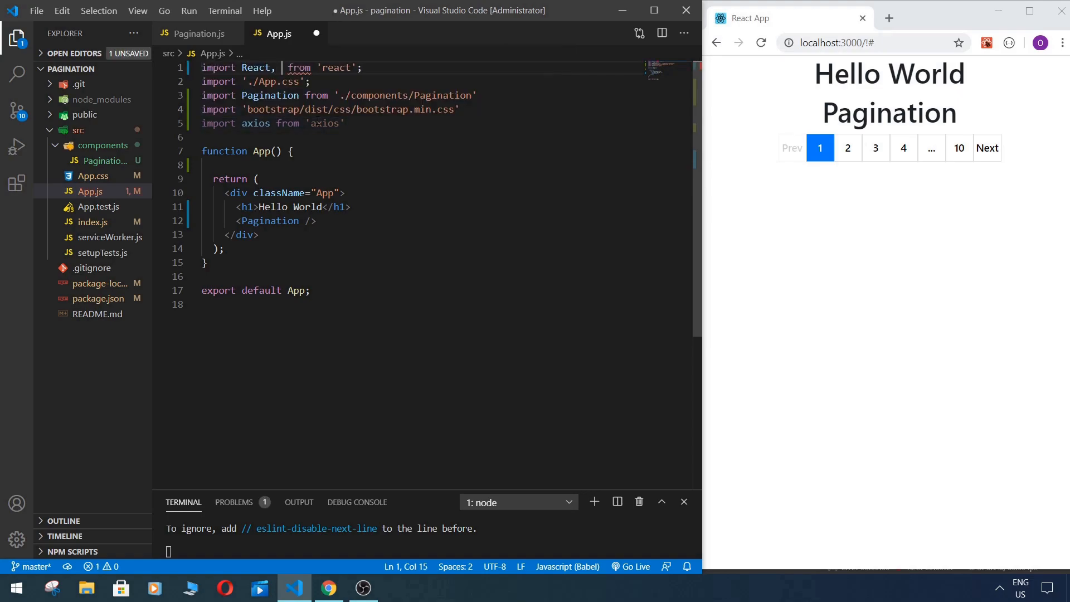
{"action": "type", "text": "{}"}
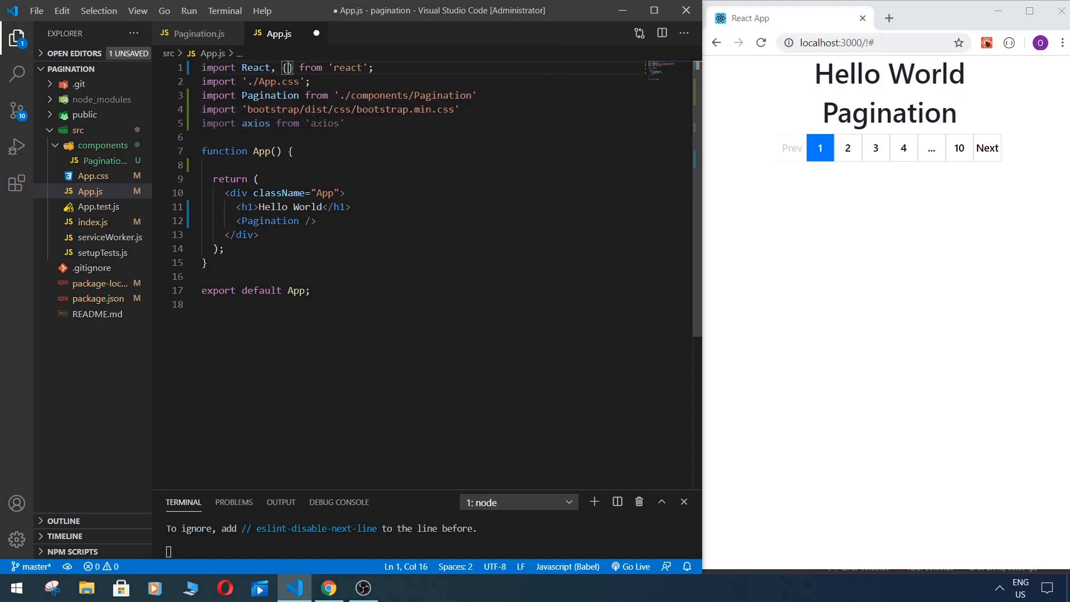
{"action": "type", "text": "useState"}
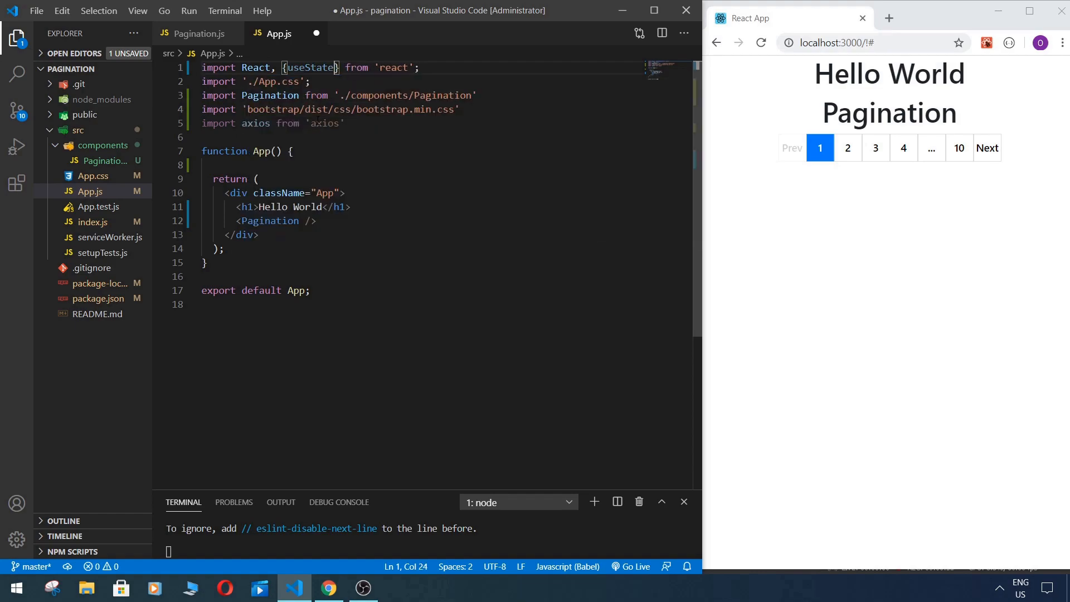
{"action": "type", "text": ", us"}
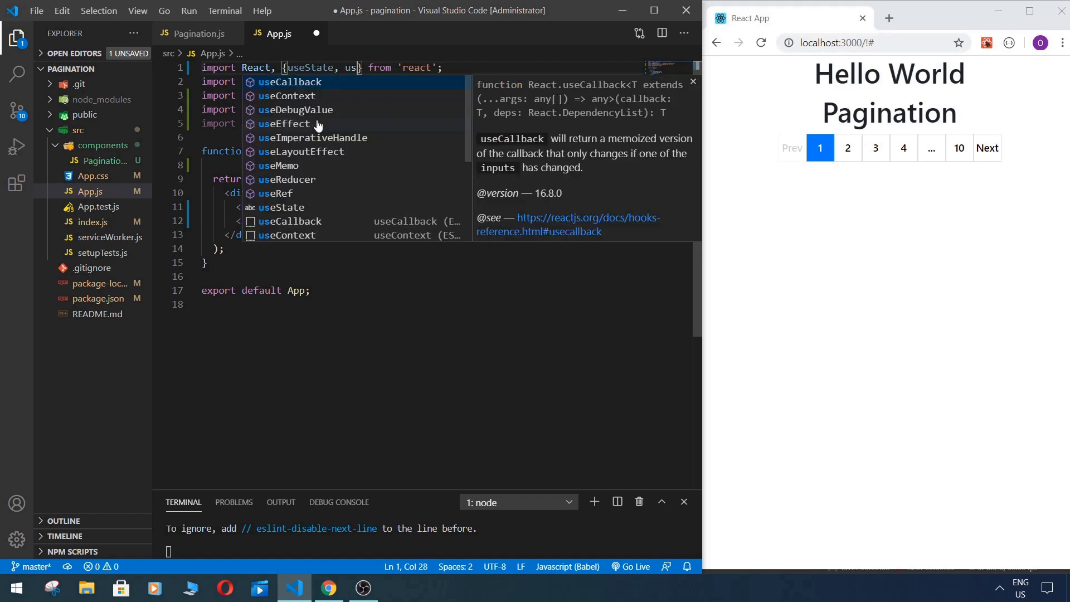
{"action": "type", "text": "Effect"}
{"action": "type", "text": "const [postsPerPage] = useState(10)"}
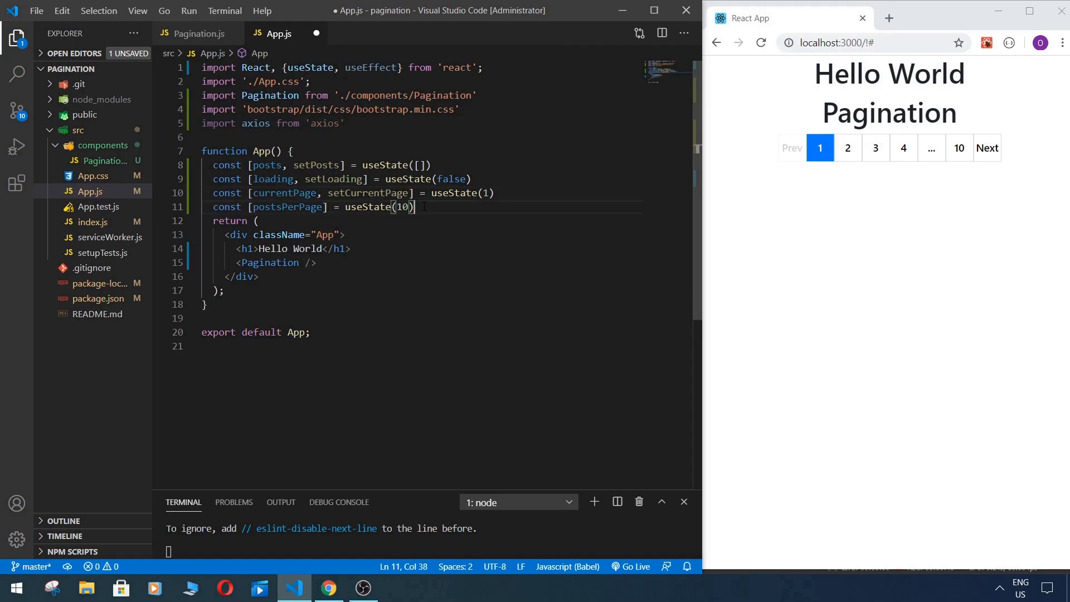
Step: Declare posts, loading, currentPage and postsPerPage (10) state, leaving a blank line before return
{"action": "key", "text": "Enter"}
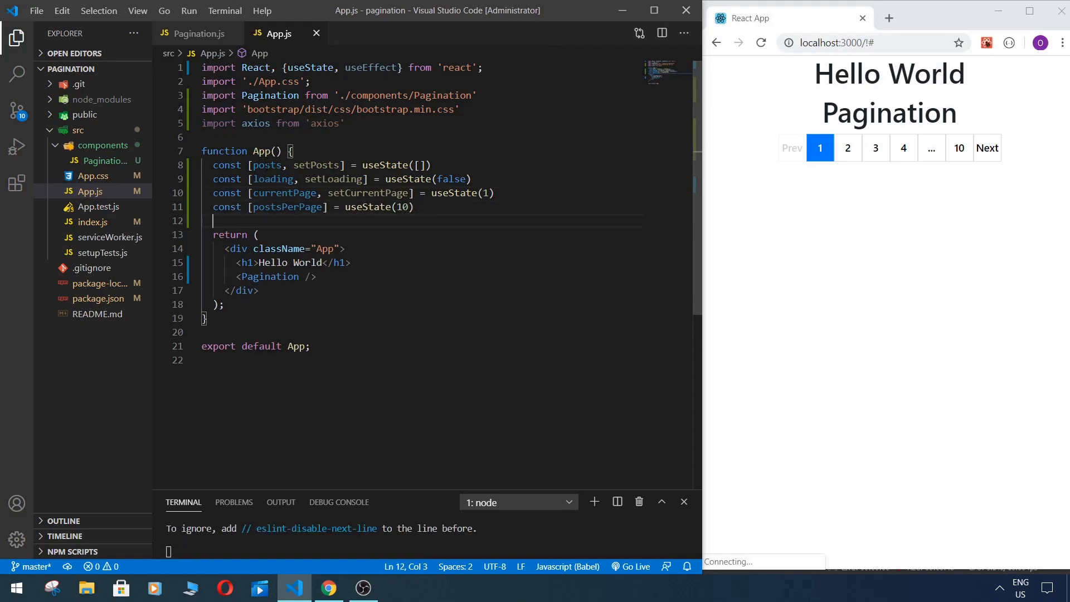
{"action": "mouse_move", "coordinate": [409, 178]}
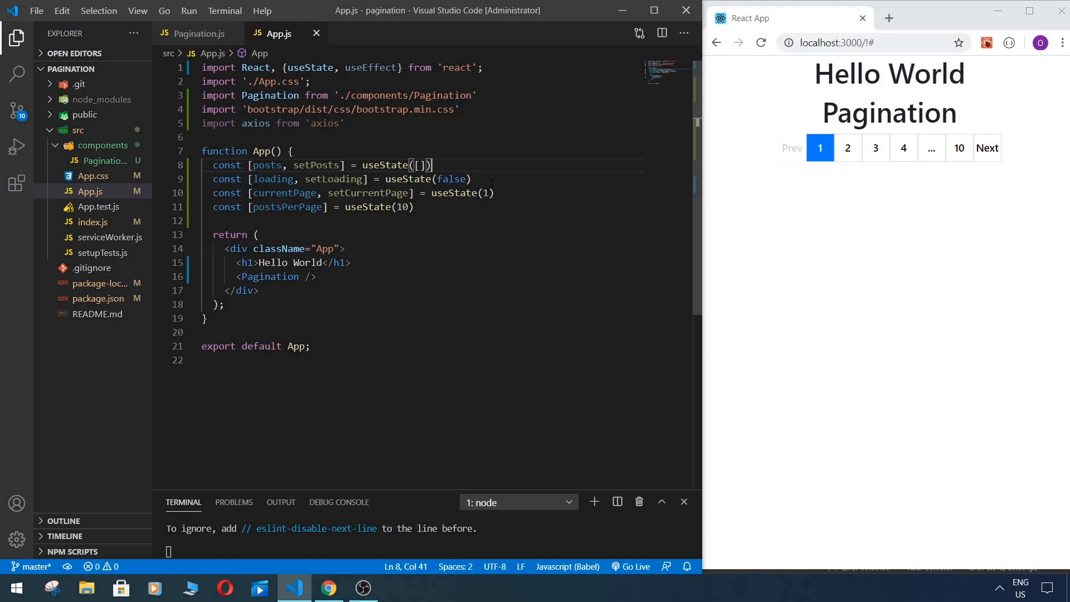
{"action": "double_click", "coordinate": [453, 179]}
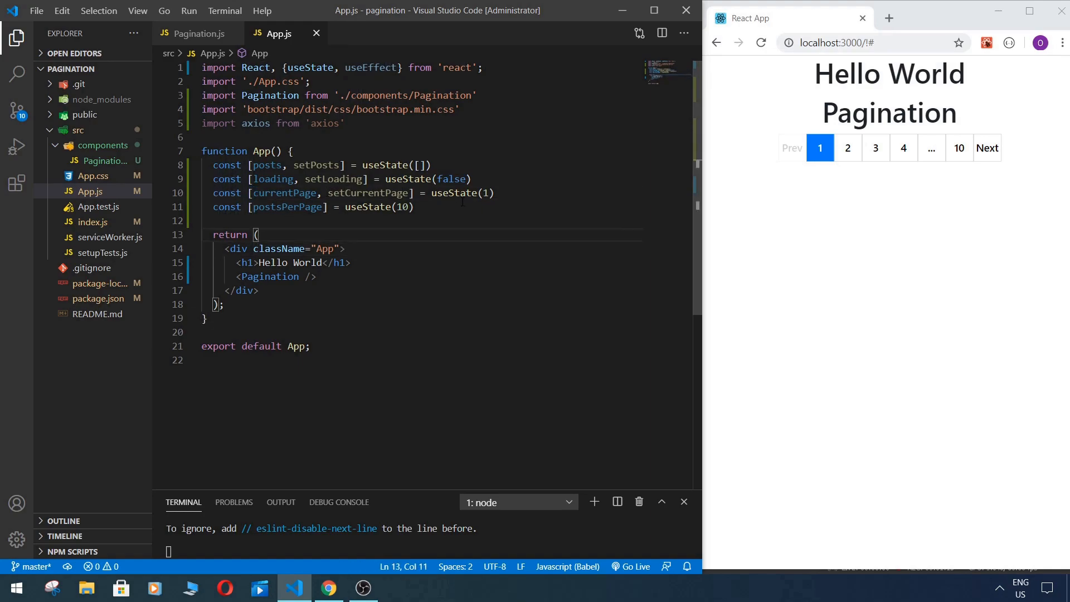
{"action": "left_click", "coordinate": [414, 207]}
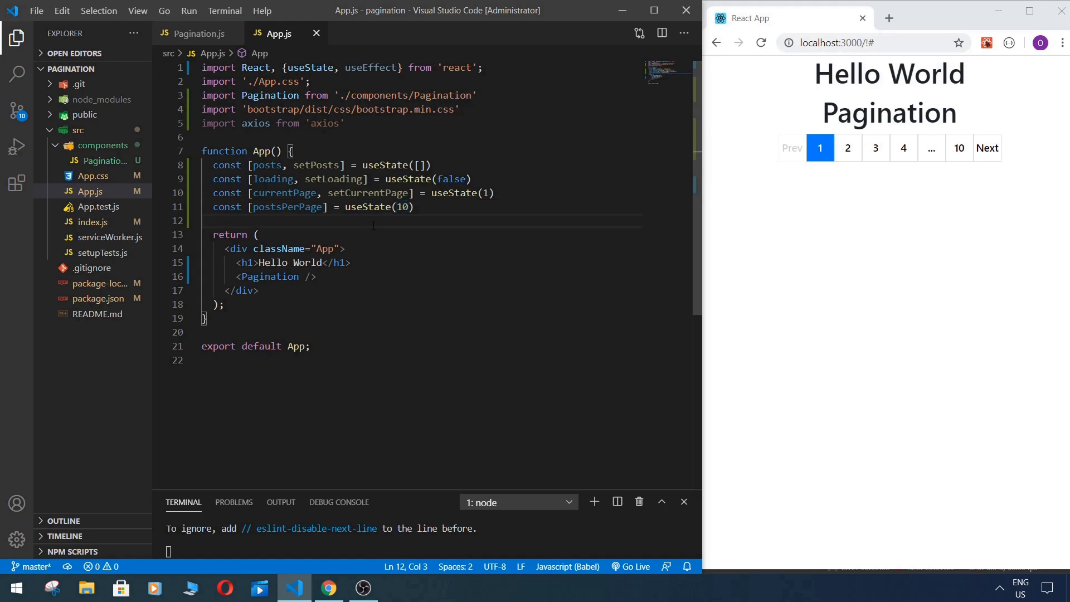
{"action": "key", "text": "Enter"}
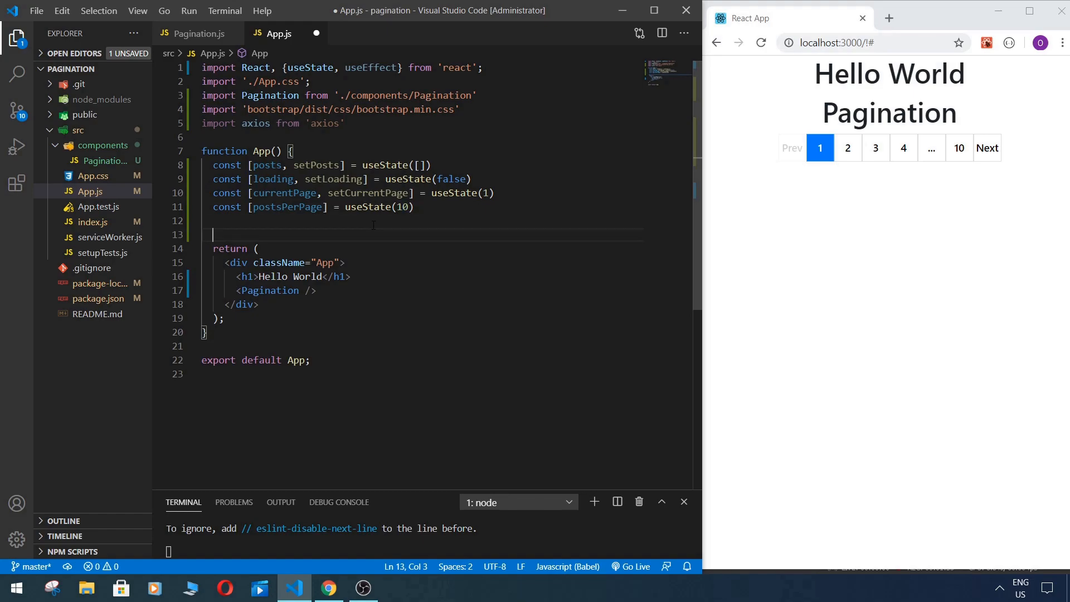
Step: Add useEffect(() => { }, []) above the return and move into its empty body
{"action": "type", "text": "useEffect(() => {"}
{"action": "type", "text": "}, [])"}
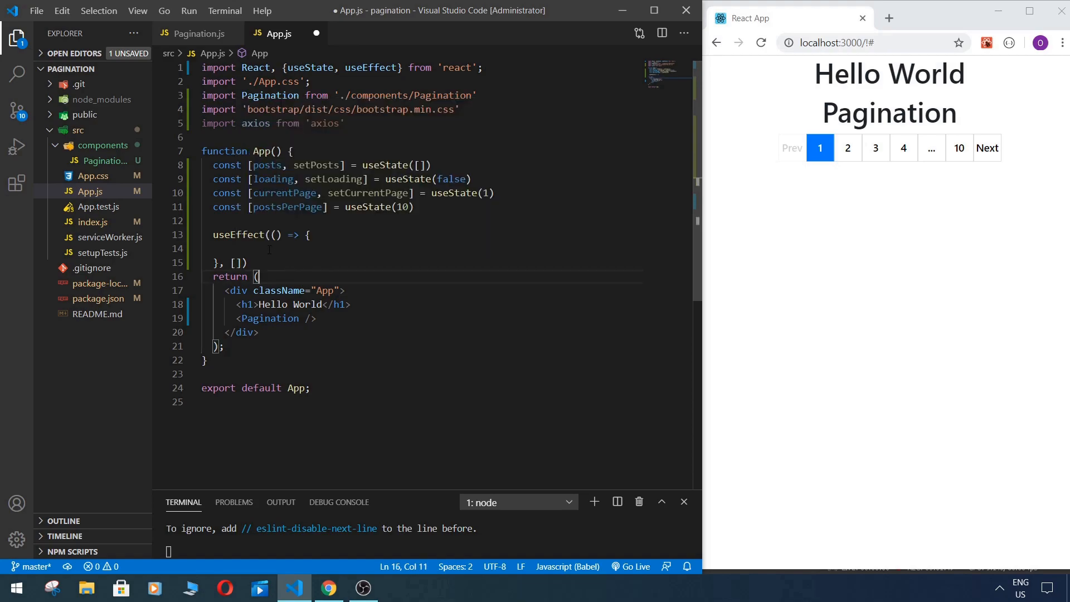
{"action": "left_click", "coordinate": [245, 248]}
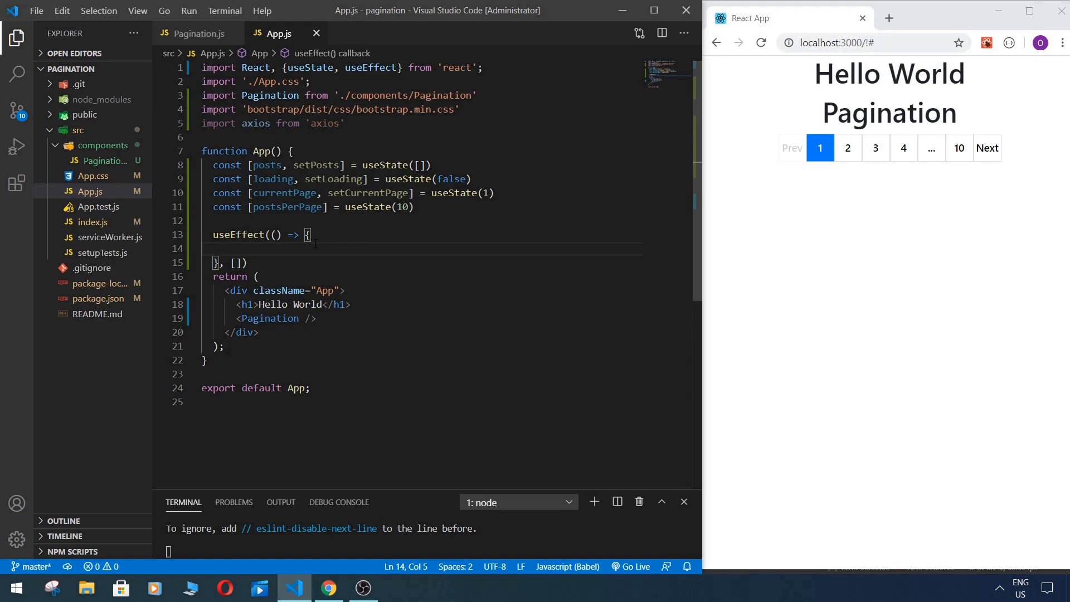
Step: Define an async fetchPosts inside the effect that first calls setLoading(true)
{"action": "type", "text": "c"}
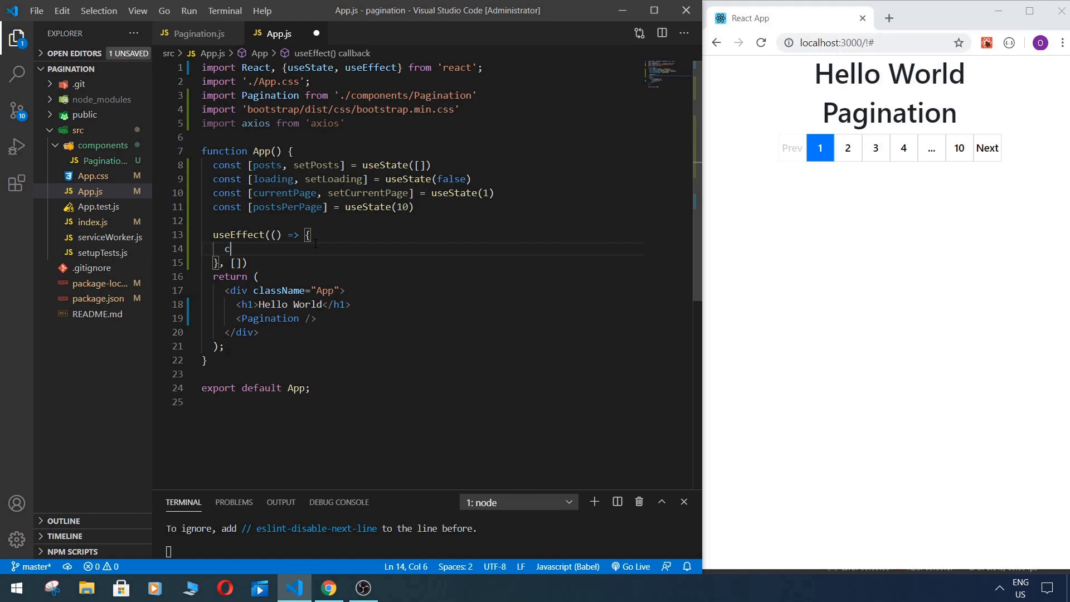
{"action": "type", "text": "onst f"}
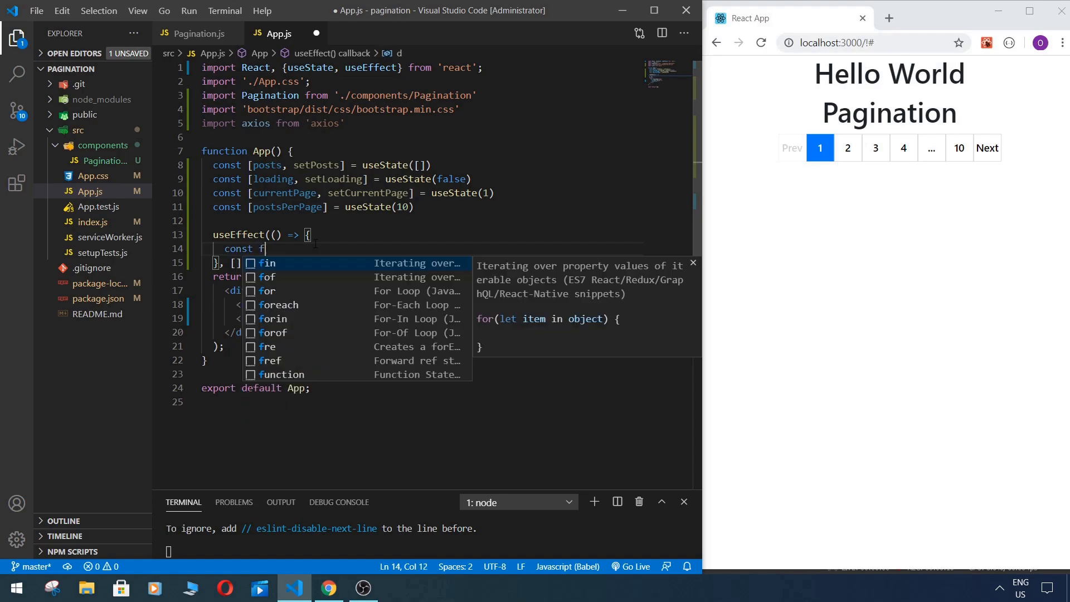
{"action": "type", "text": "etchPosts ="}
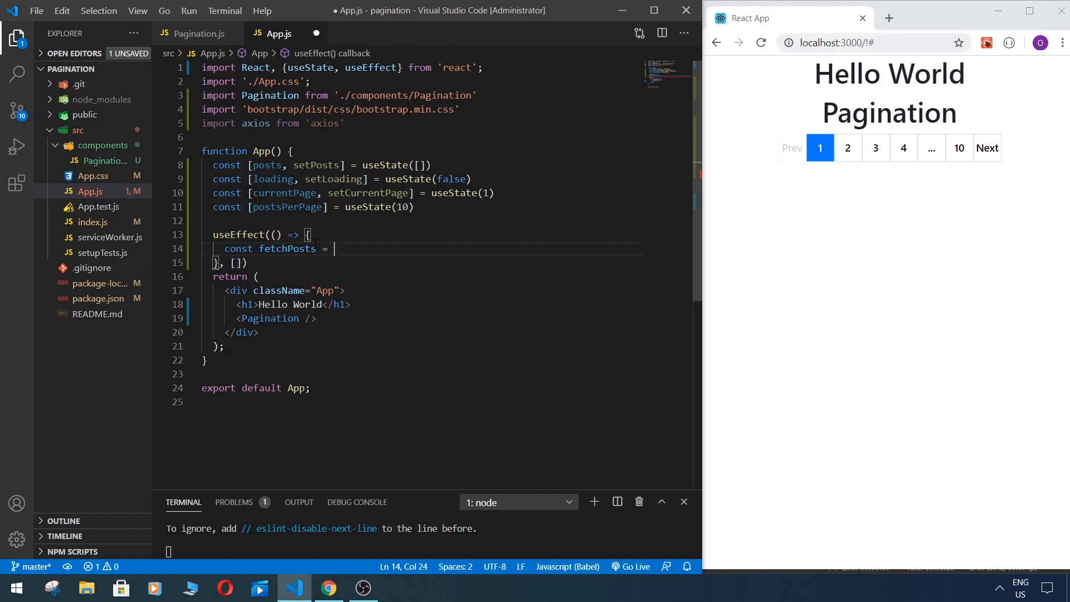
{"action": "type", "text": "a"}
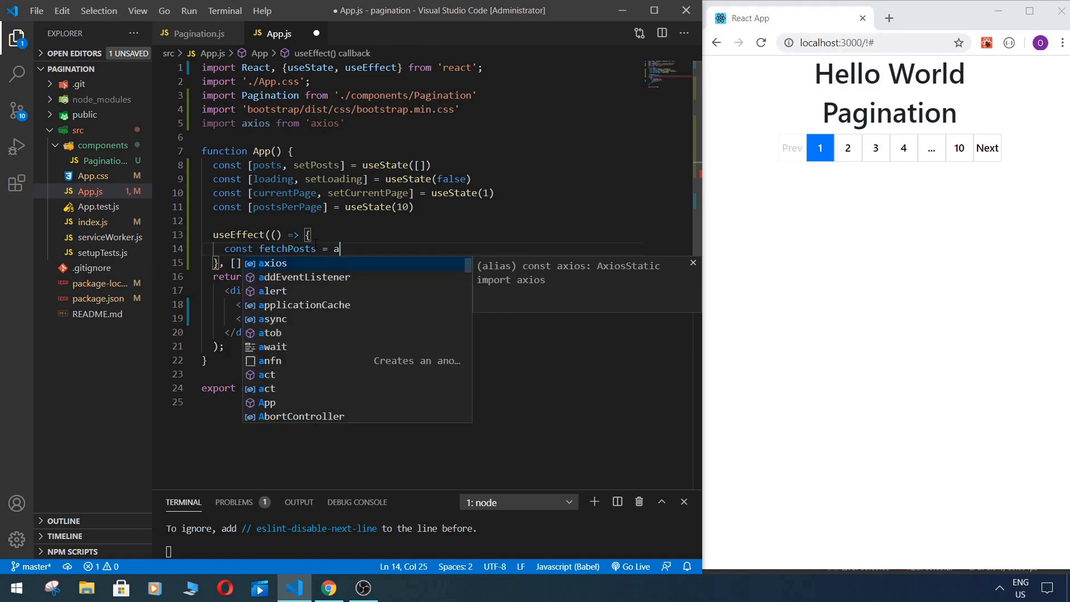
{"action": "type", "text": "sync"}
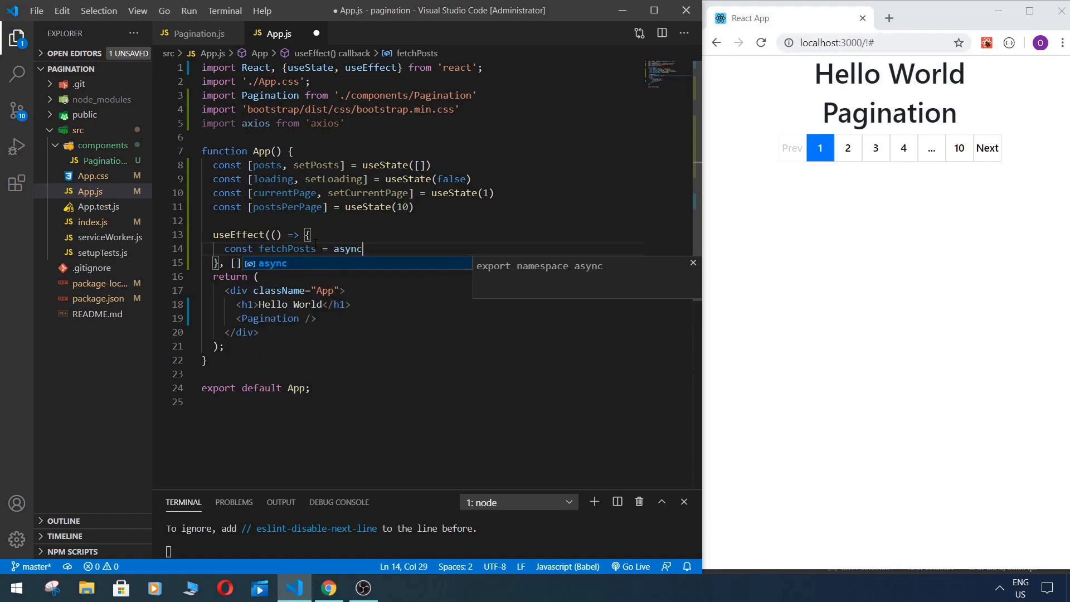
{"action": "type", "text": "()"}
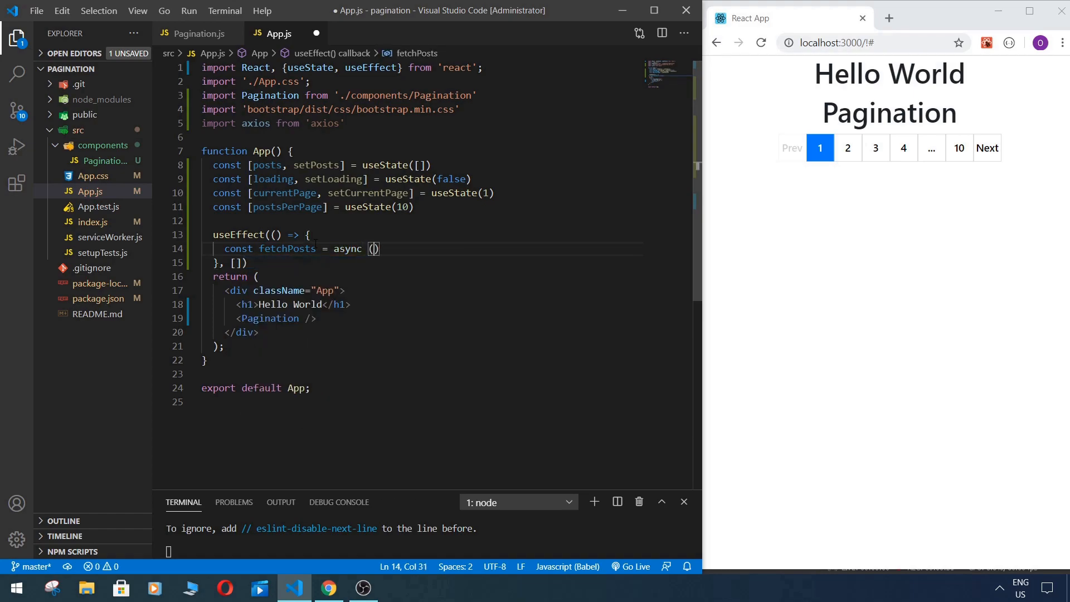
{"action": "type", "text": "=> {"}
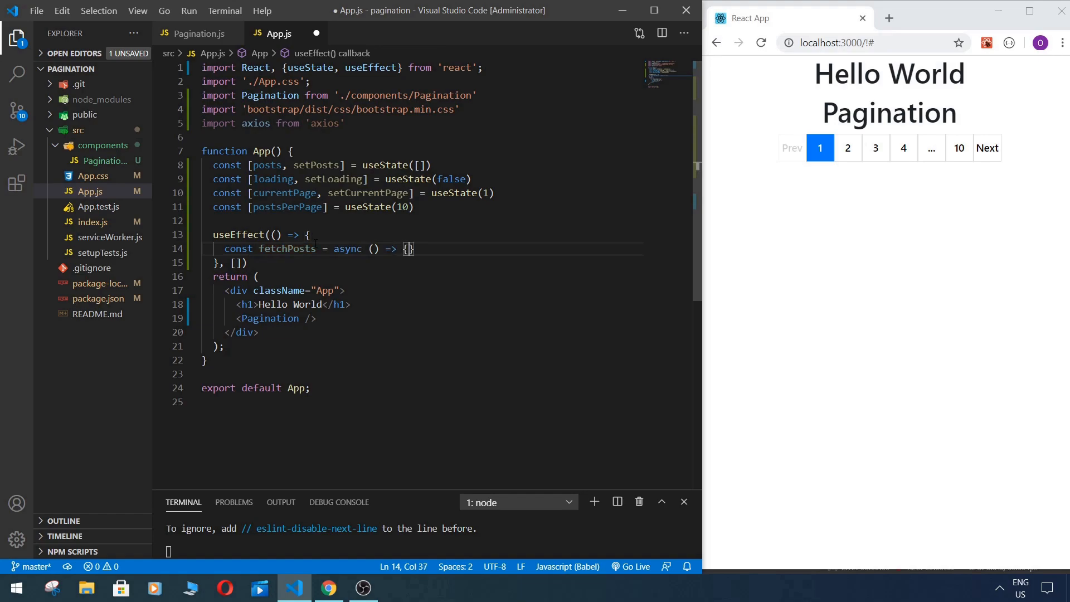
{"action": "key", "text": "Enter"}
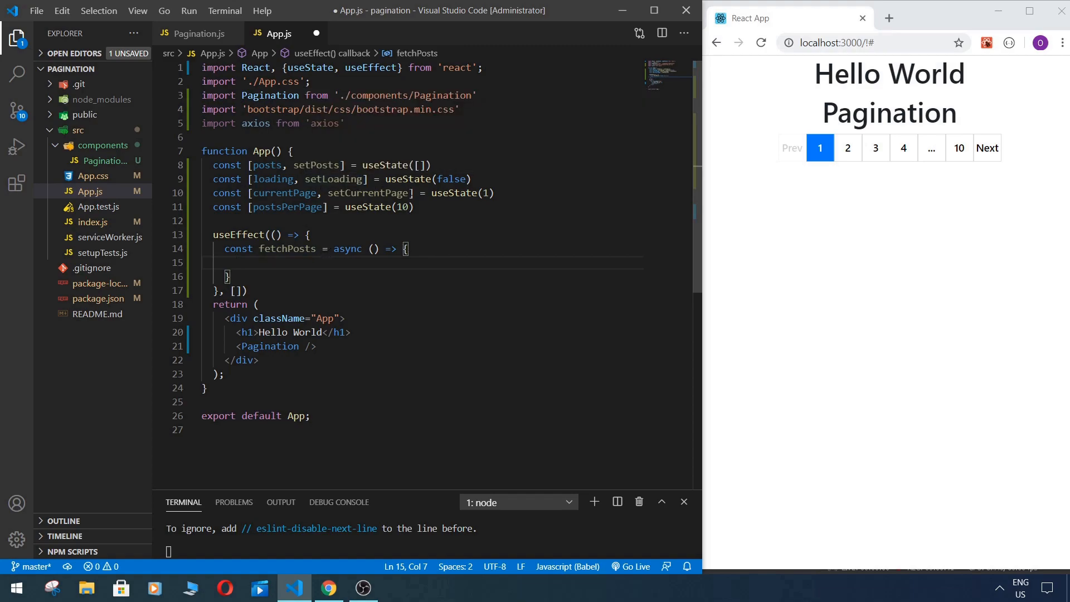
{"action": "type", "text": "se"}
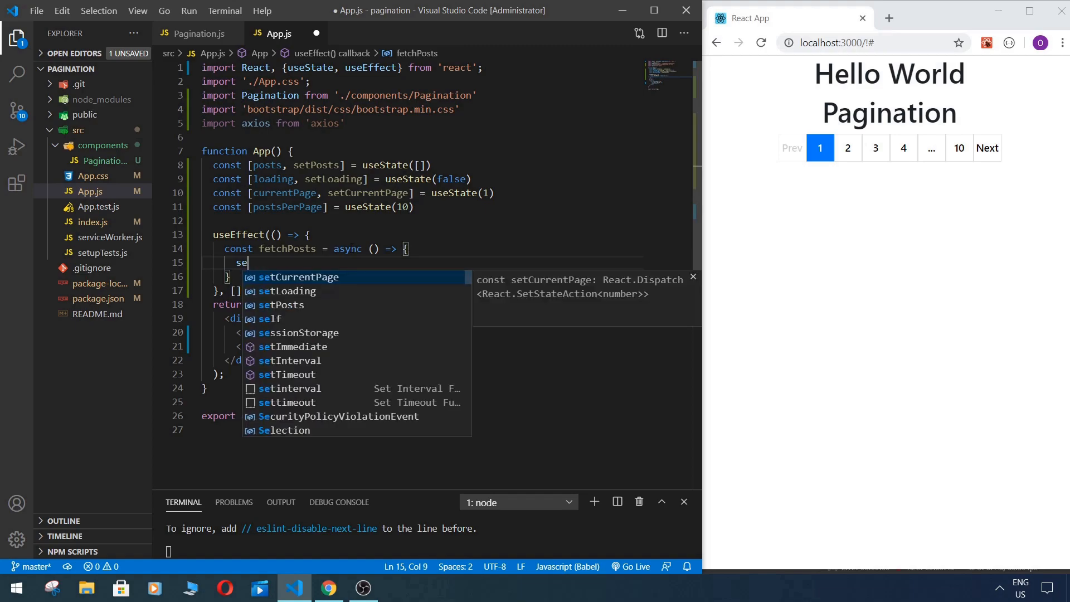
{"action": "type", "text": "tLoading"}
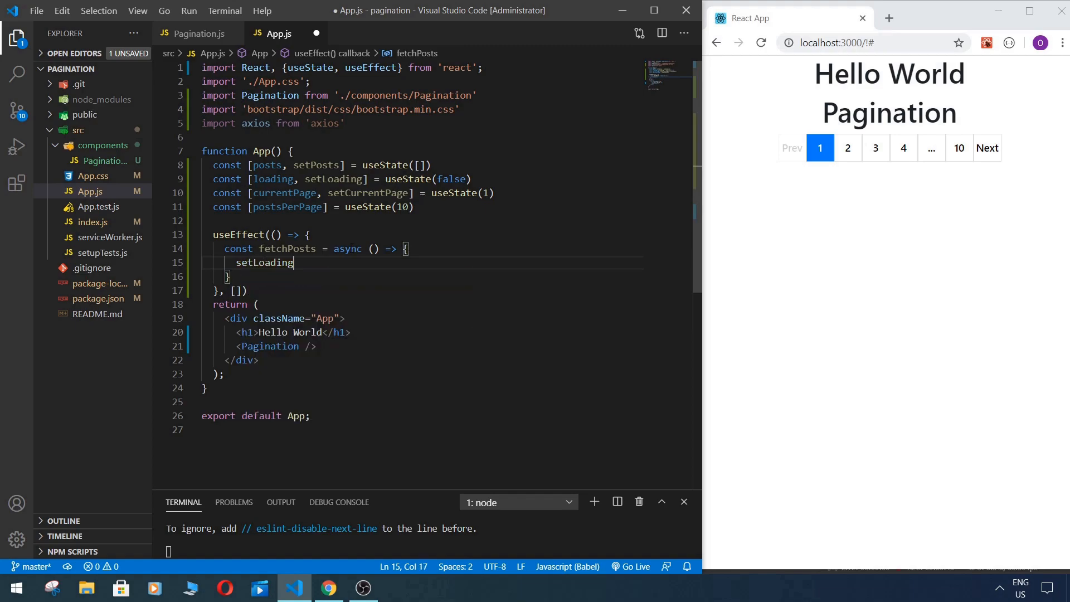
{"action": "type", "text": "(true"}
{"action": "type", "text": "con"}
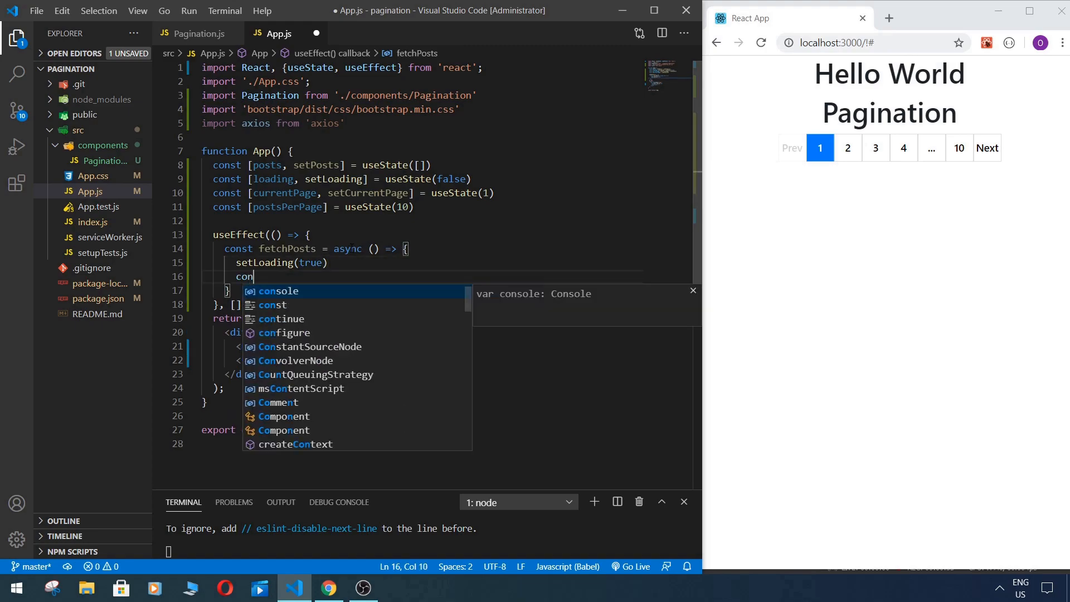
{"action": "key", "text": "Backspace"}
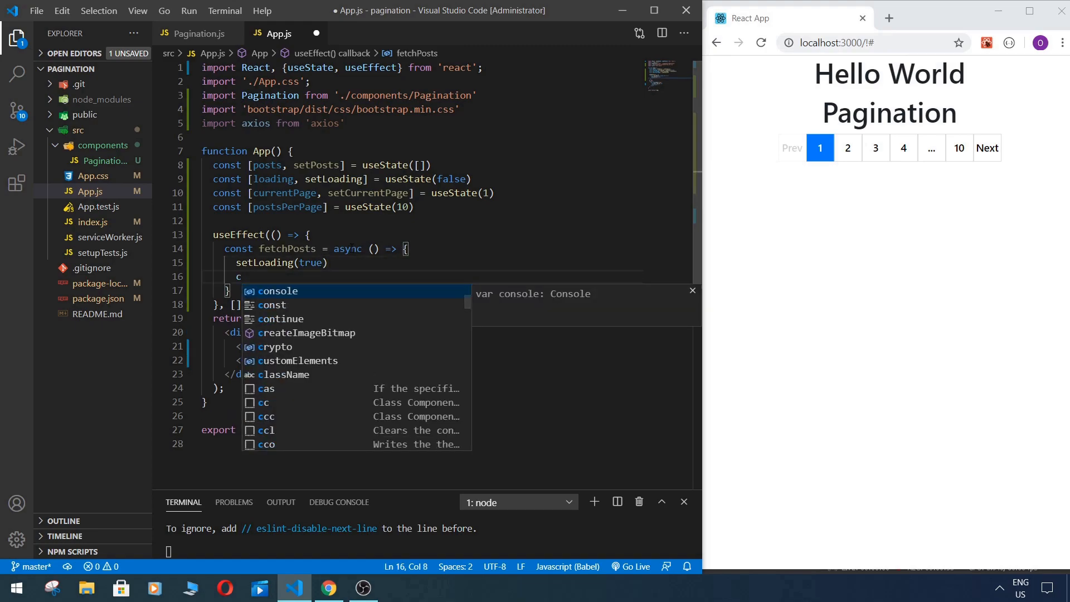
{"action": "type", "text": "os"}
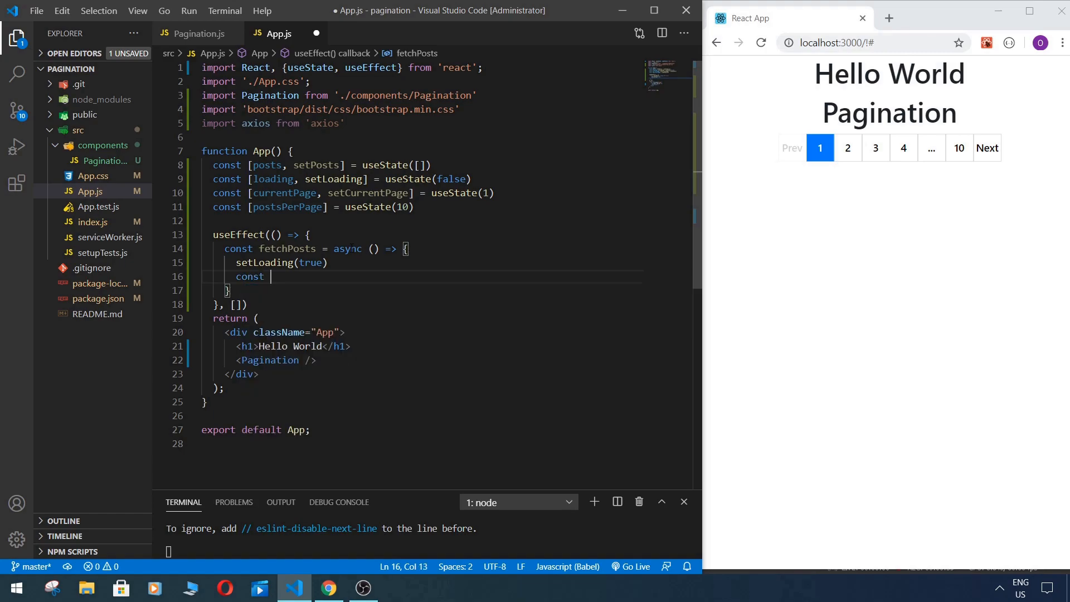
{"action": "type", "text": "res ="}
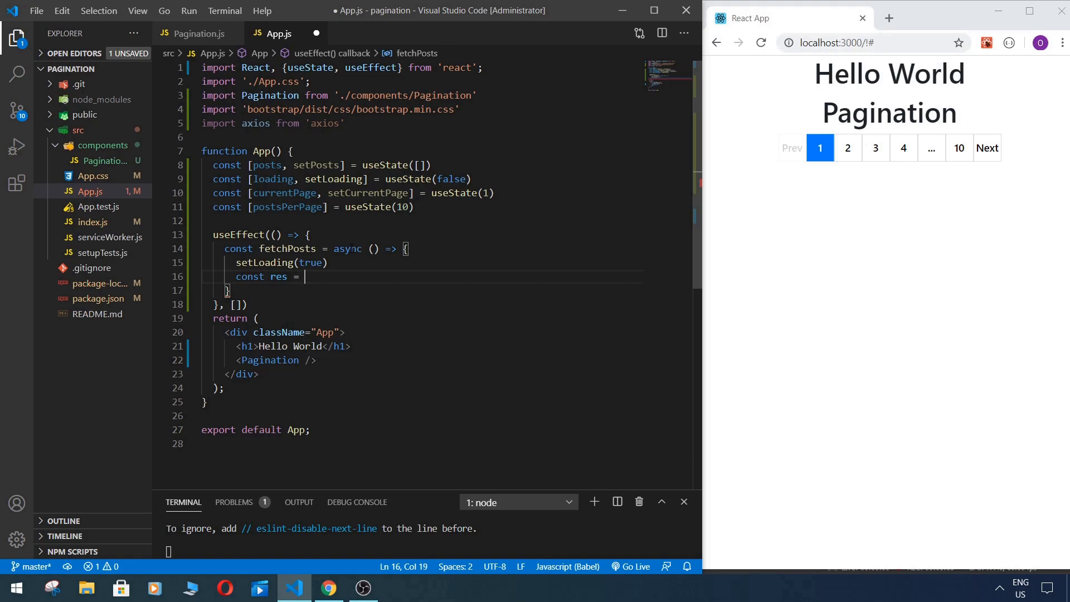
{"action": "type", "text": "awa"}
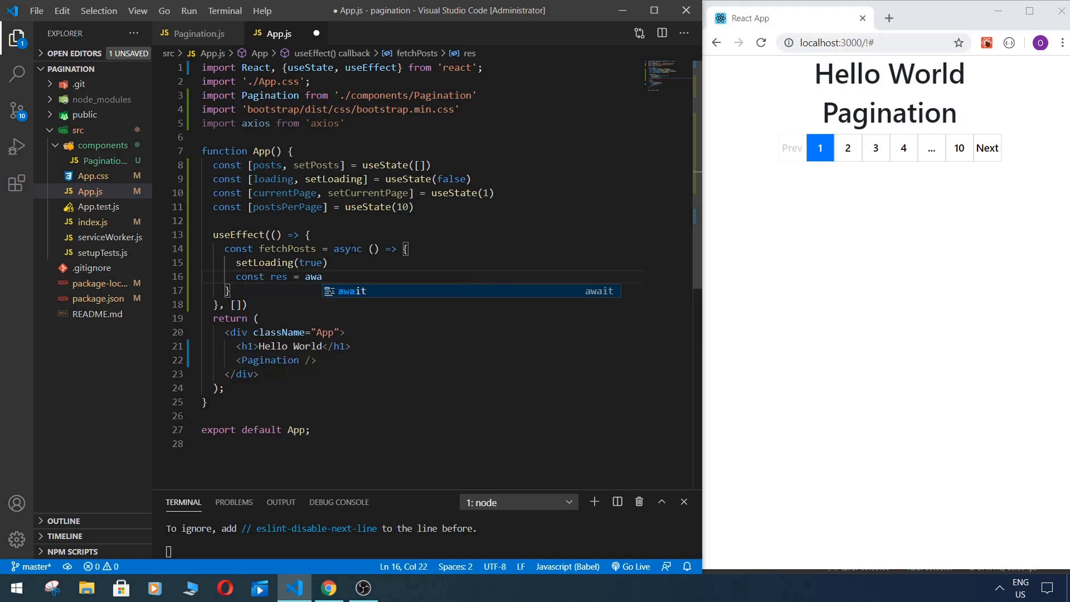
{"action": "type", "text": "g"}
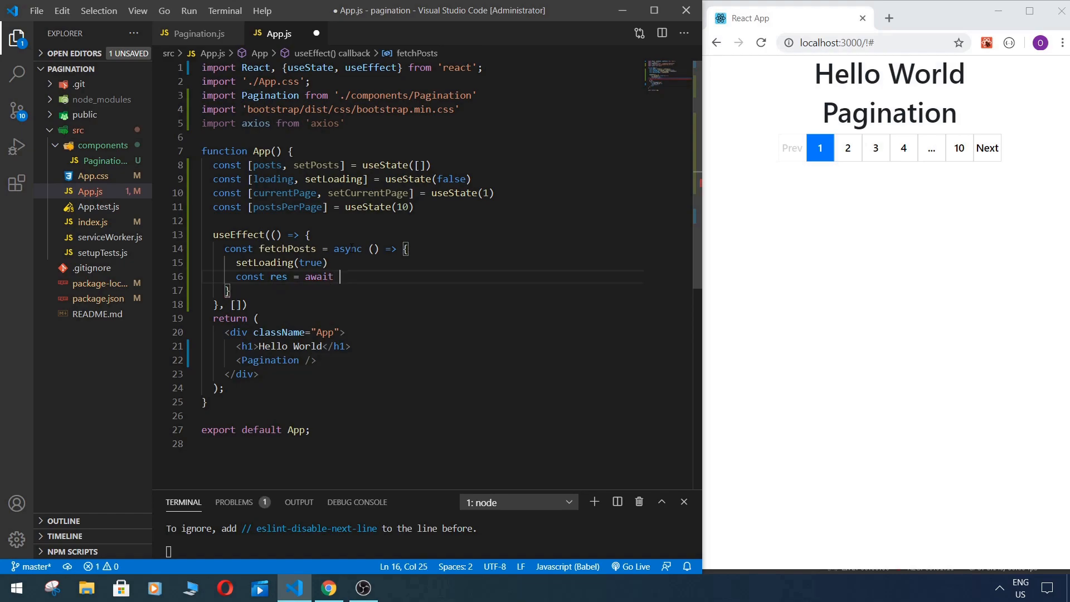
{"action": "type", "text": "a"}
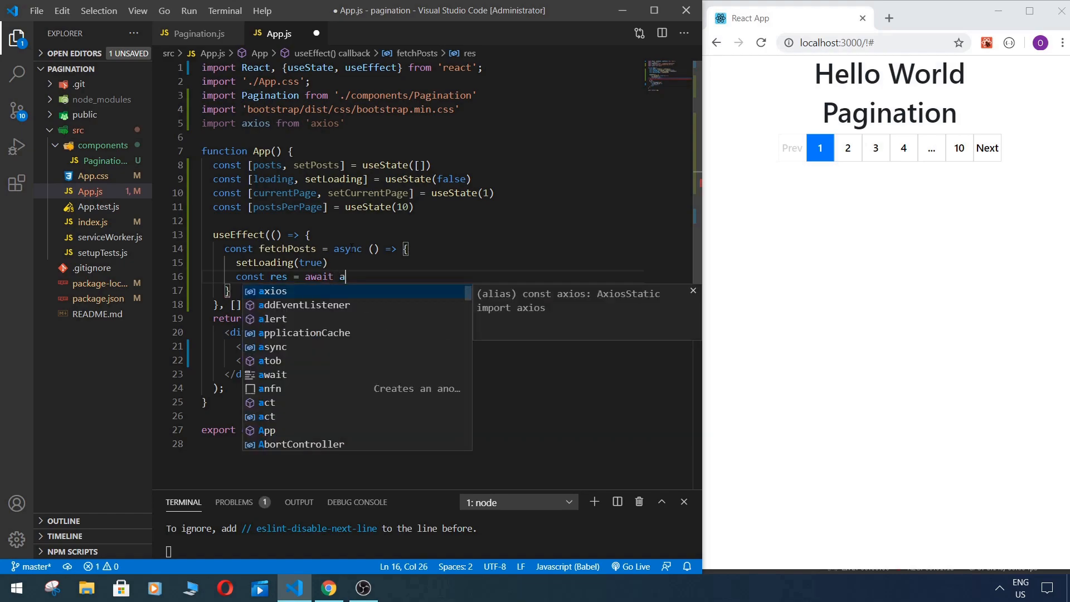
{"action": "type", "text": "xios.get("}
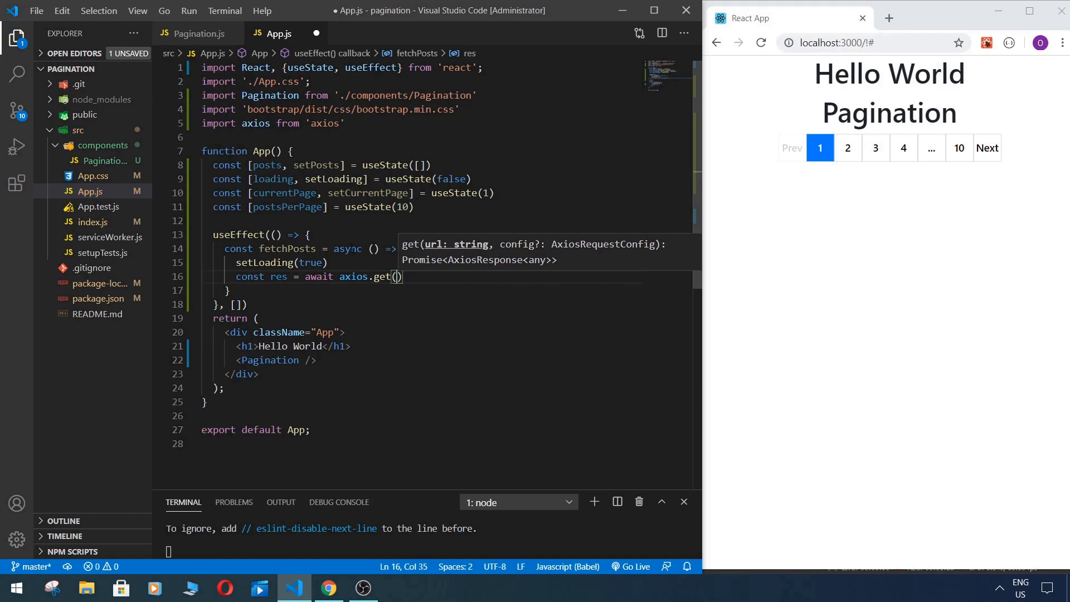
{"action": "type", "text": "'https://jsonplaceholder.typicode.com/posts'"}
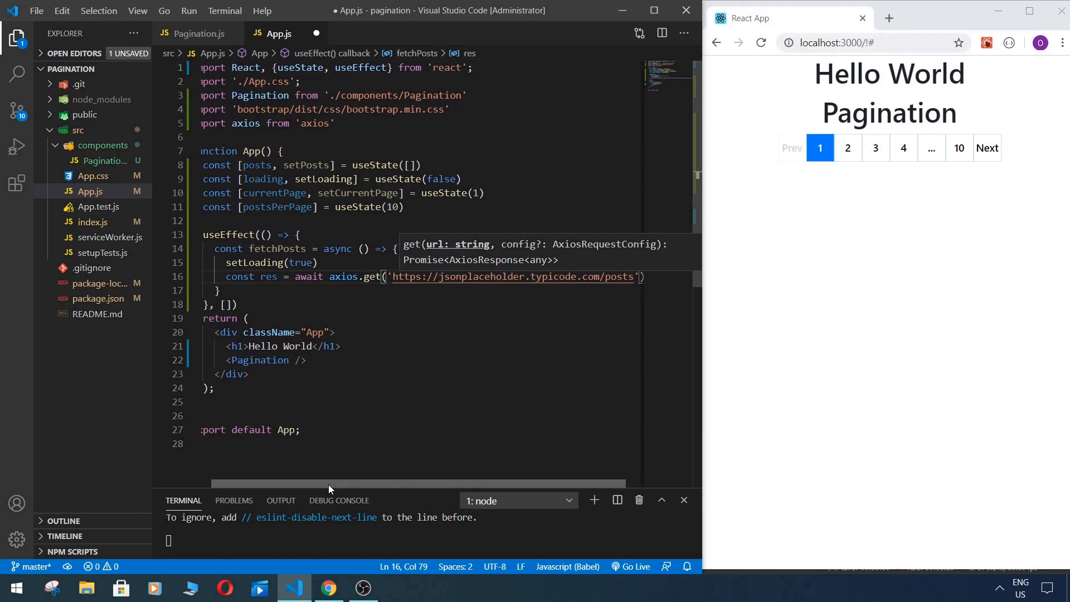
{"action": "key", "text": "Enter"}
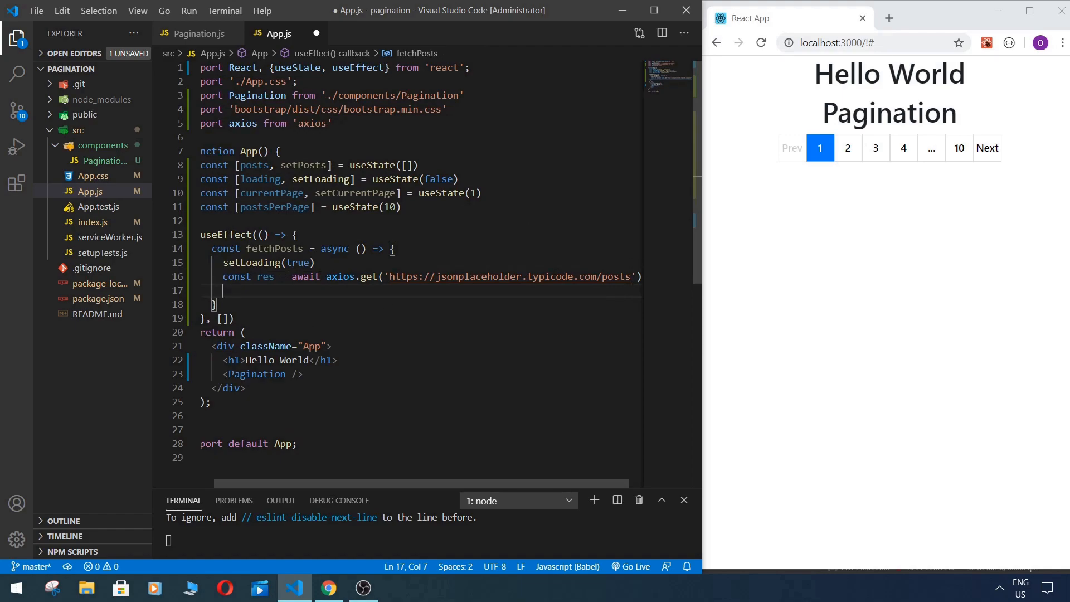
Step: Store res.data with setPosts, set loading back to false, and add console.log(posts)
{"action": "type", "text": "setPostst"}
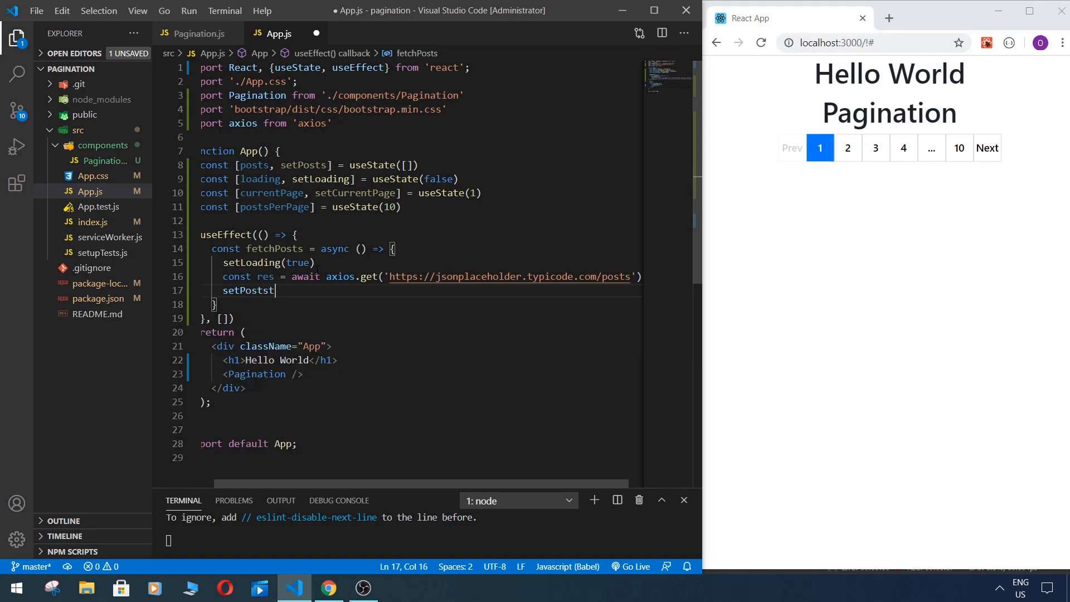
{"action": "key", "text": "Backspace"}
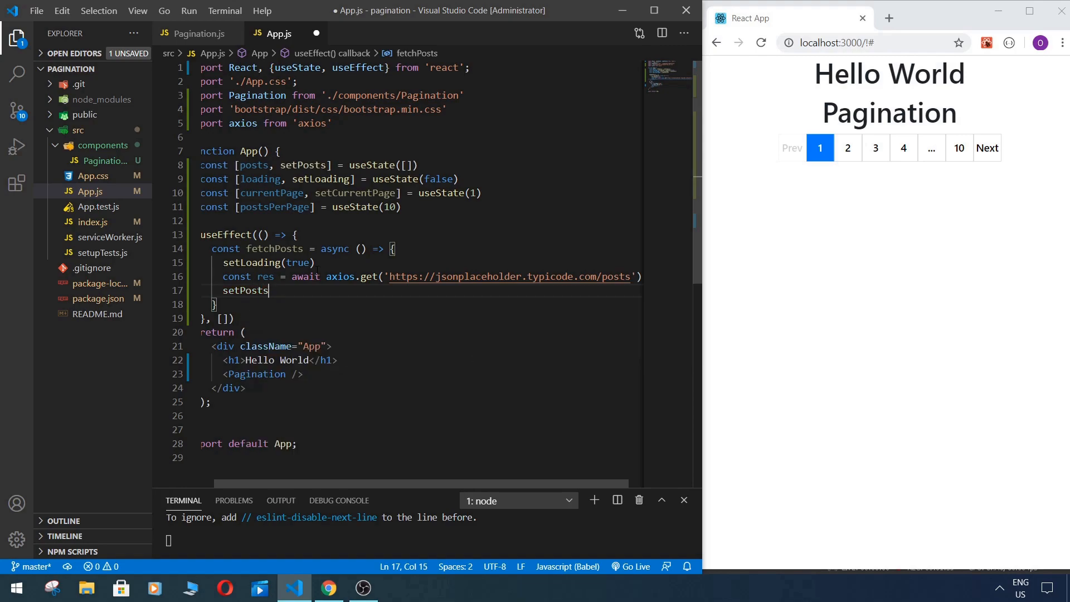
{"action": "type", "text": "(re"}
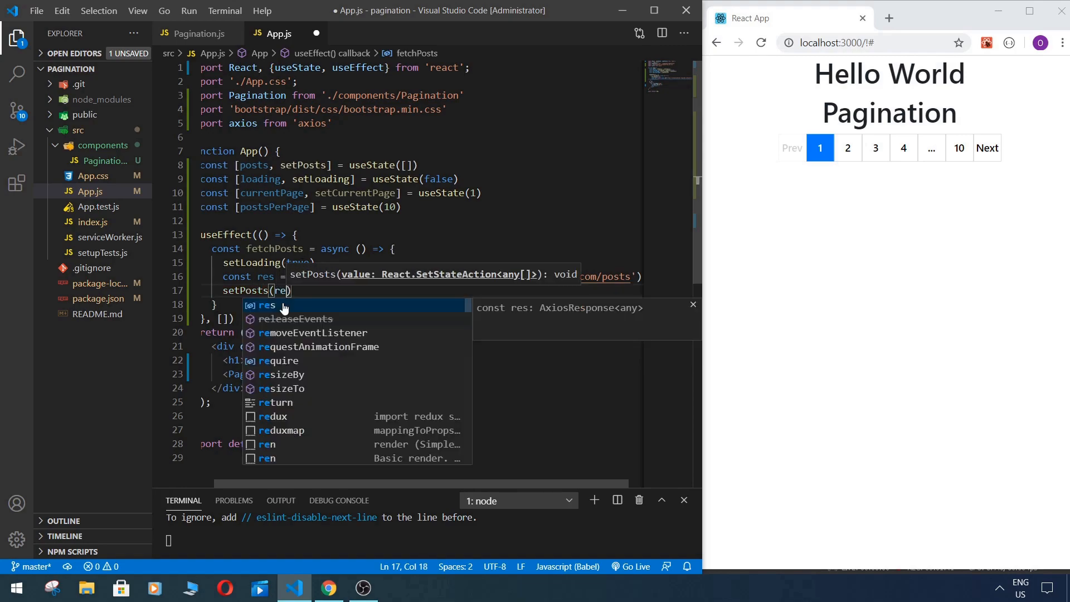
{"action": "type", "text": "s.data"}
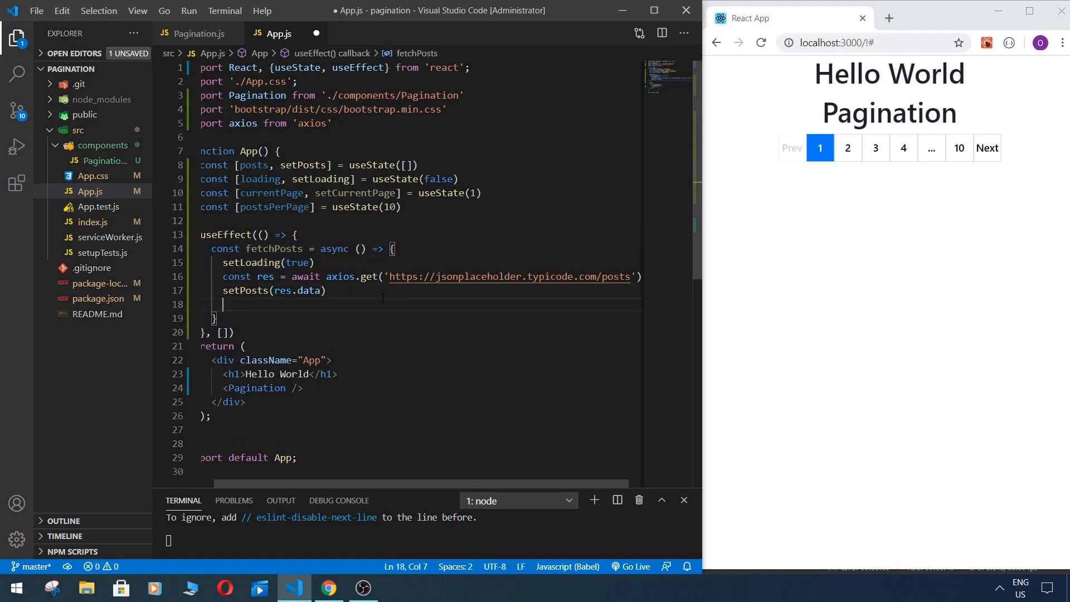
{"action": "type", "text": "setLoading(true)"}
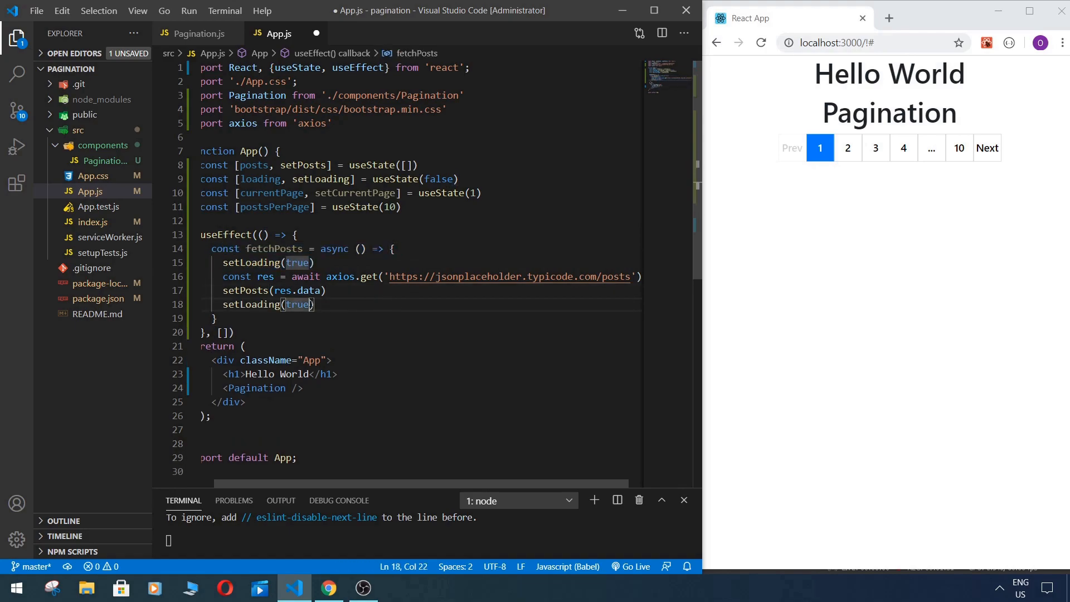
{"action": "type", "text": "fals"}
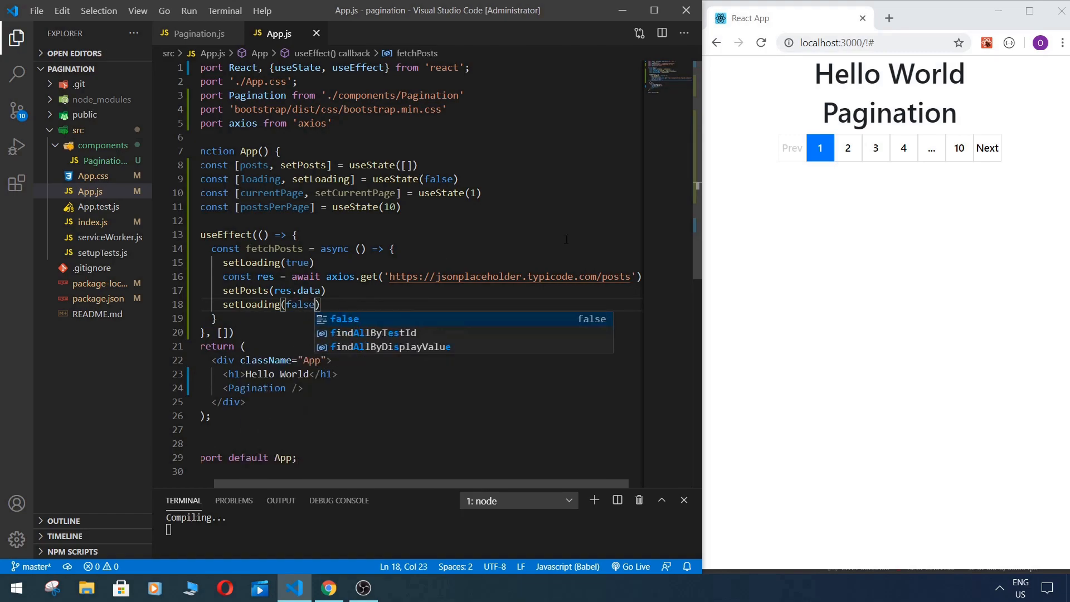
{"action": "type", "text": "console.log"}
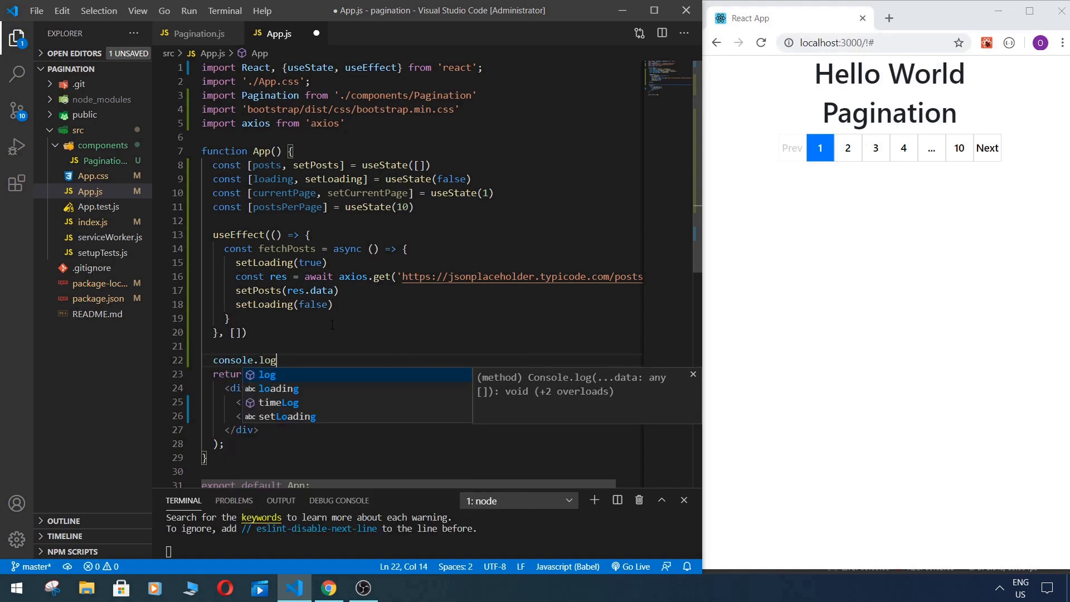
{"action": "type", "text": "(posts)"}
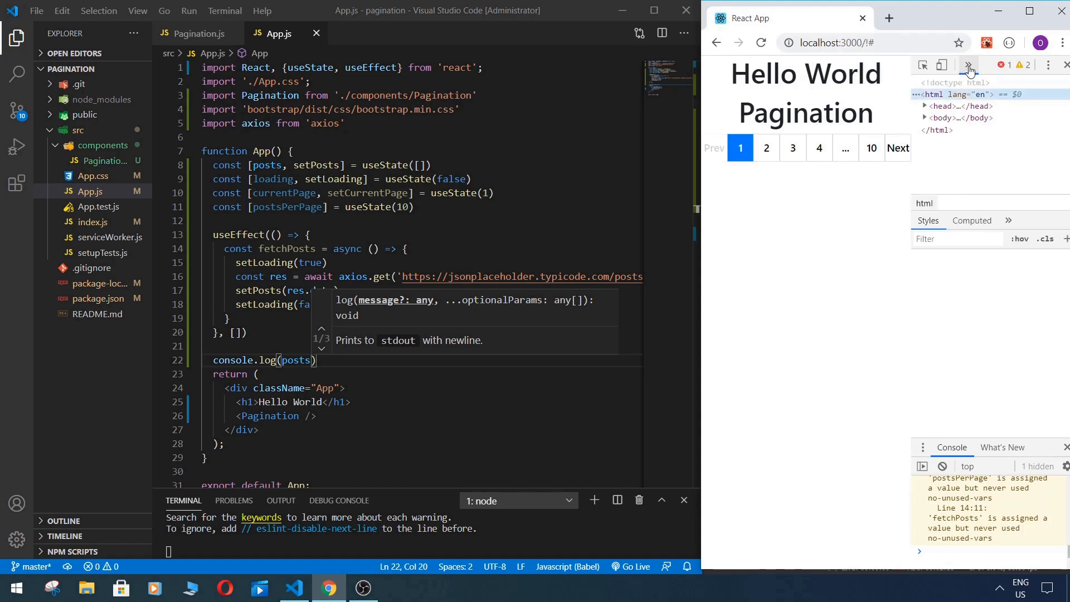
Step: Check the browser console, then call fetchPosts() inside the useEffect body
{"action": "left_click", "coordinate": [968, 64]}
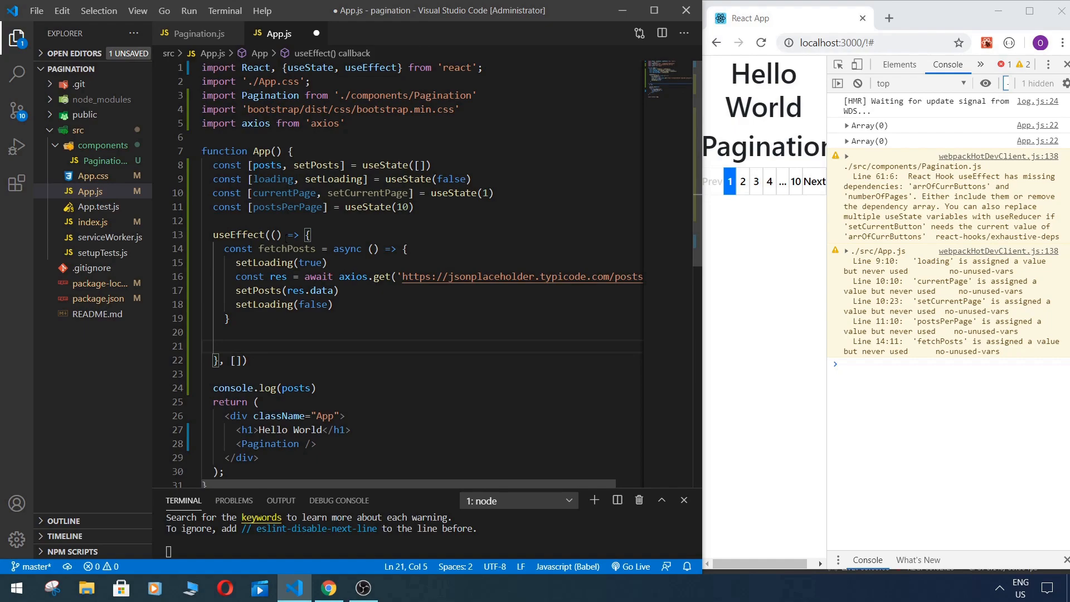
{"action": "left_click", "coordinate": [227, 346]}
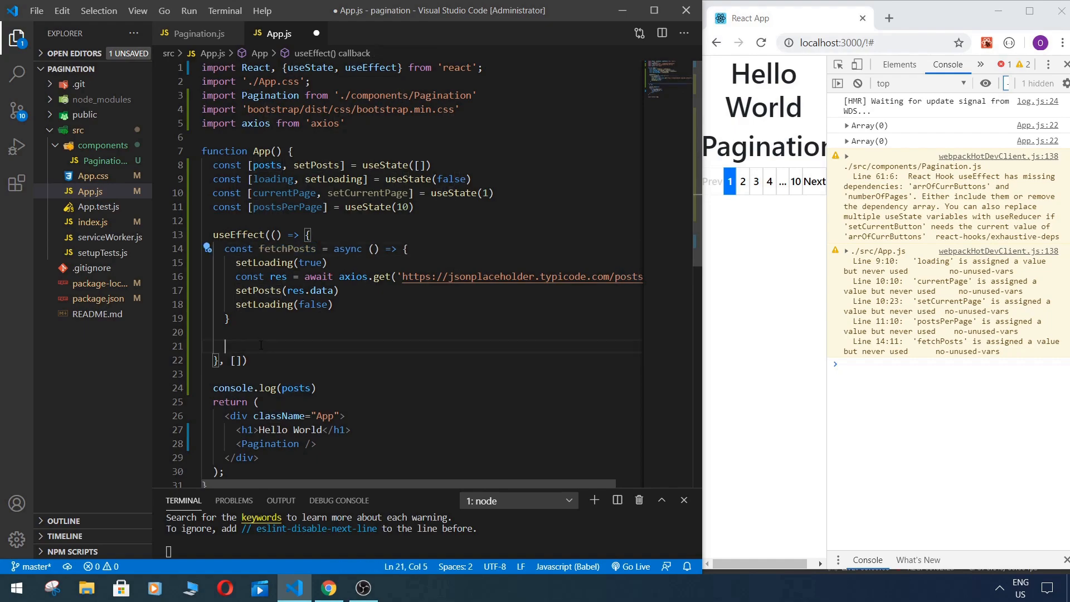
{"action": "type", "text": "fetchPosts()"}
{"action": "type", "text": "if (loading && posts.length === 0) {"}
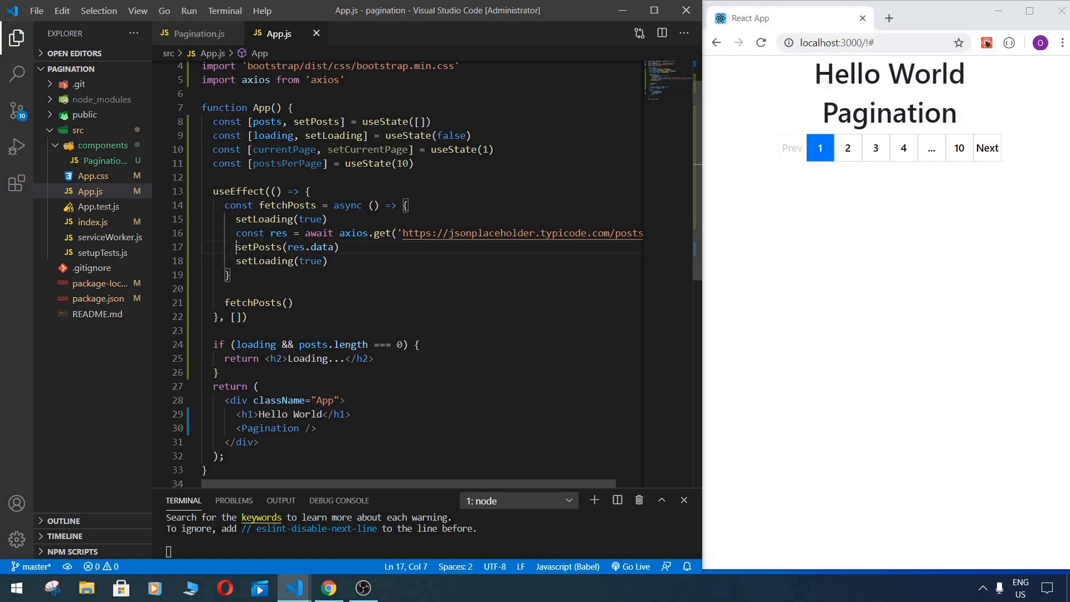
Step: Comment out setPosts to test the Loading heading, then set loading to false after fetching
{"action": "type", "text": "//"}
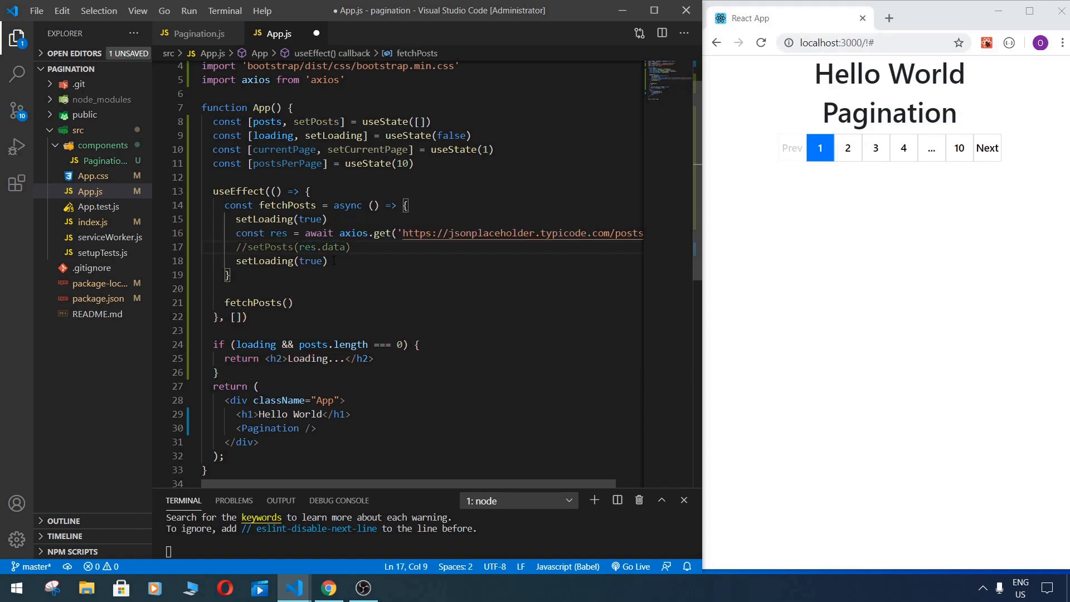
{"action": "double_click", "coordinate": [311, 261]}
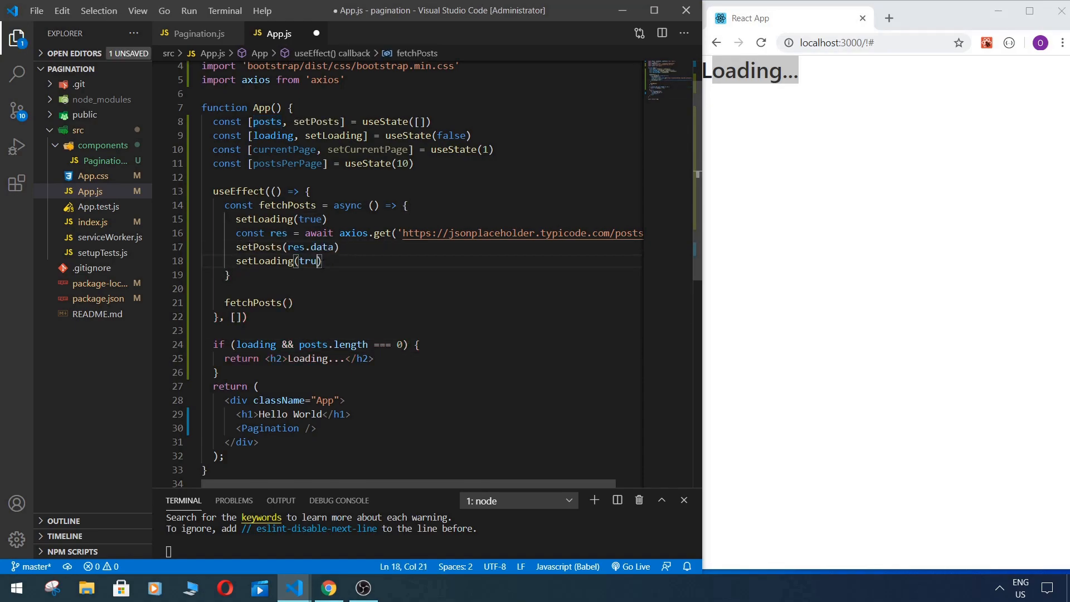
{"action": "type", "text": "false"}
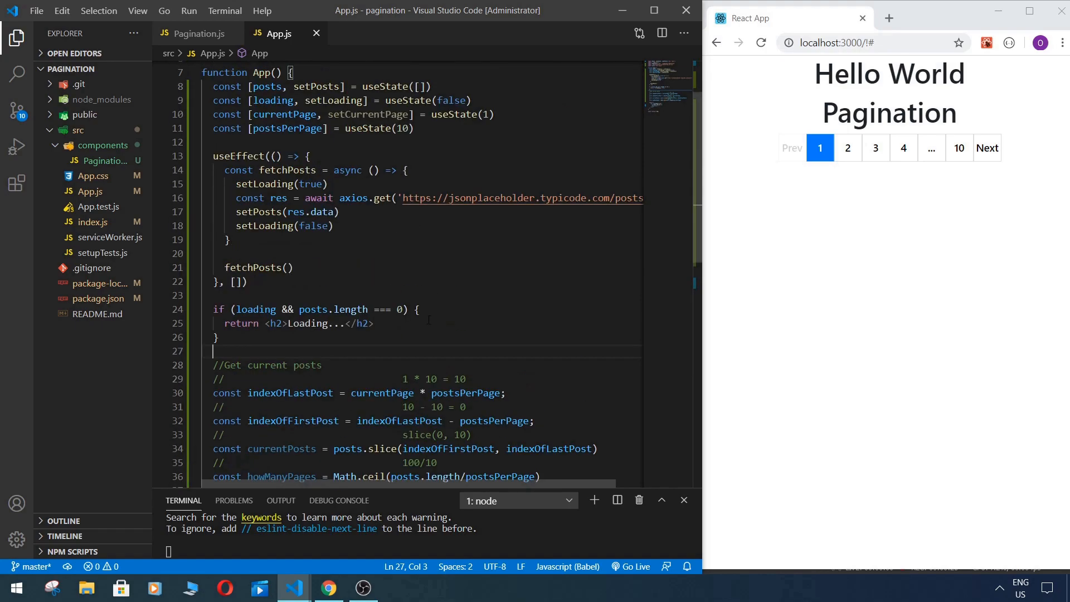
Step: Rewrite the example comments for page 2: 2 * 10 = 20, 20 - 10 = 10, slice(10, 20)
{"action": "scroll", "scroll_direction": "down", "scroll_amount": 3}
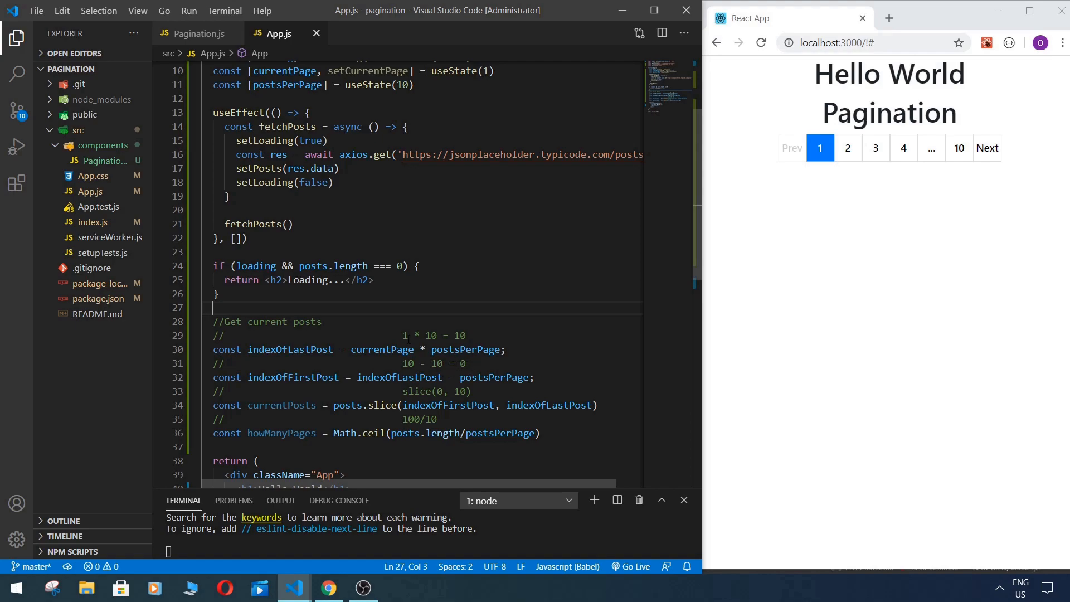
{"action": "type", "text": "2"}
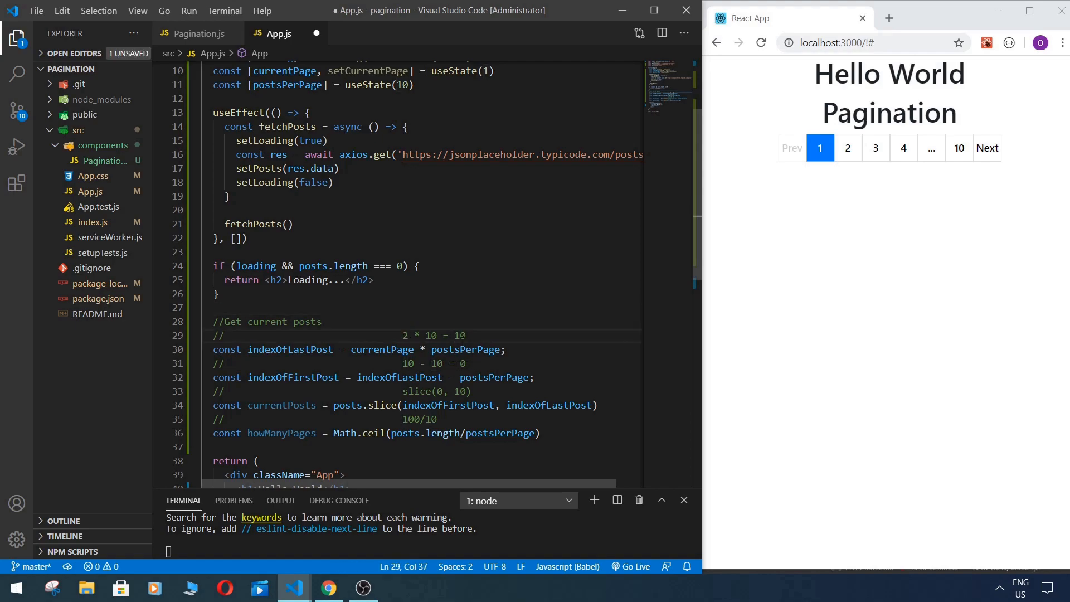
{"action": "type", "text": "0"}
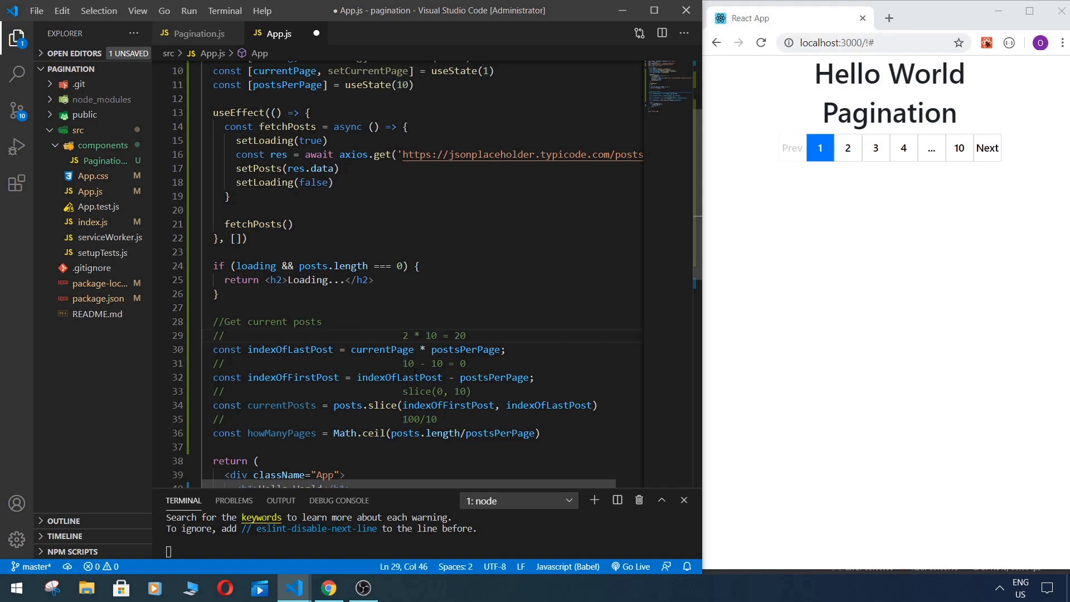
{"action": "left_click", "coordinate": [409, 363]}
{"action": "type", "text": "1"}
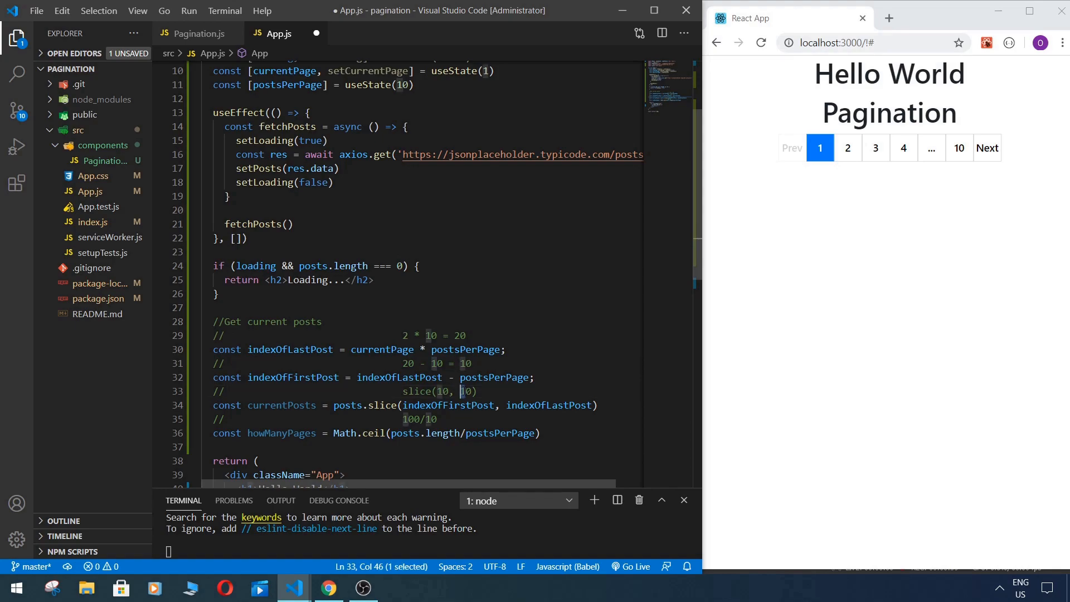
{"action": "type", "text": "200"}
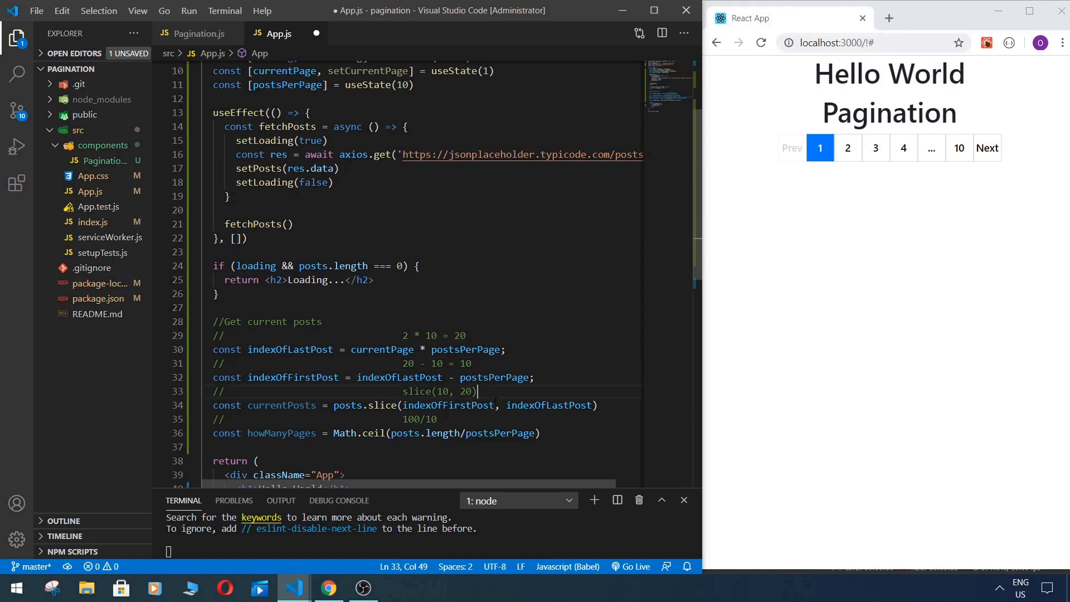
{"action": "scroll", "scroll_direction": "down", "scroll_amount": 3}
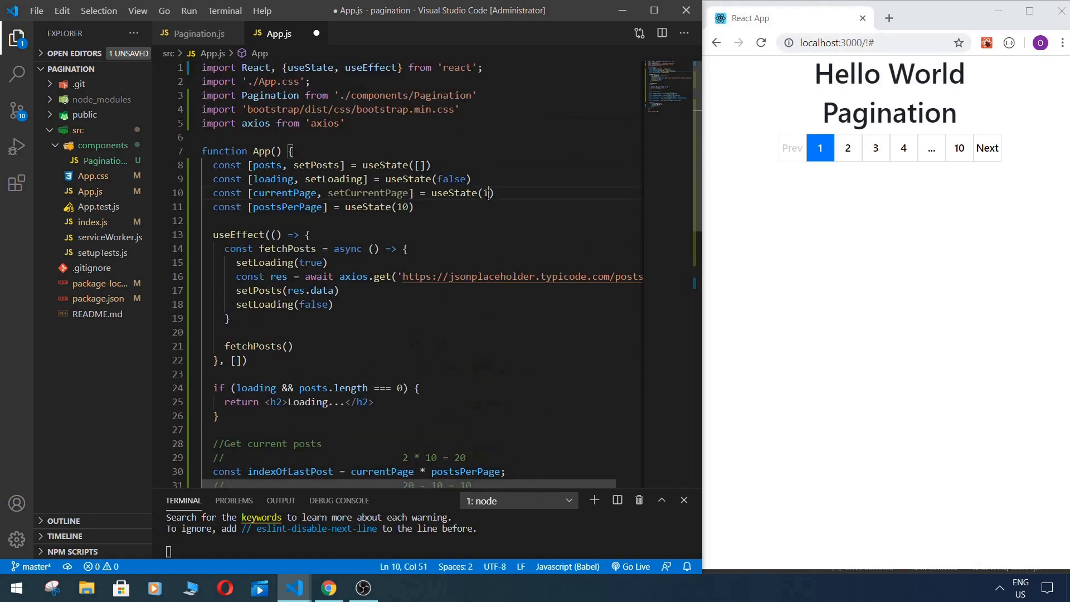
Step: Add a 100/10 example comment above howManyPages = Math.ceil(posts.length/postsPerPage) and highlight the example values
{"action": "scroll", "scroll_direction": "down", "scroll_amount": 3}
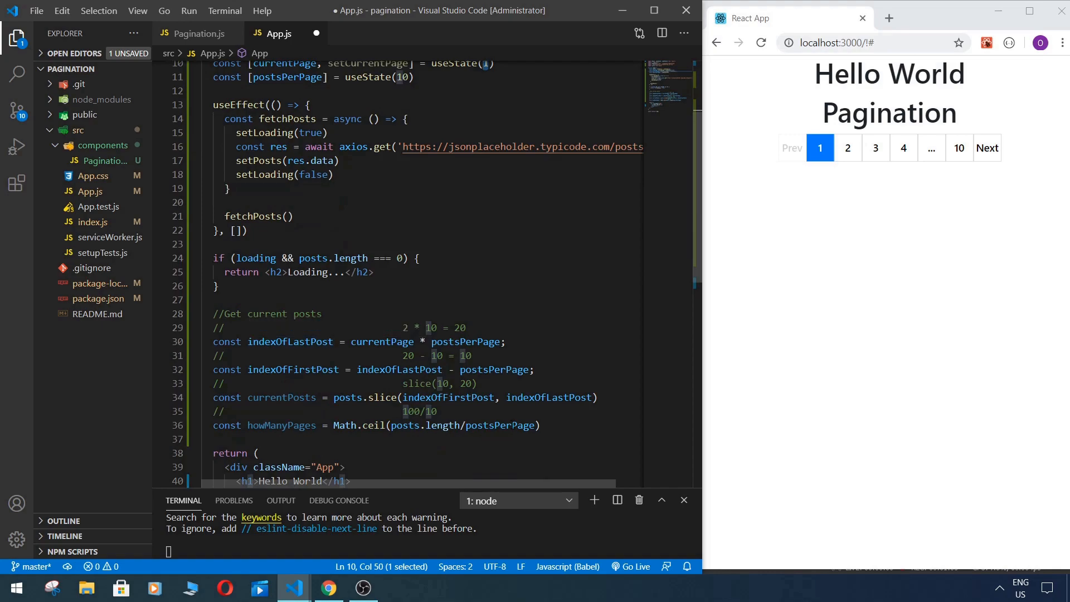
{"action": "left_click", "coordinate": [528, 411]}
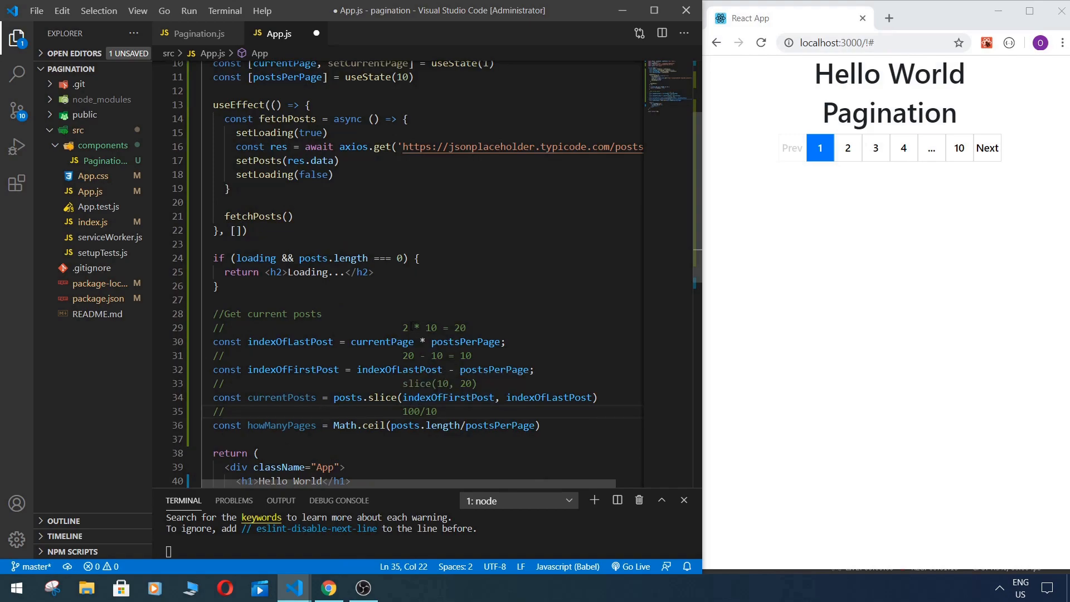
{"action": "mouse_move", "coordinate": [448, 397]}
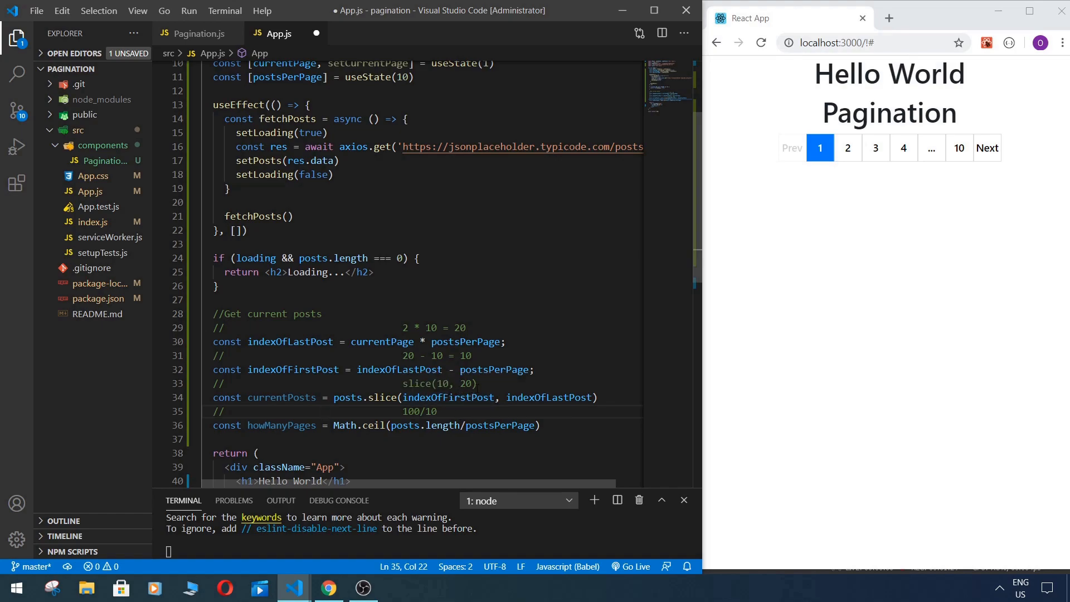
{"action": "scroll", "scroll_direction": "down", "scroll_amount": 3}
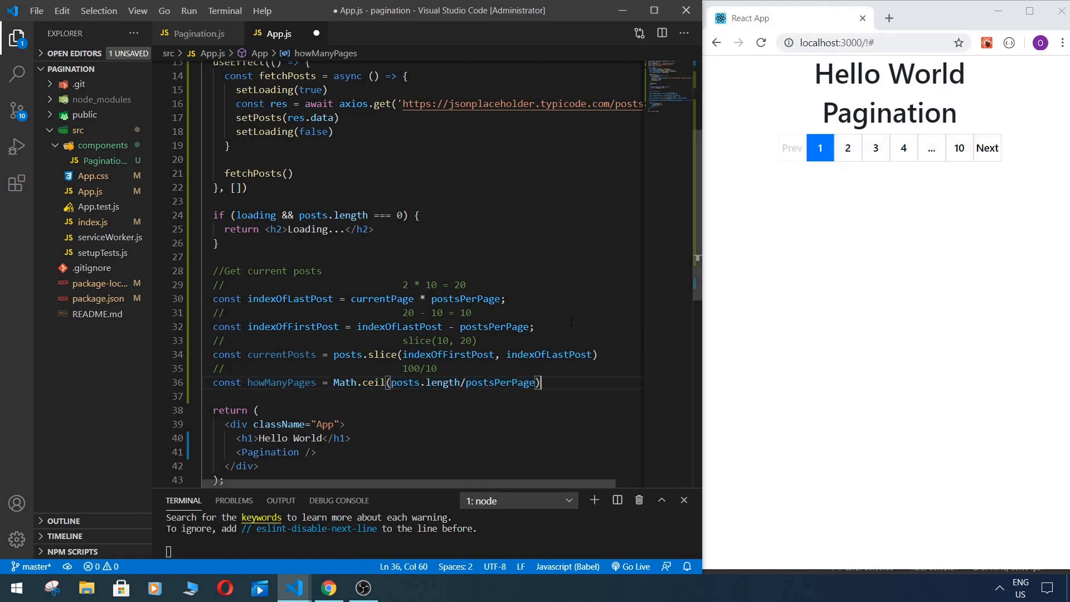
{"action": "scroll", "scroll_direction": "down", "scroll_amount": 3}
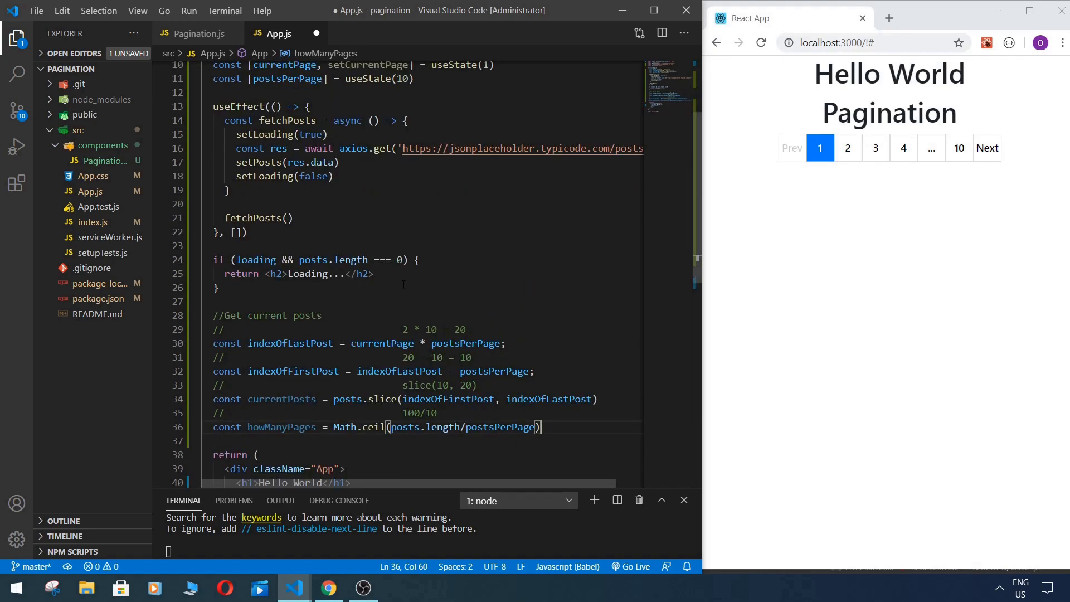
{"action": "scroll", "scroll_direction": "down", "scroll_amount": 3}
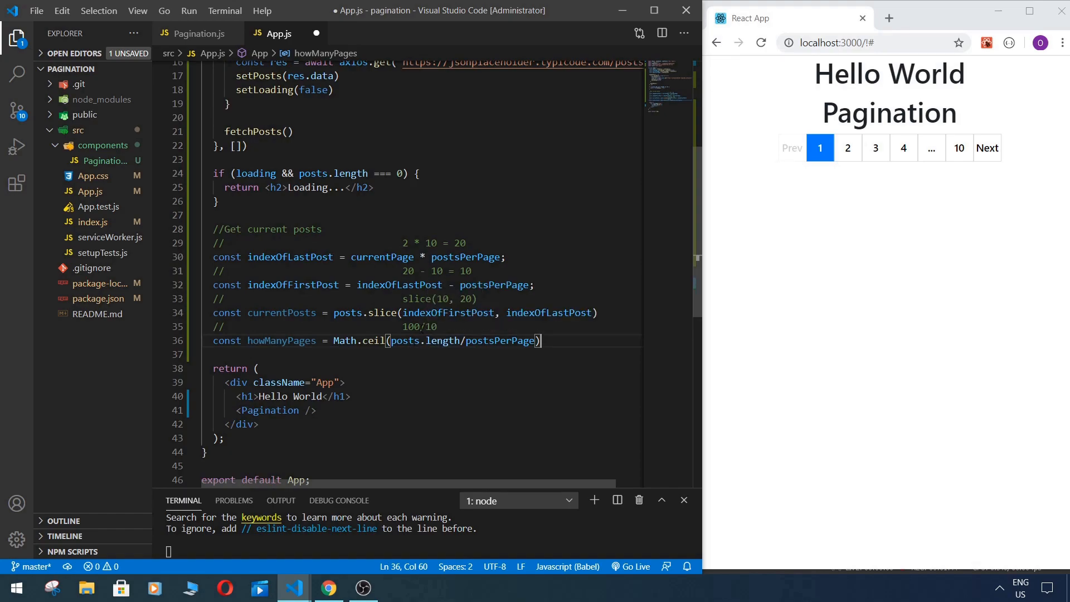
{"action": "double_click", "coordinate": [410, 326]}
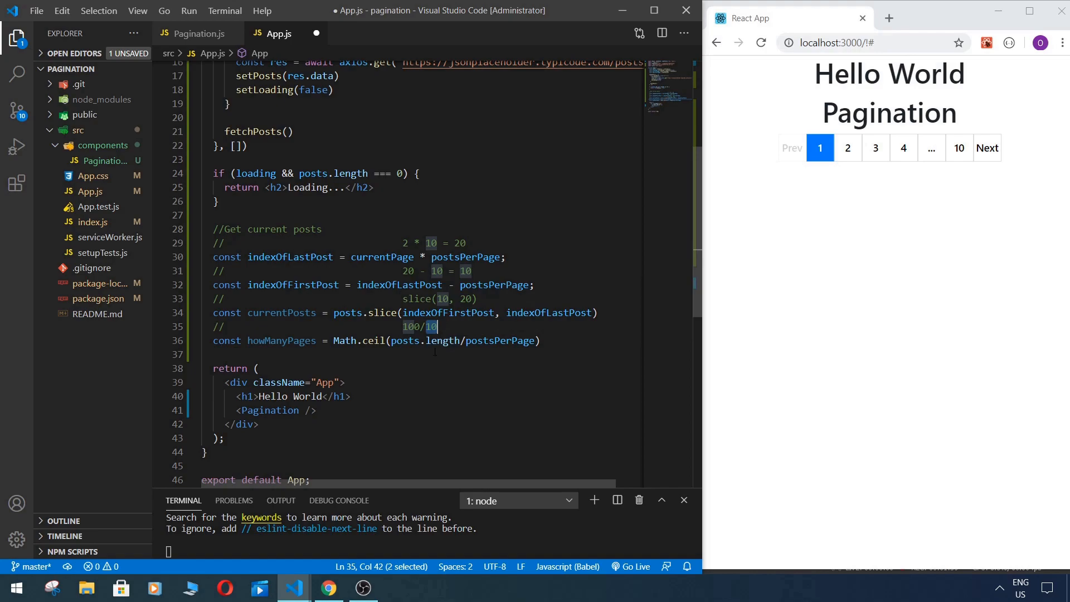
{"action": "double_click", "coordinate": [425, 341]}
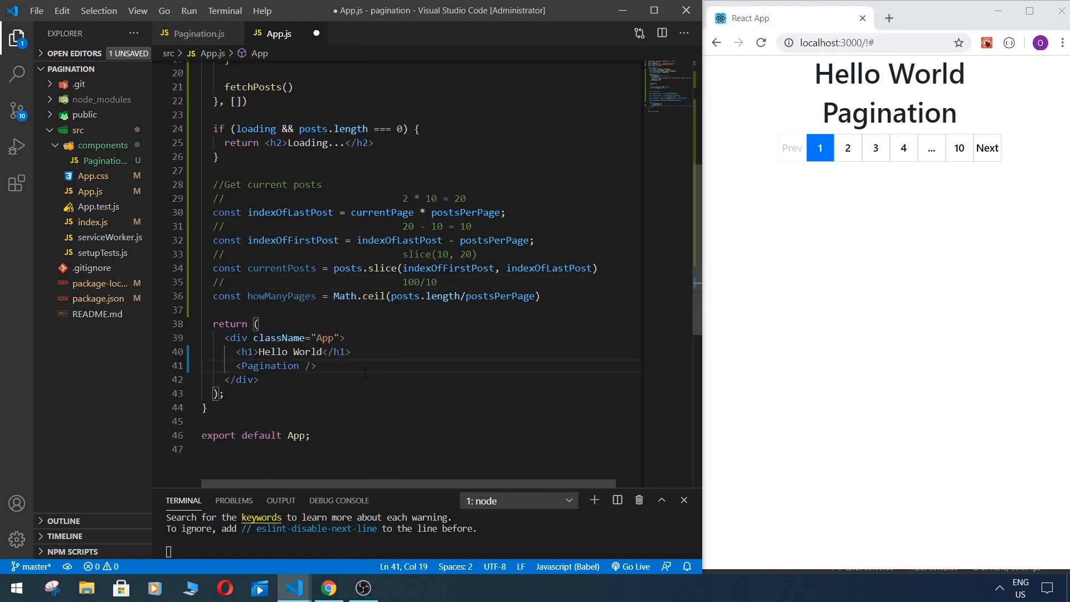
Step: Pass pages={howManyPages} into the <Pagination /> tag
{"action": "type", "text": "pages="}
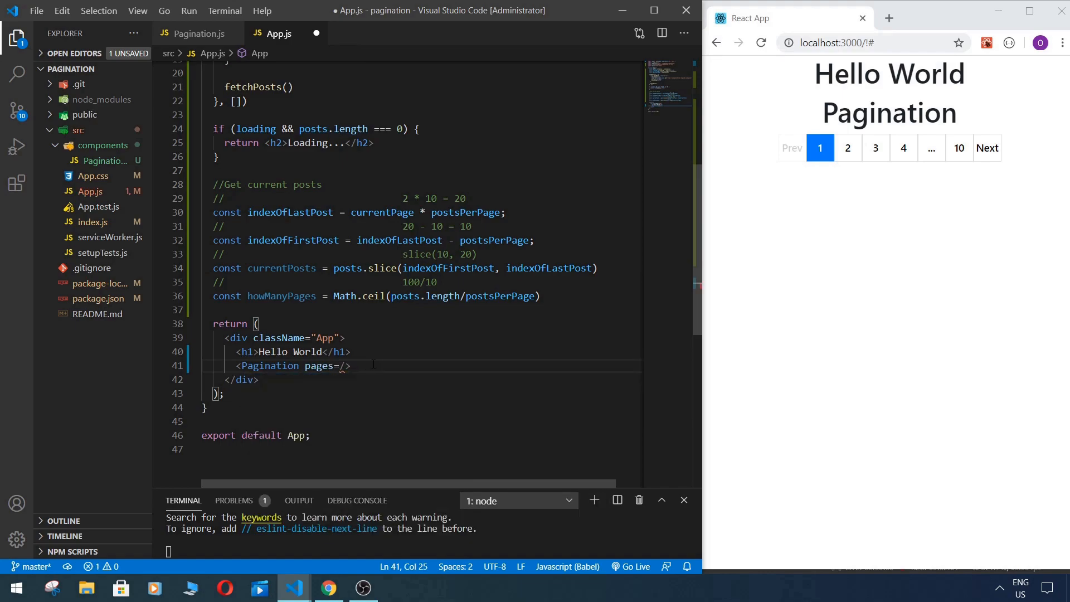
{"action": "type", "text": "{"}
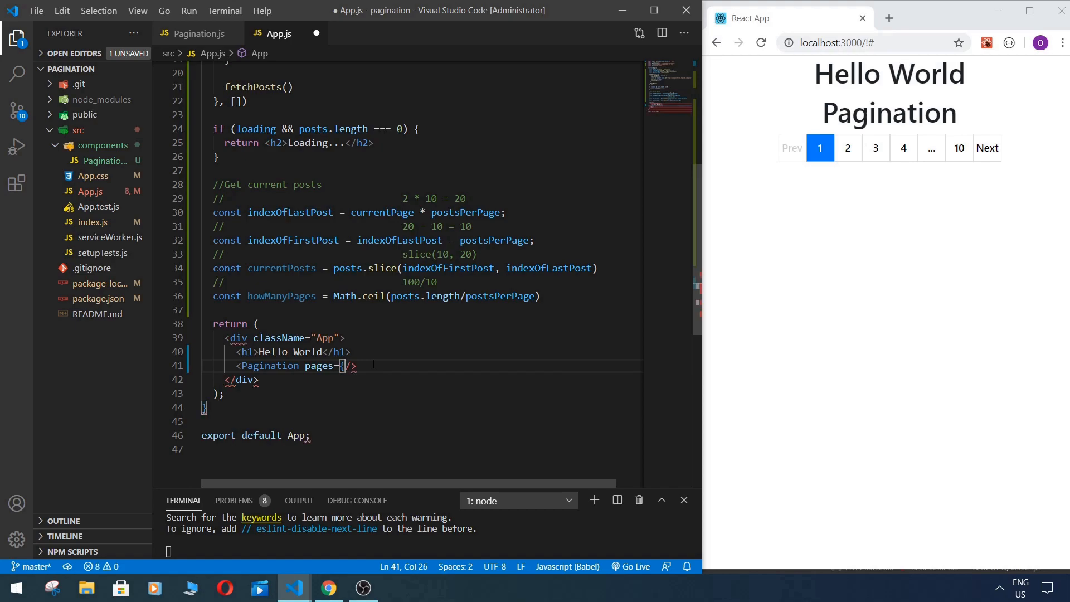
{"action": "type", "text": "}"}
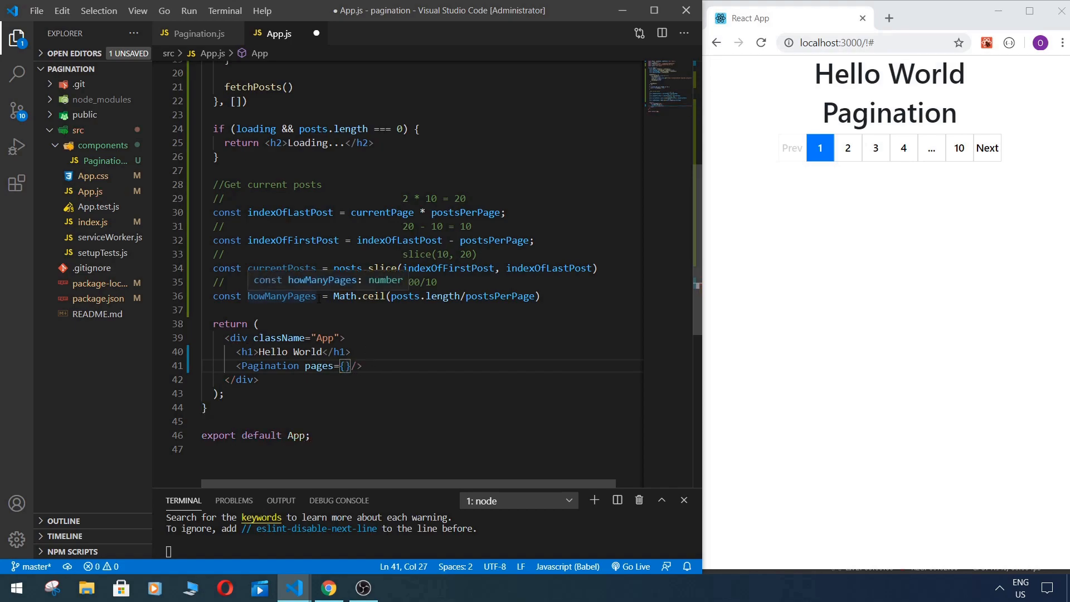
{"action": "type", "text": "howManyPages"}
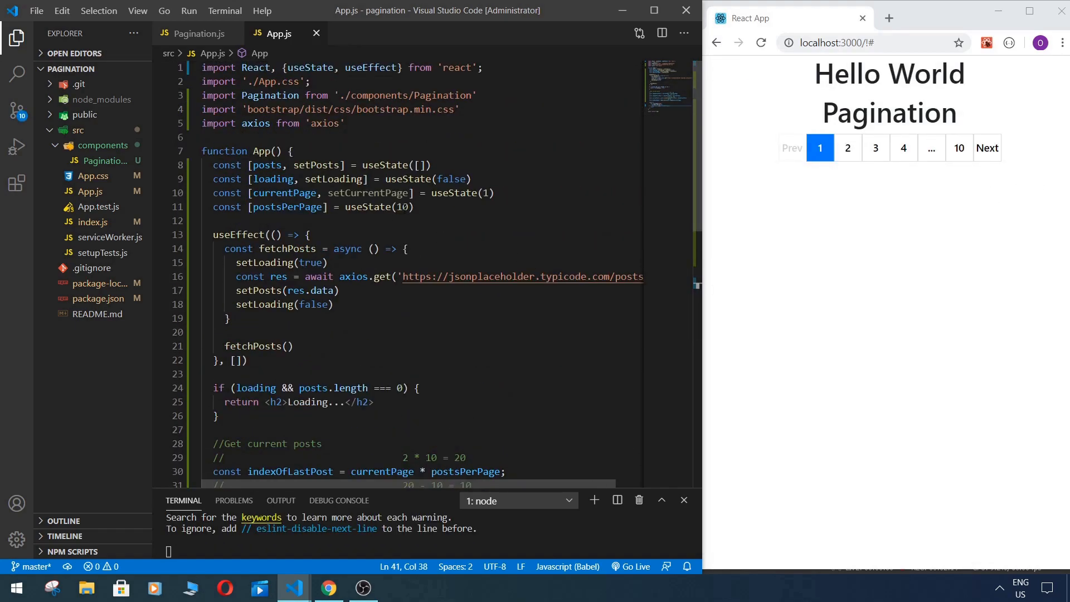
Step: Raise postsPerPage from 10 to 20 so the browser shows five pages
{"action": "double_click", "coordinate": [402, 207]}
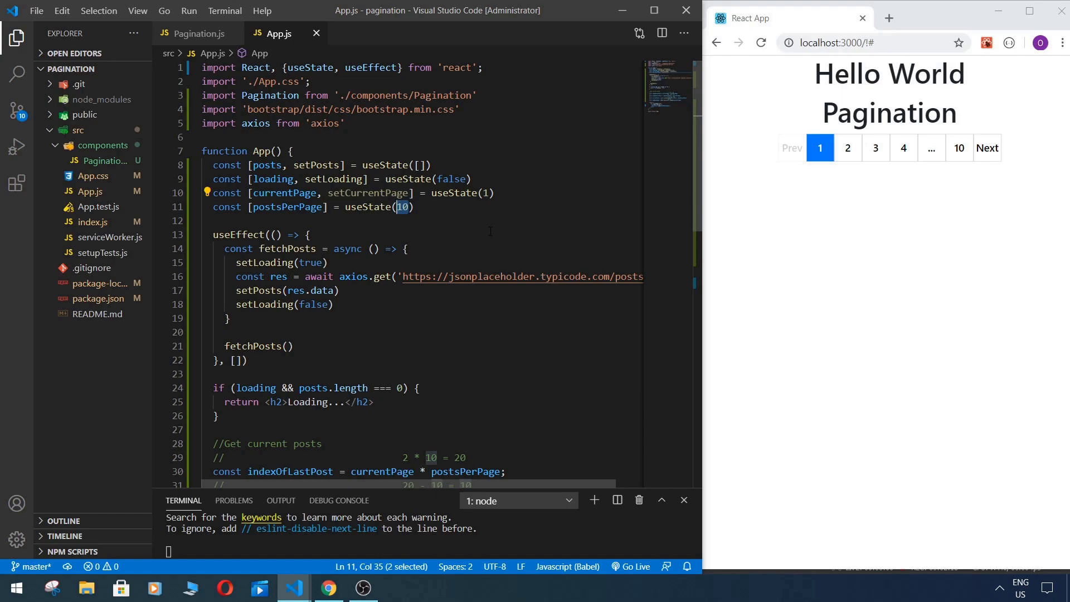
{"action": "type", "text": "20"}
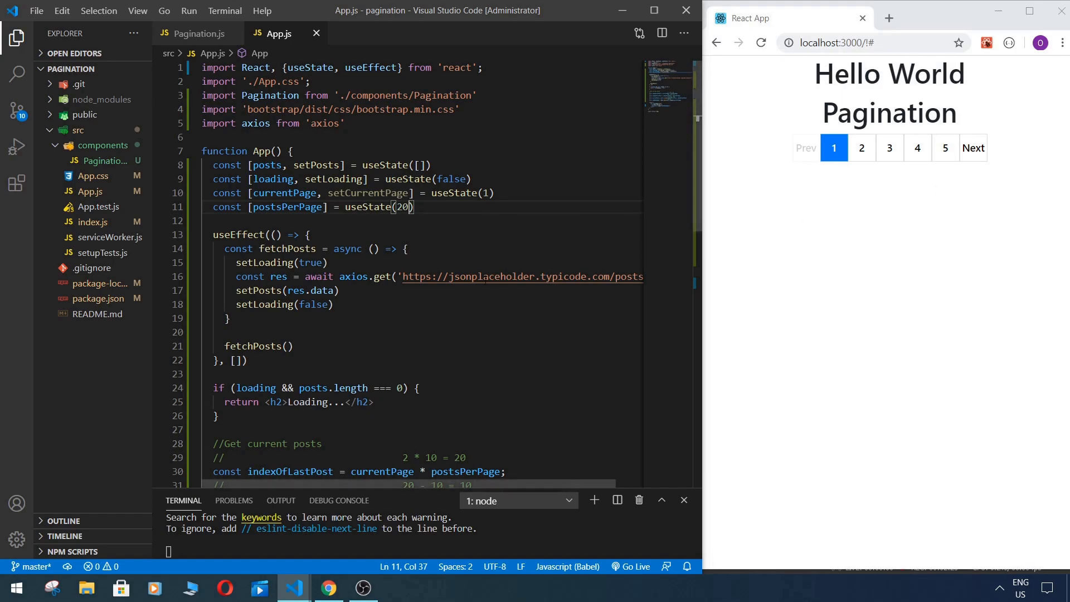
{"action": "left_click", "coordinate": [362, 587]}
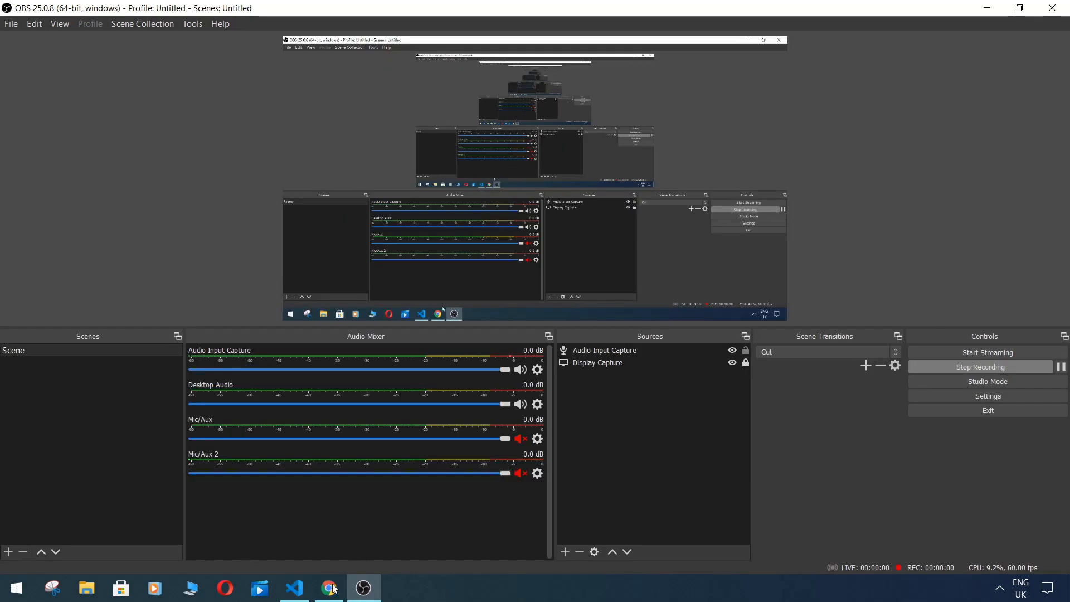
Step: Finish with the OBS recorder control and return to the App.js editor
{"action": "left_click", "coordinate": [294, 587]}
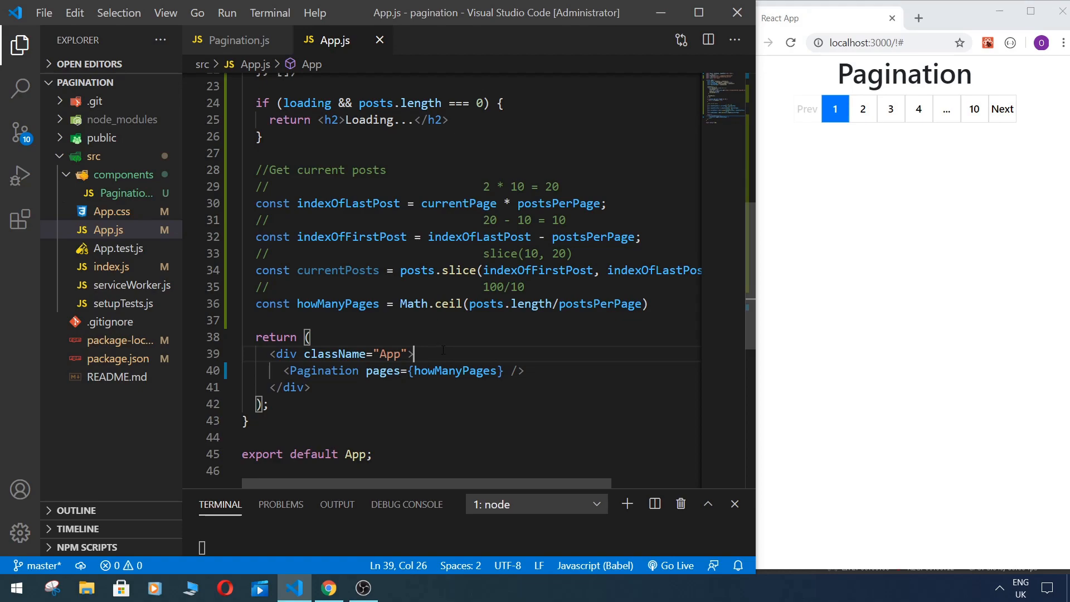
Step: Add a <ul> inside the App div and start mapping currentPosts with (post, index) => {}
{"action": "key", "text": "Enter"}
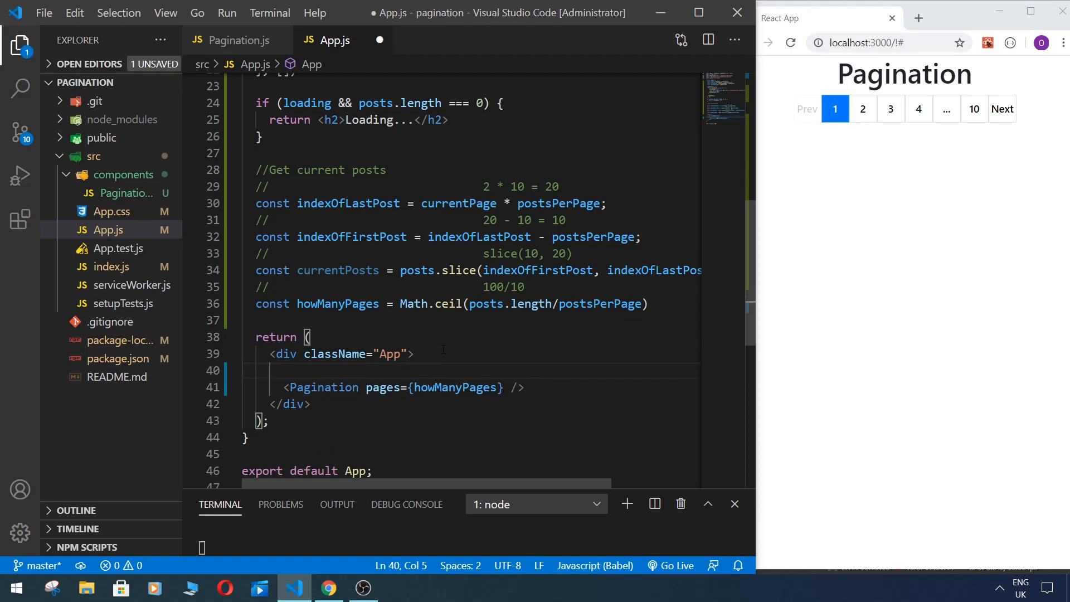
{"action": "type", "text": "<ul></ul>"}
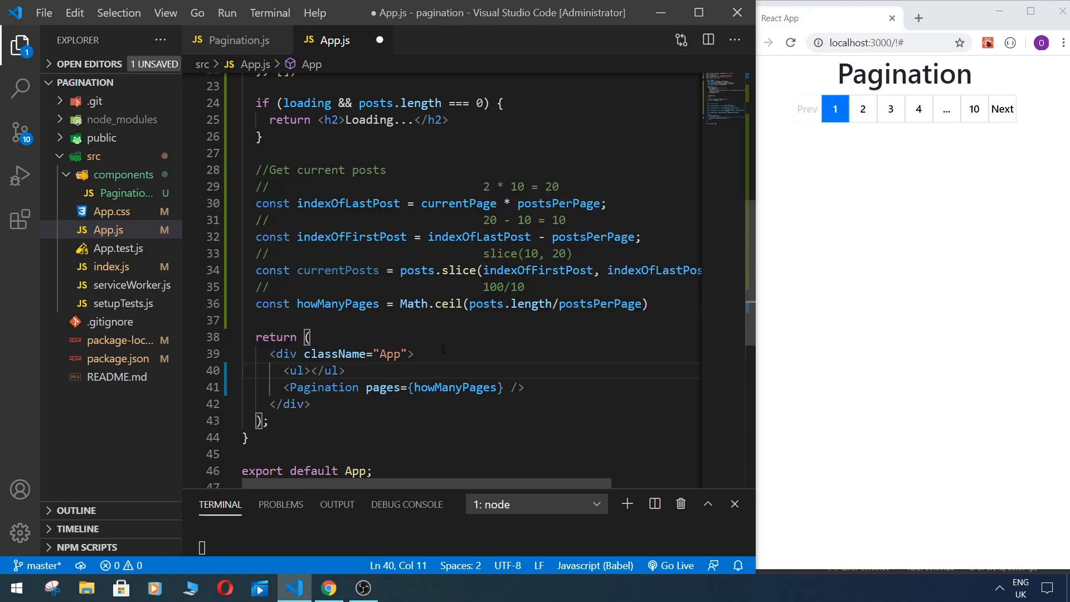
{"action": "key", "text": "Enter"}
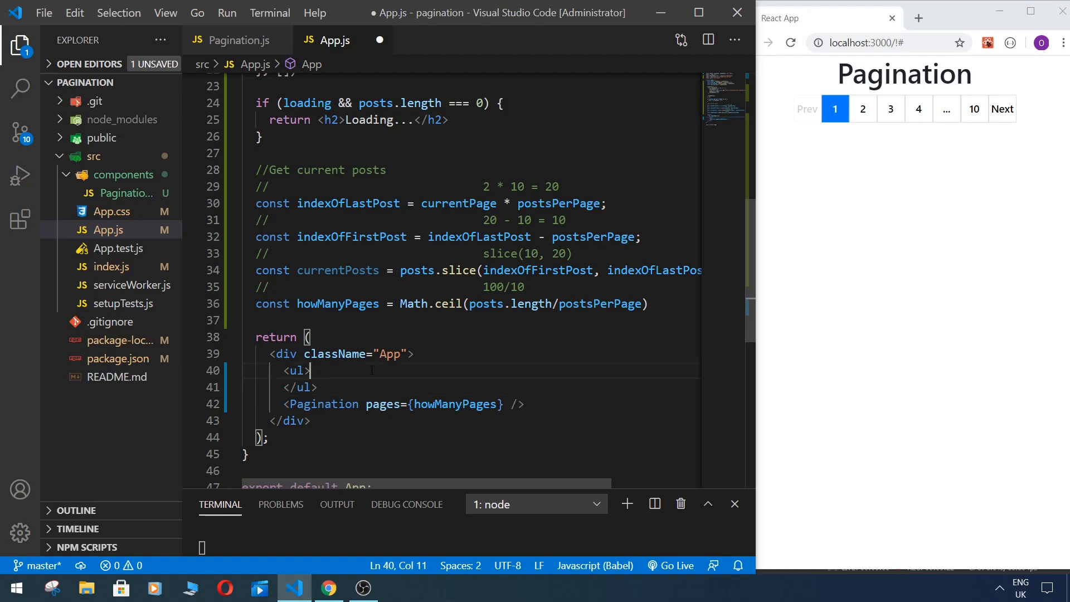
{"action": "key", "text": "enter"}
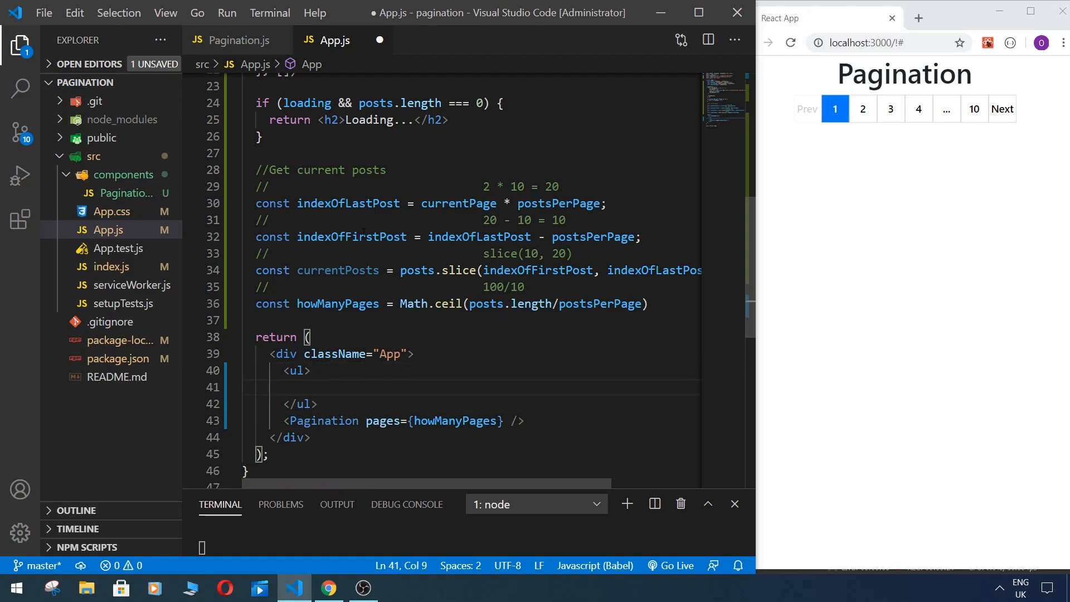
{"action": "double_click", "coordinate": [337, 270]}
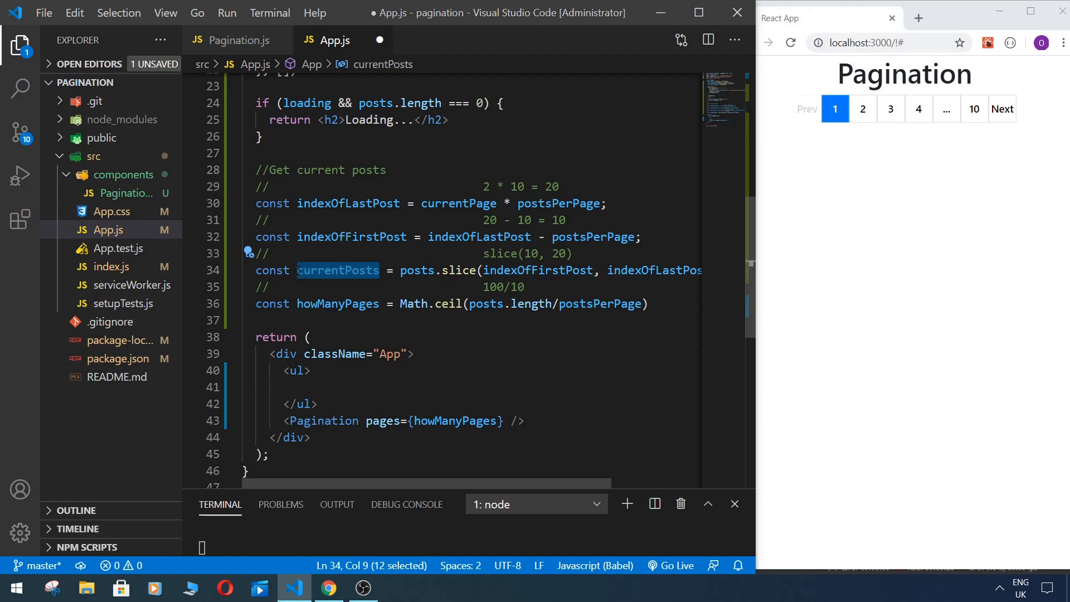
{"action": "type", "text": "{currentPosts}"}
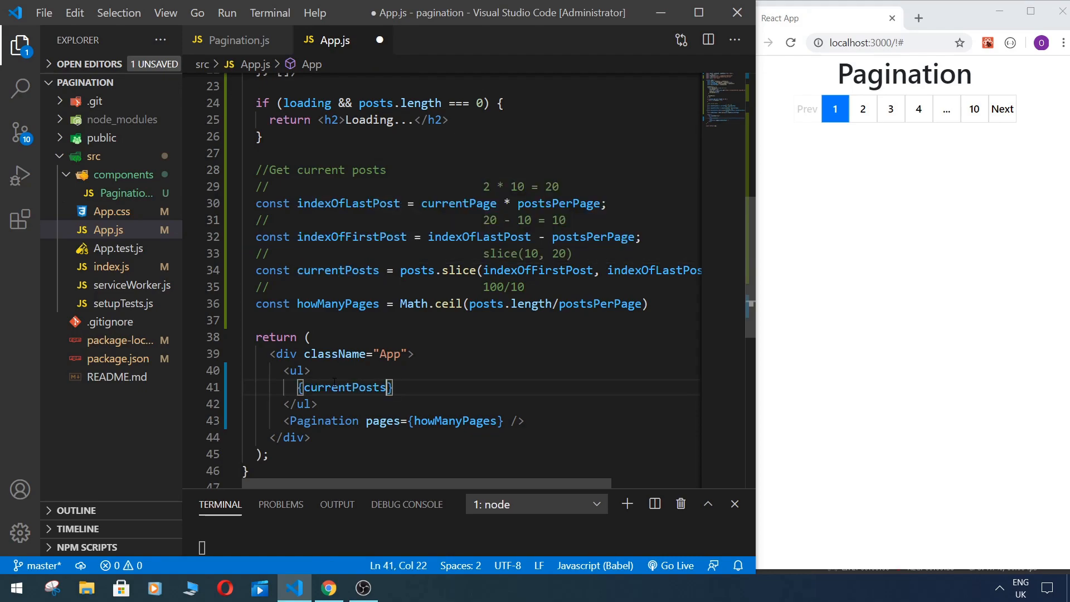
{"action": "type", "text": ".map((post, index)"}
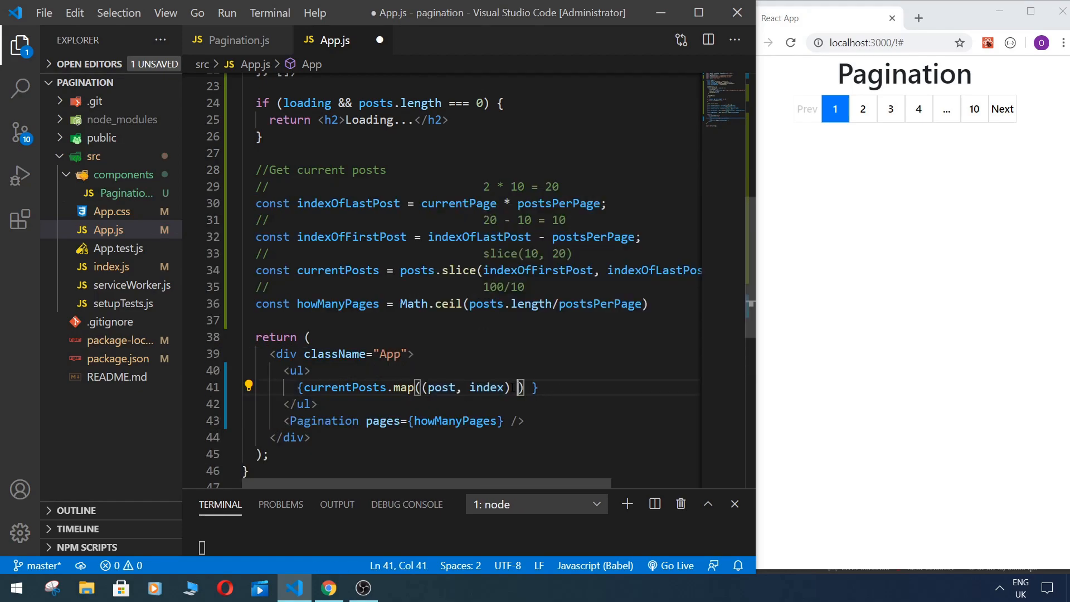
{"action": "type", "text": "=> {}"}
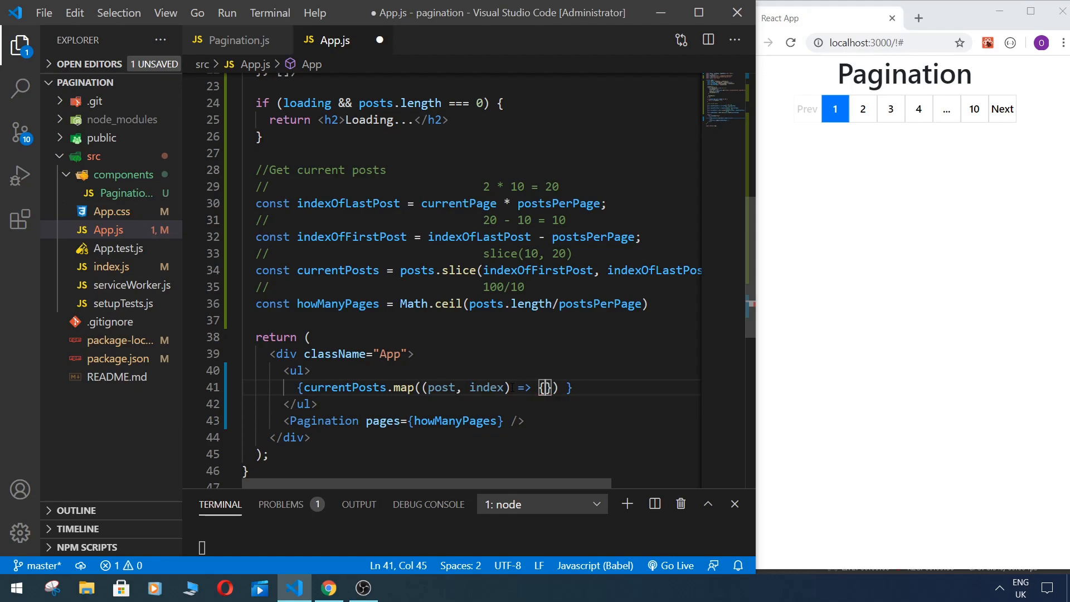
Step: Return an <li key={index}> per post that renders the post inside the map
{"action": "type", "text": "return"}
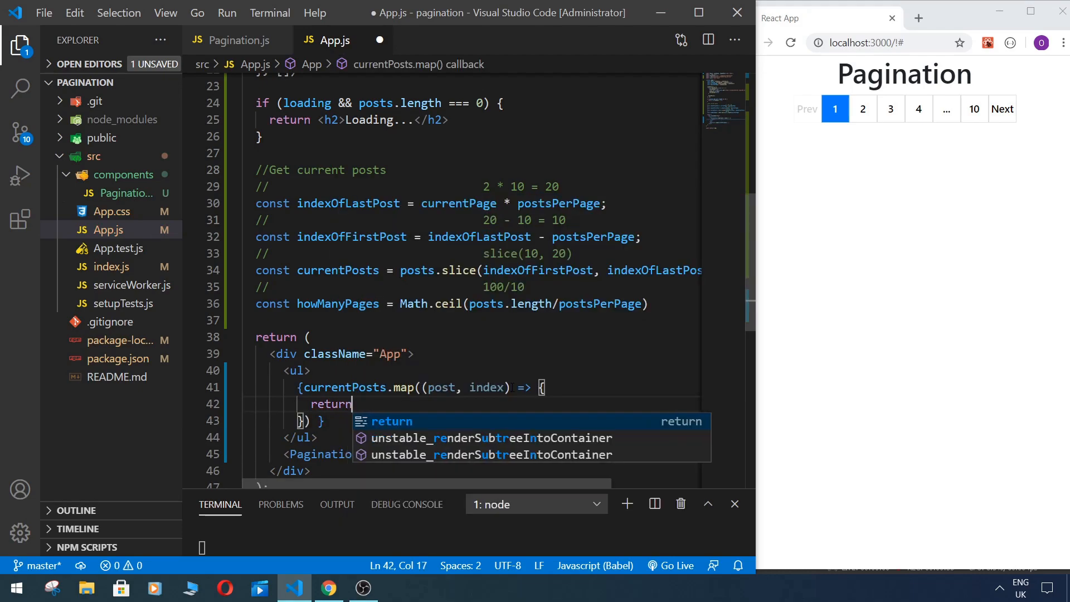
{"action": "type", "text": "("}
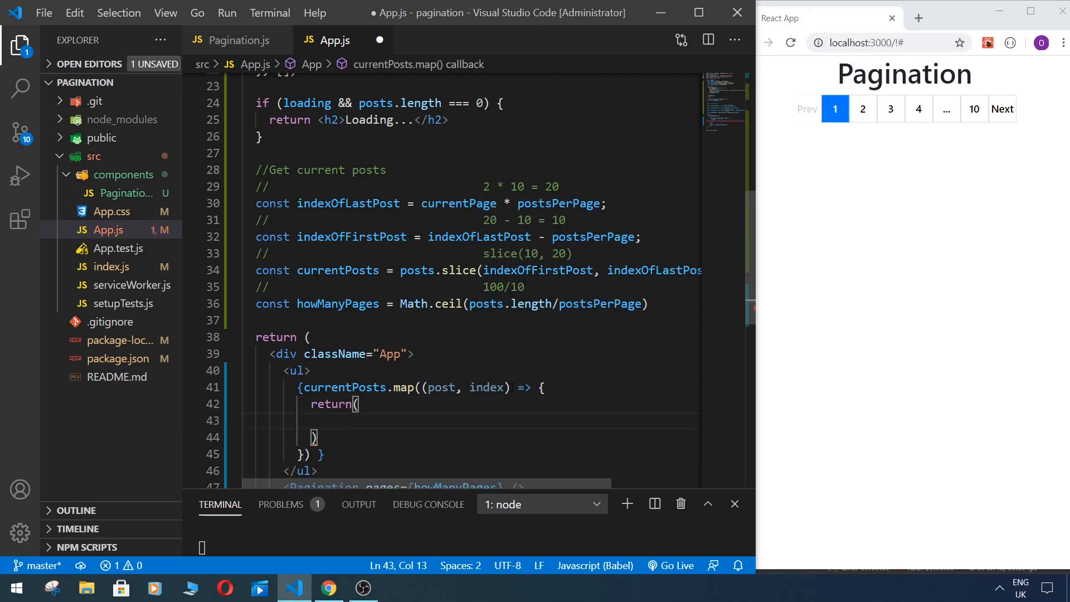
{"action": "type", "text": "<li>"}
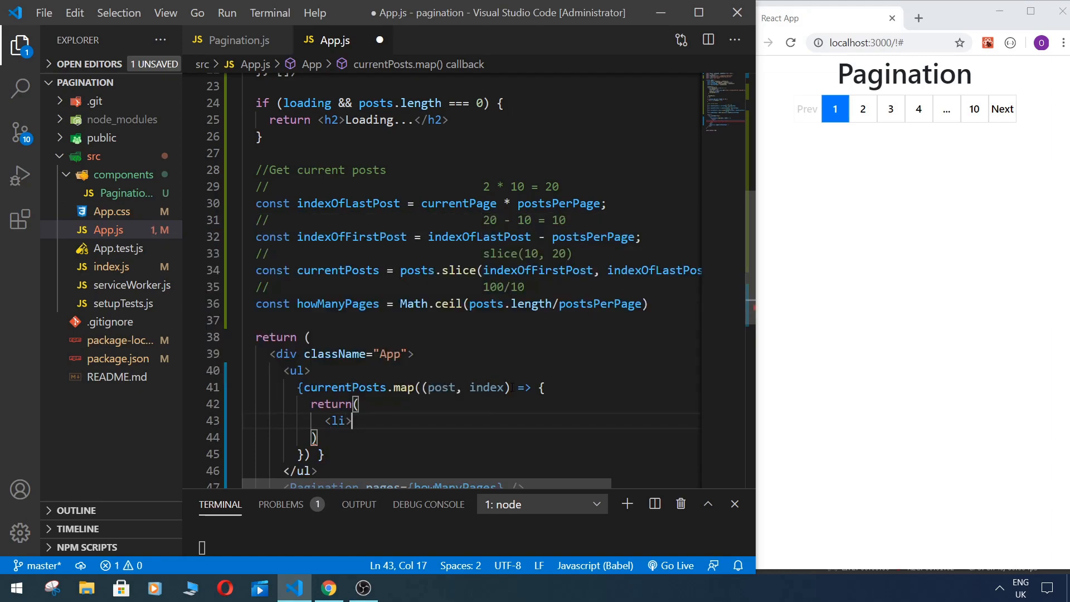
{"action": "type", "text": "</li>"}
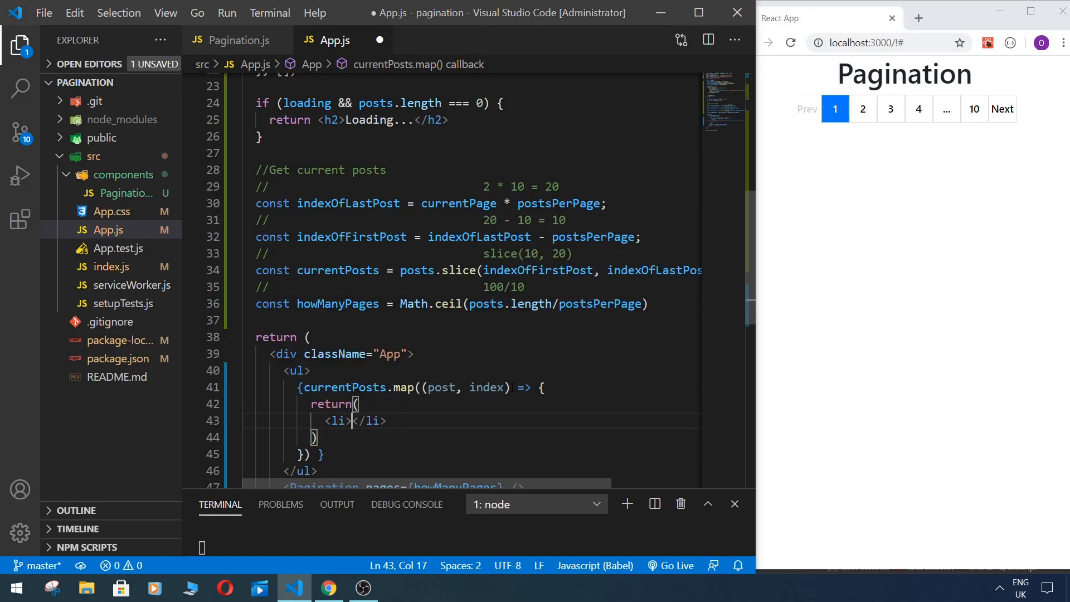
{"action": "type", "text": "key={index"}
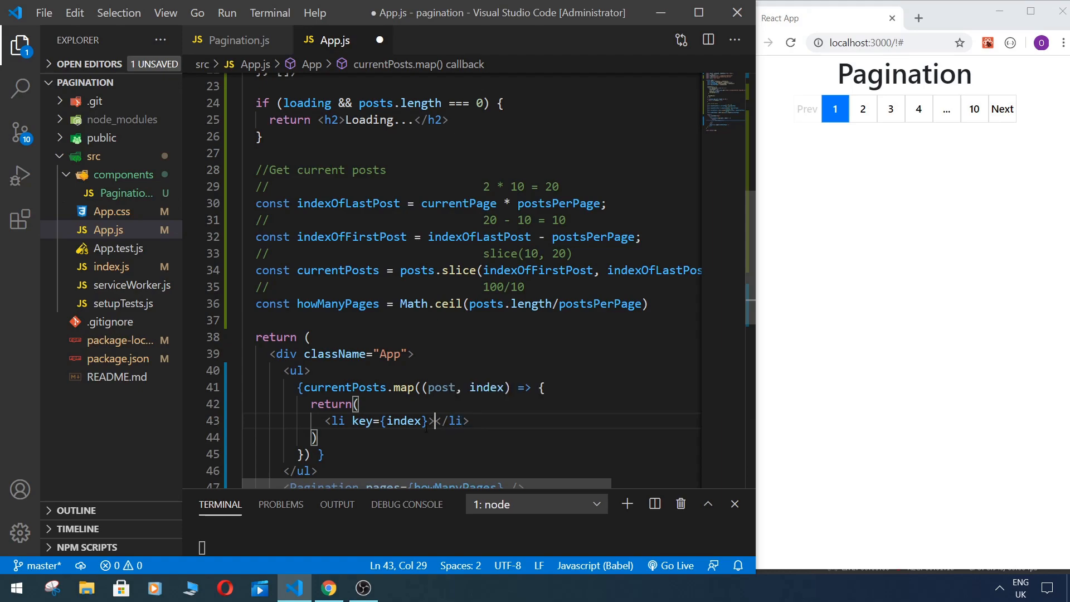
{"action": "type", "text": "{"}
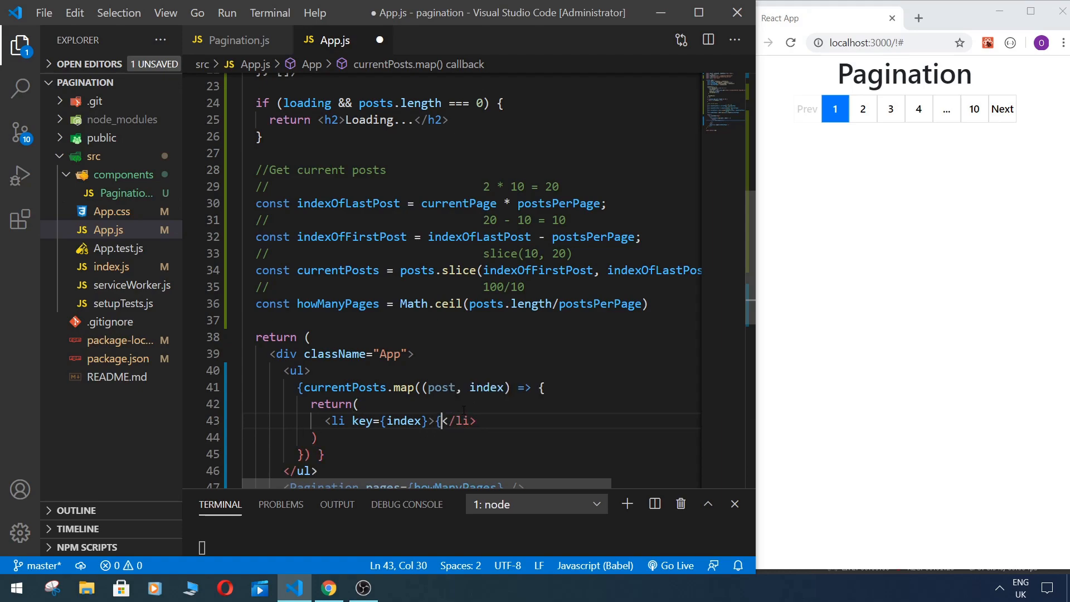
{"action": "type", "text": "}"}
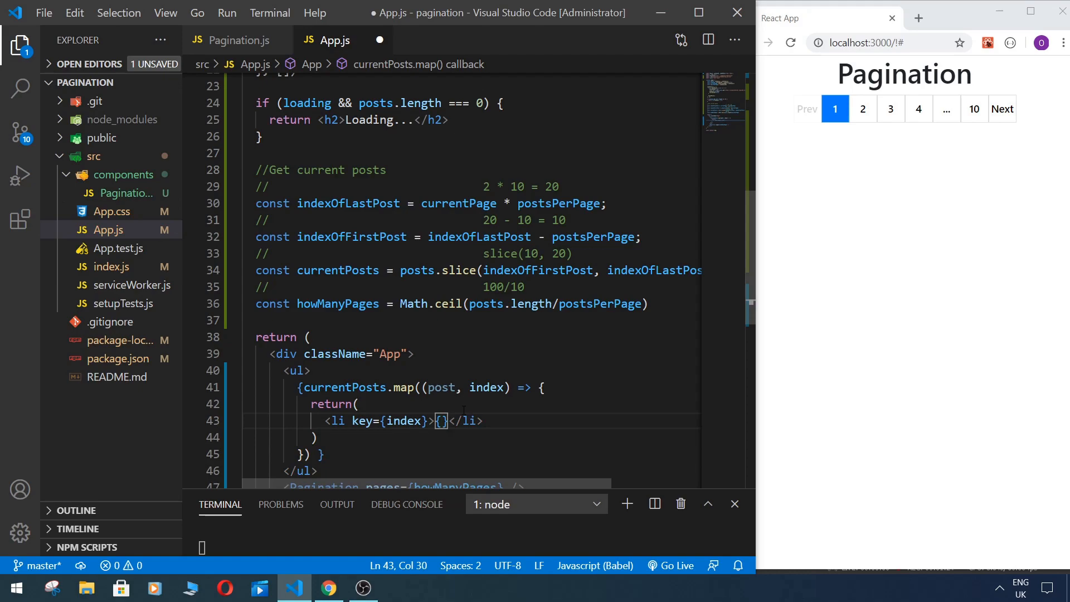
{"action": "type", "text": "po"}
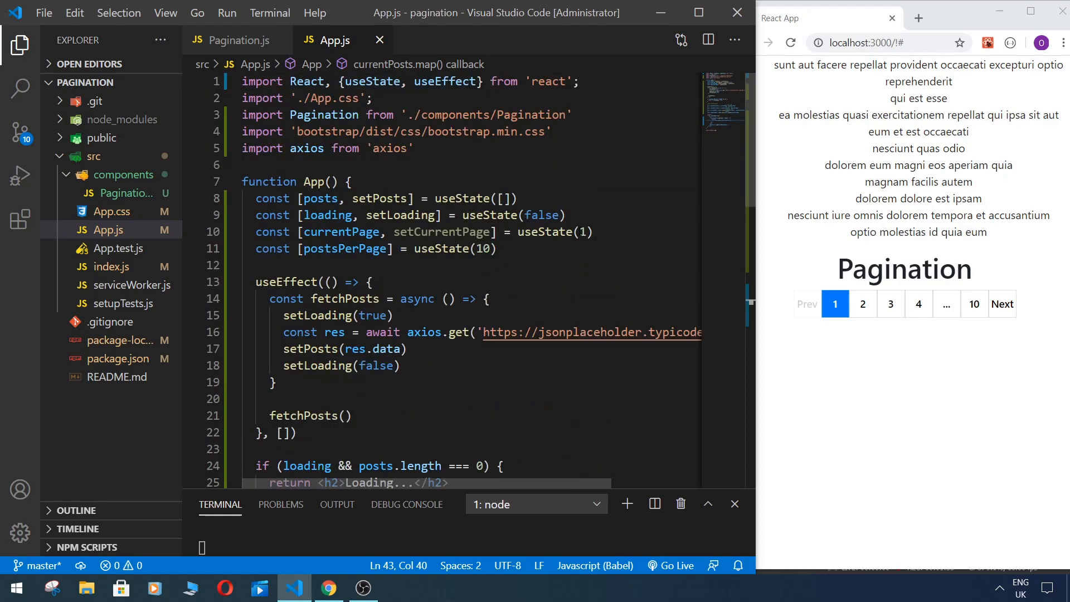
Step: Give the <ul> in App.js class="list-group my-4"
{"action": "type", "text": "2"}
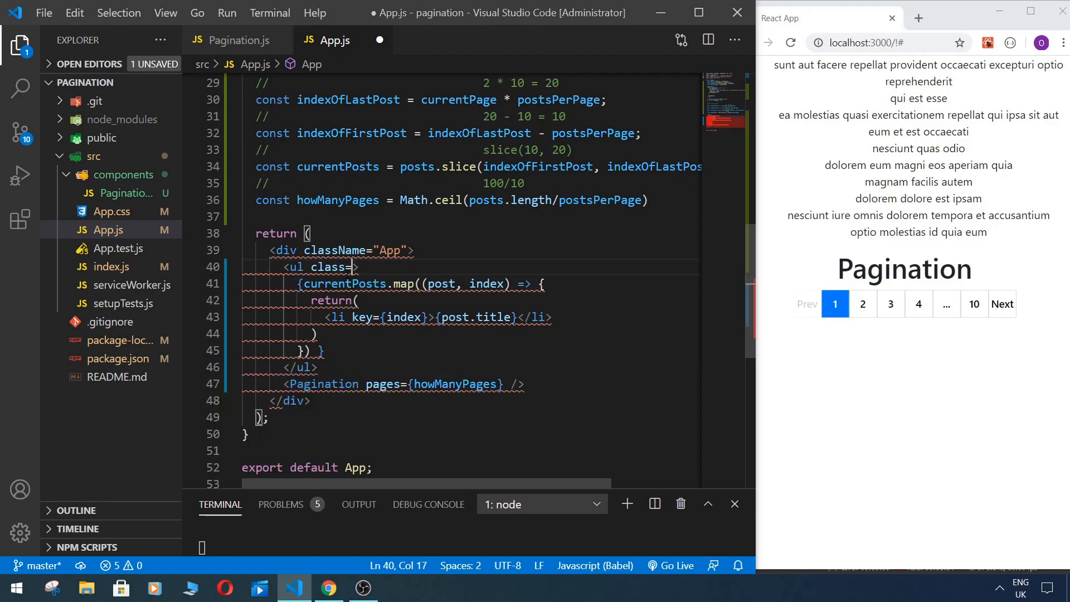
{"action": "type", "text": "\""}
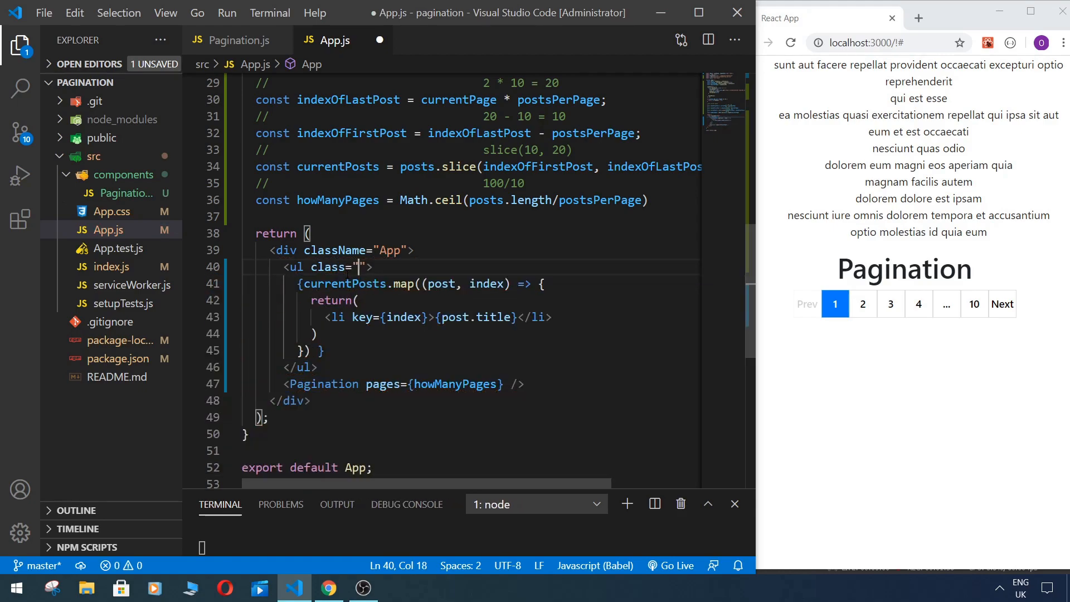
{"action": "type", "text": "lidt"}
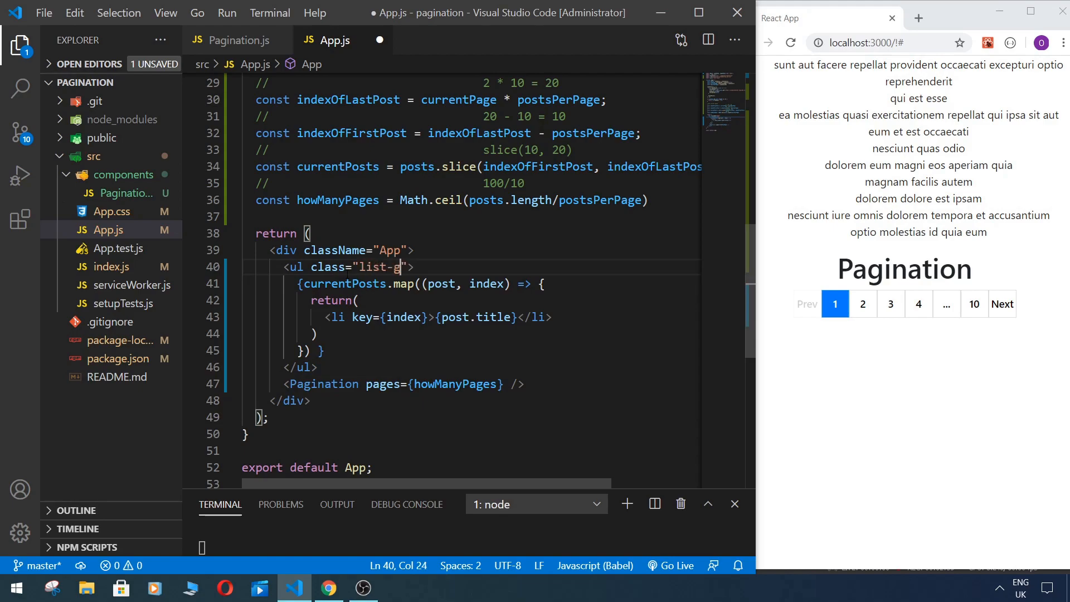
{"action": "type", "text": "ou"}
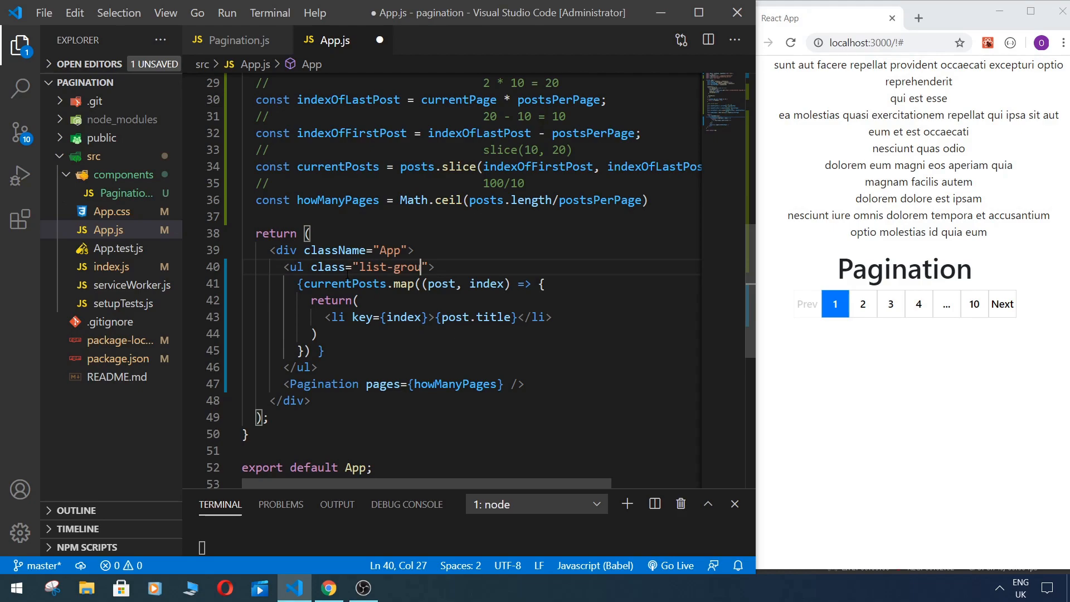
{"action": "type", "text": "\" \""}
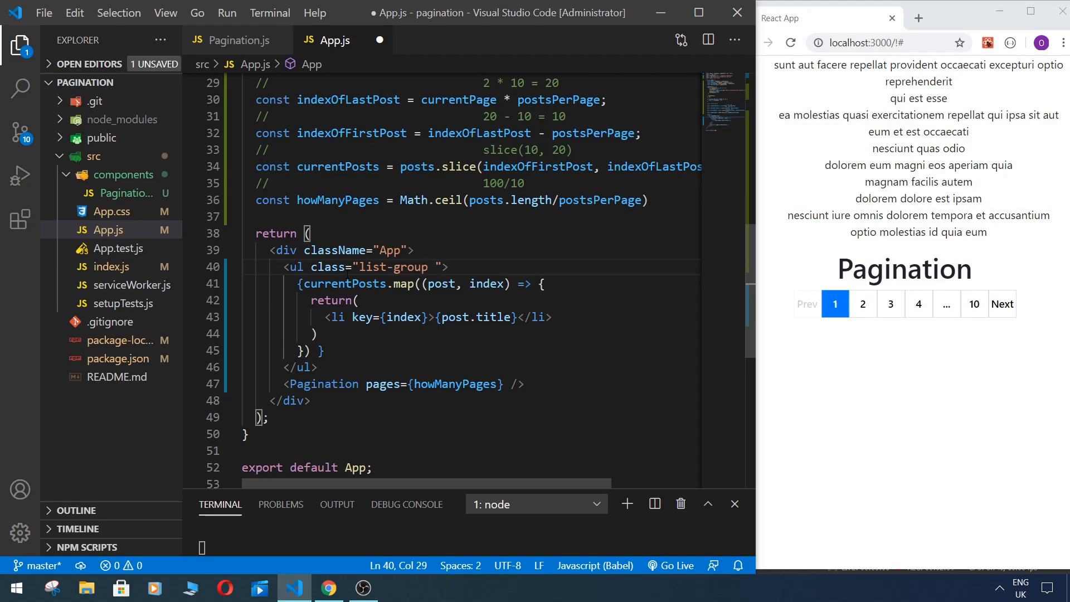
{"action": "type", "text": "my-4"}
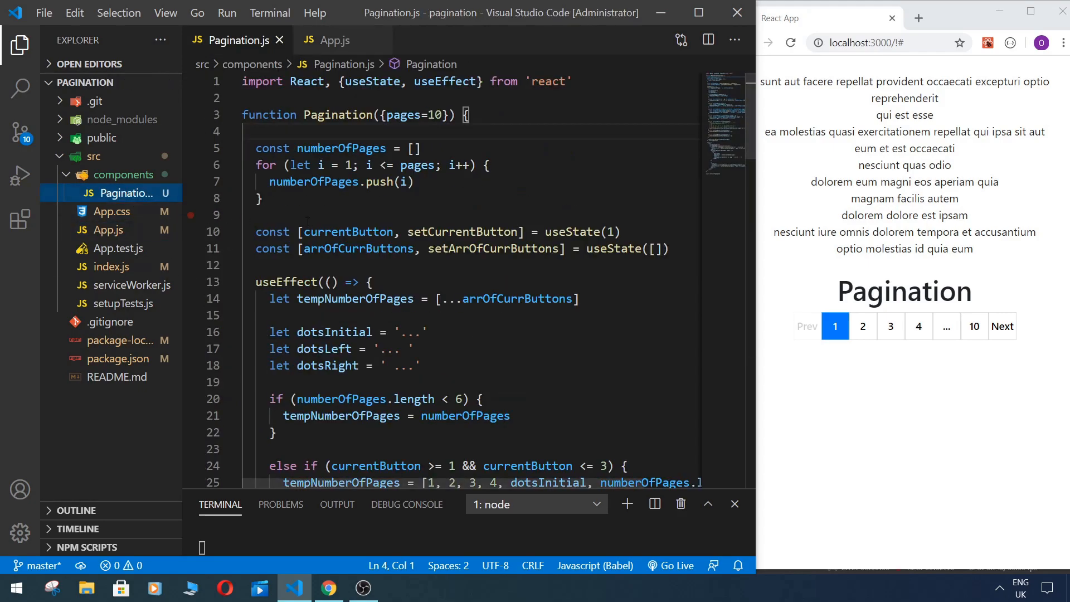
Step: Cut the <h1>Pagination</h1> from Pagination.js and move it above the <ul> in App.js
{"action": "scroll", "scroll_direction": "down", "scroll_amount": 3}
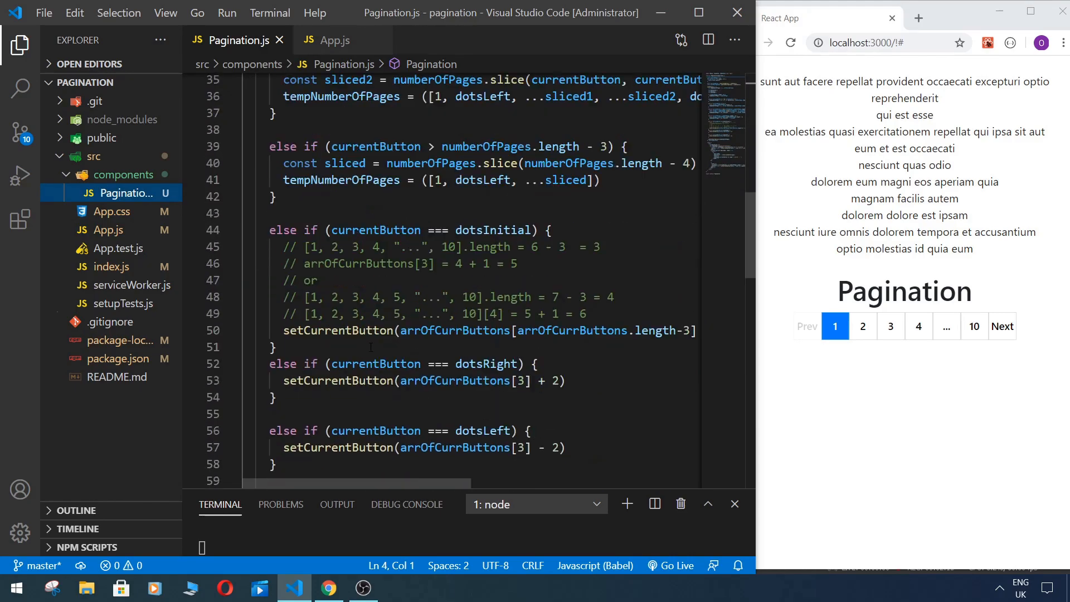
{"action": "scroll", "scroll_direction": "down", "scroll_amount": 3}
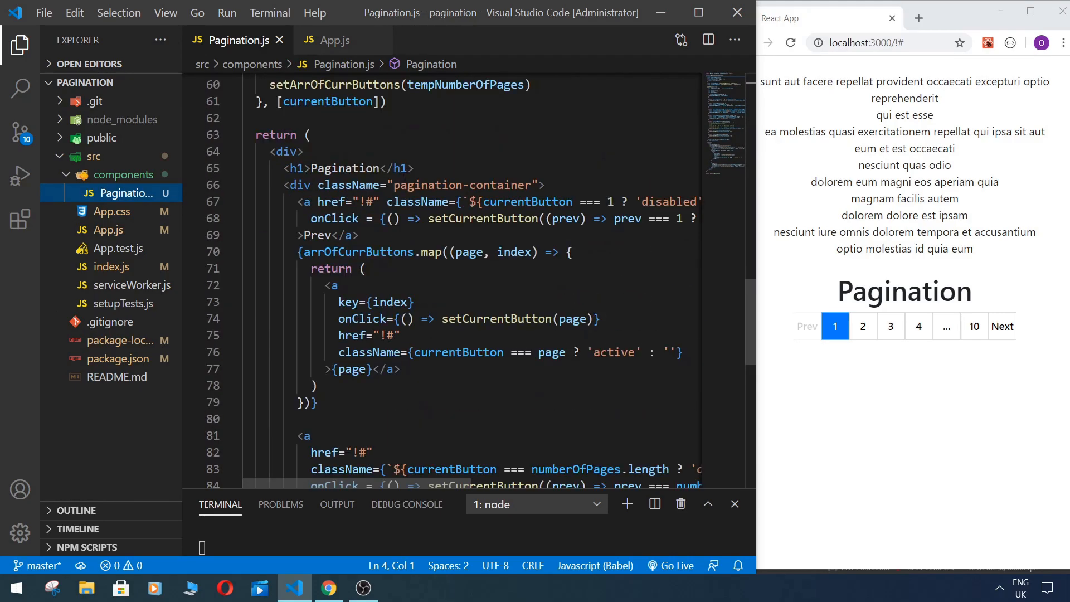
{"action": "key", "text": "Delete"}
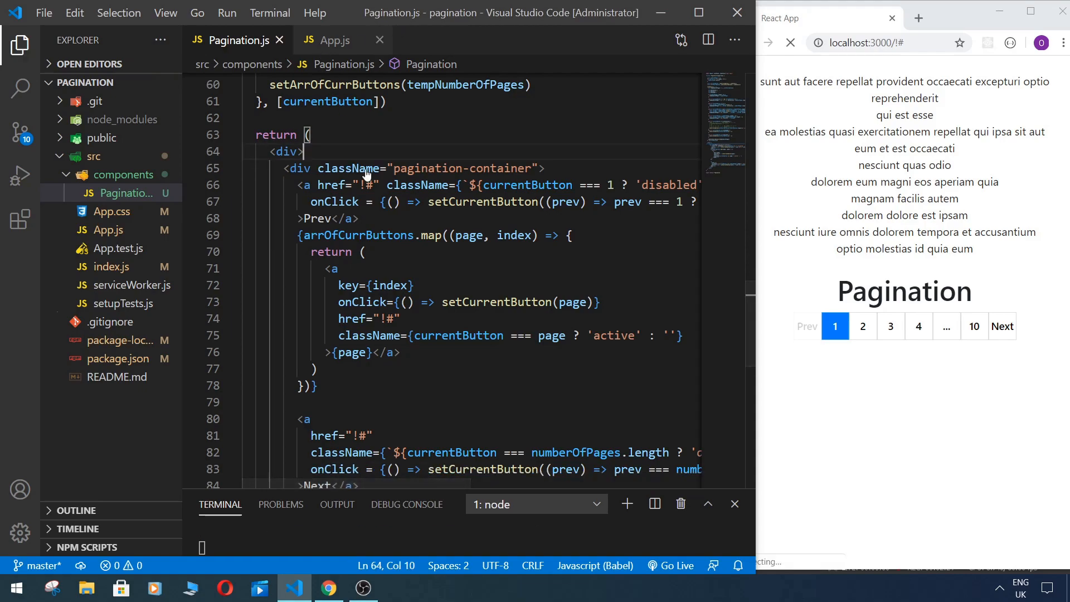
{"action": "left_click", "coordinate": [333, 40]}
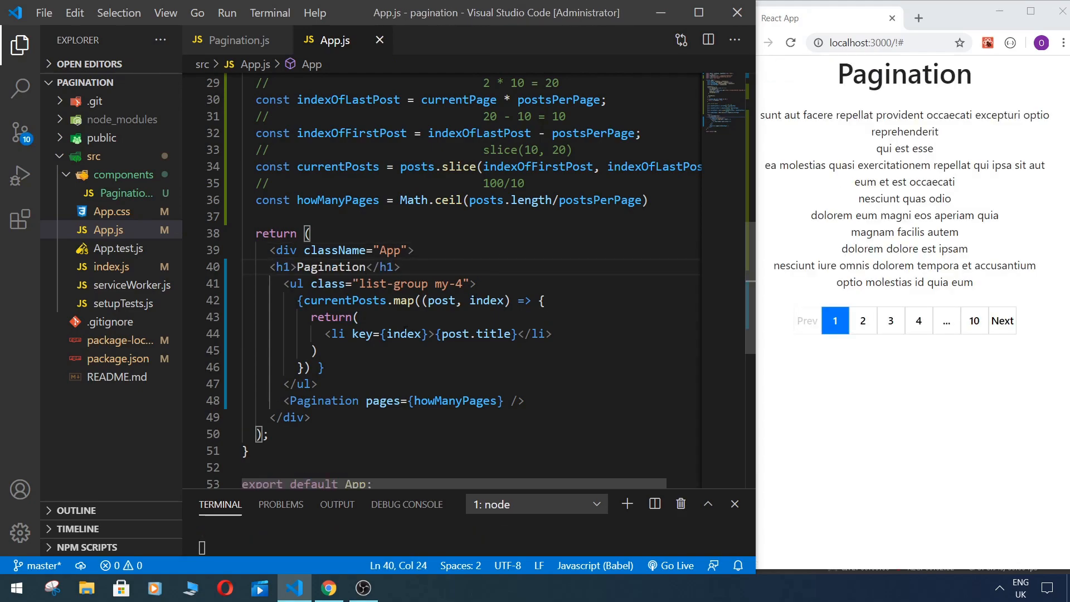
Step: Add class="list-group-item" to each post <li> so posts render as a bordered list
{"action": "left_click", "coordinate": [354, 333]}
{"action": "type", "text": " class=\""}
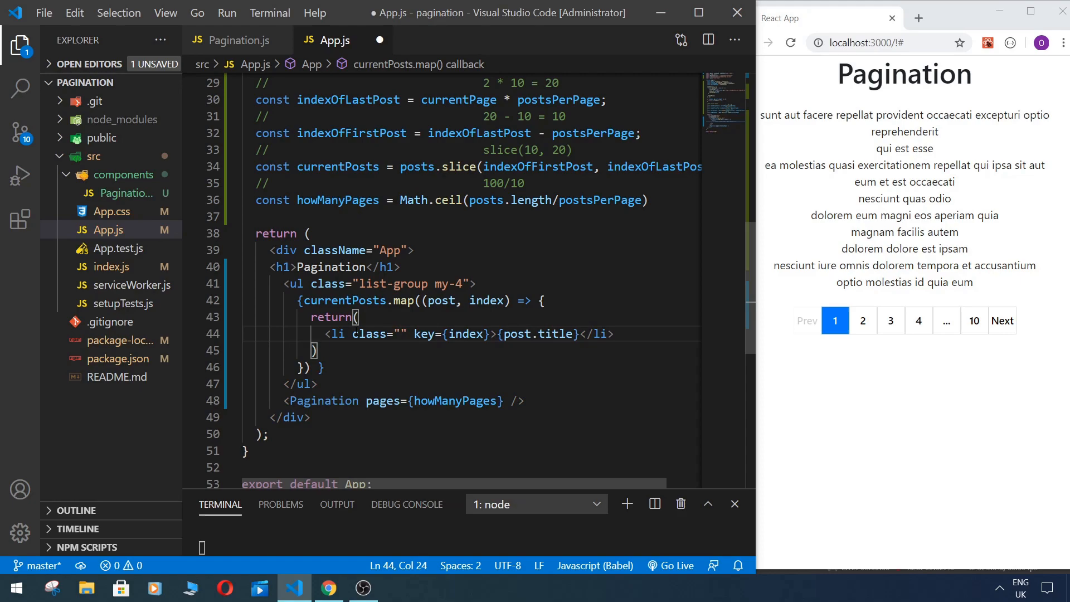
{"action": "type", "text": "list-grou"}
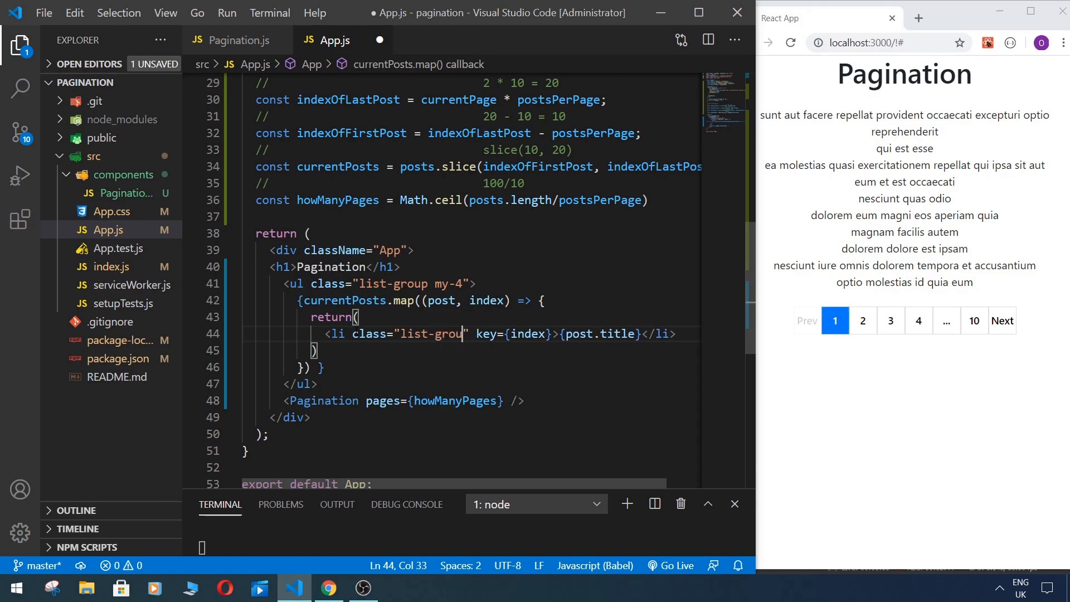
{"action": "type", "text": "p-"}
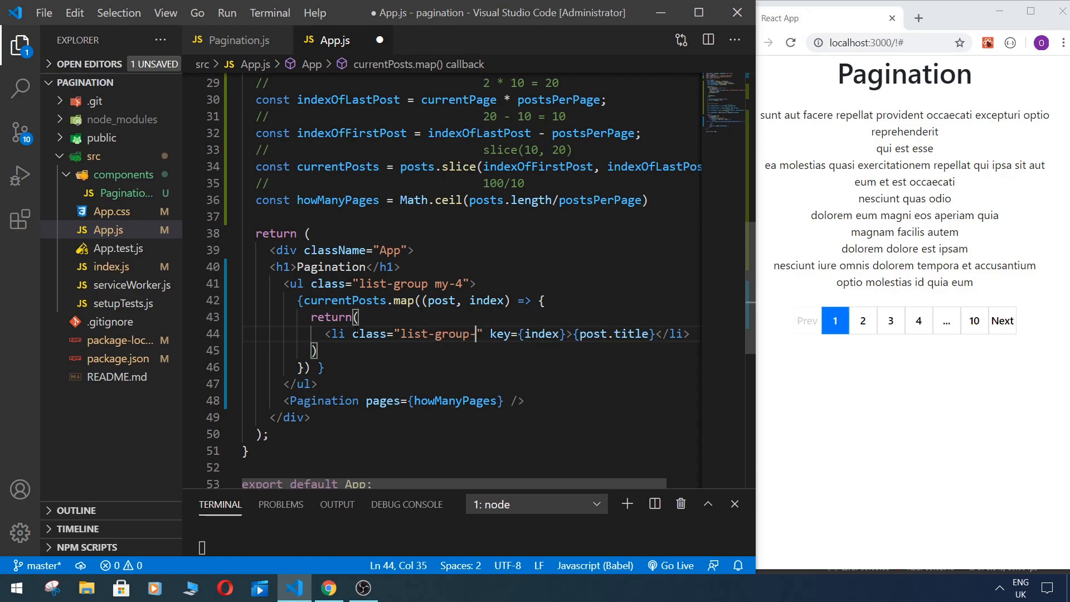
{"action": "type", "text": "item"}
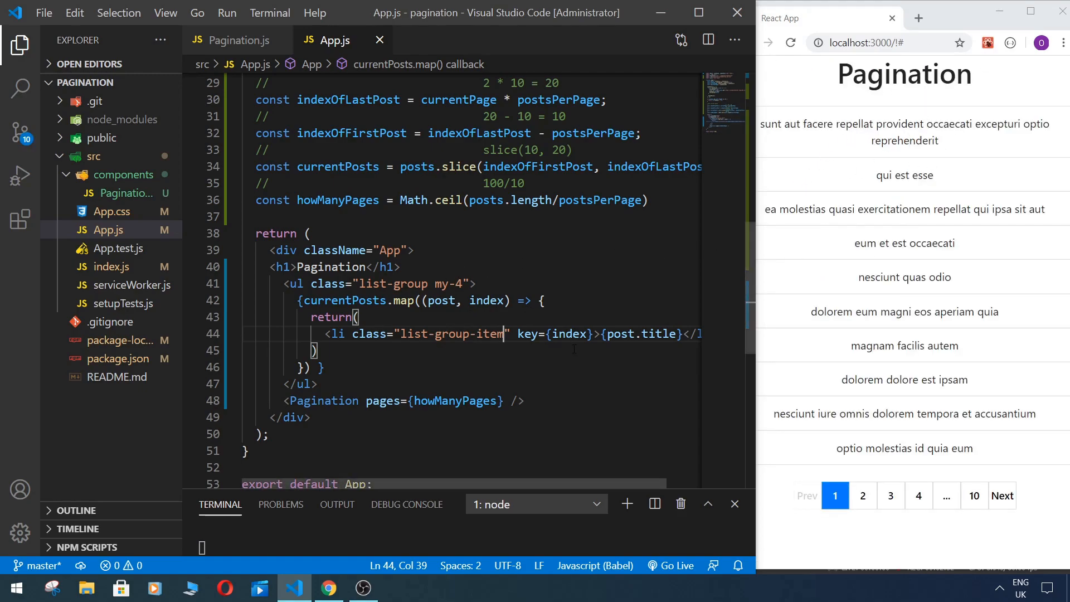
{"action": "left_click", "coordinate": [861, 495]}
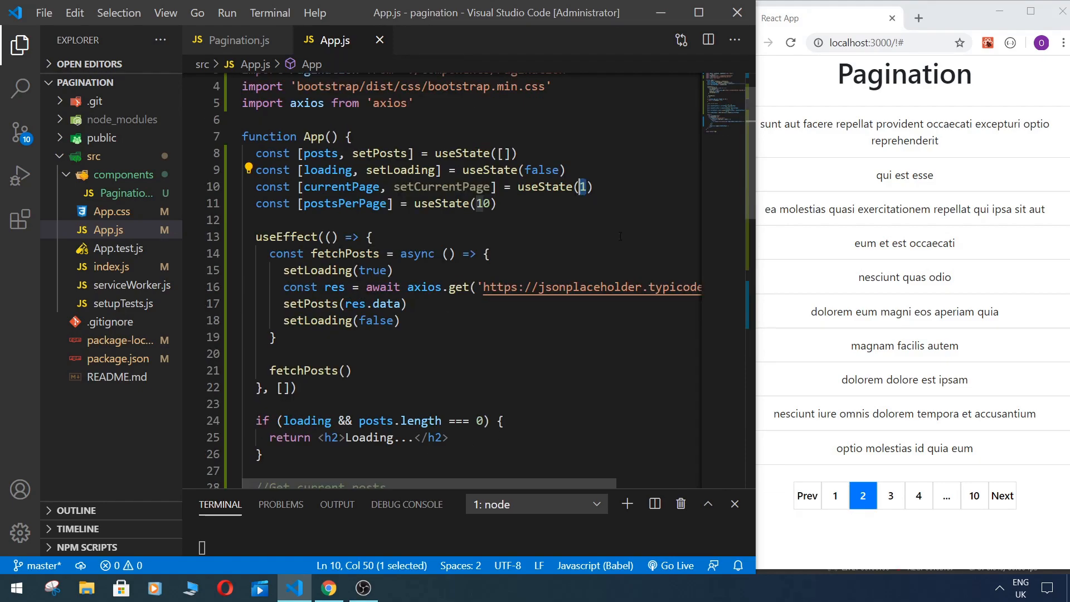
Step: Test page 2 in the browser, then add setCurrentPage={setCurrentPage} to the <Pagination> tag
{"action": "left_click", "coordinate": [834, 494]}
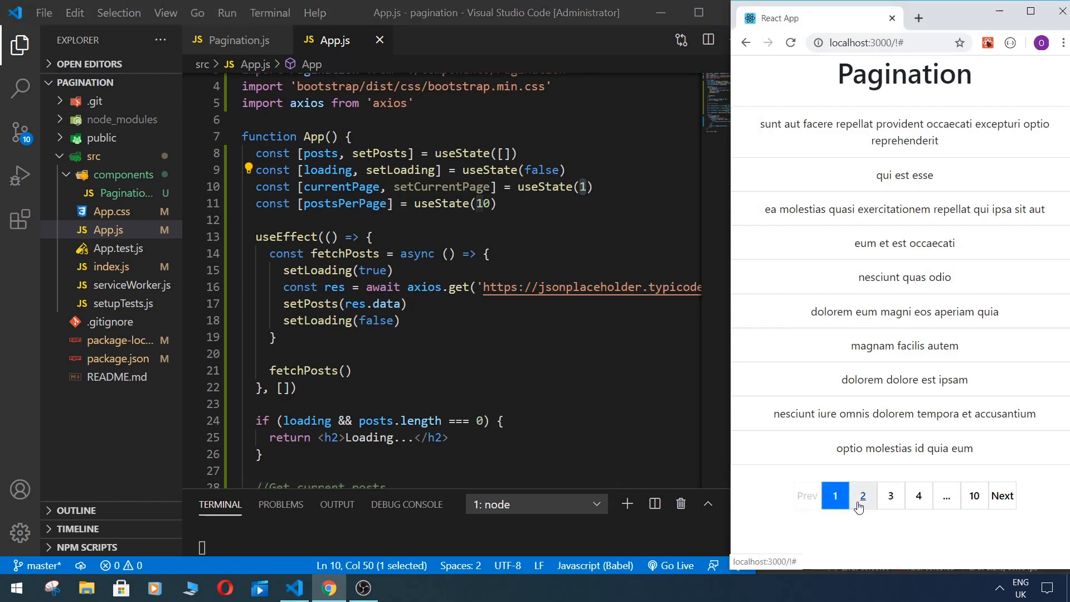
{"action": "left_click", "coordinate": [861, 495]}
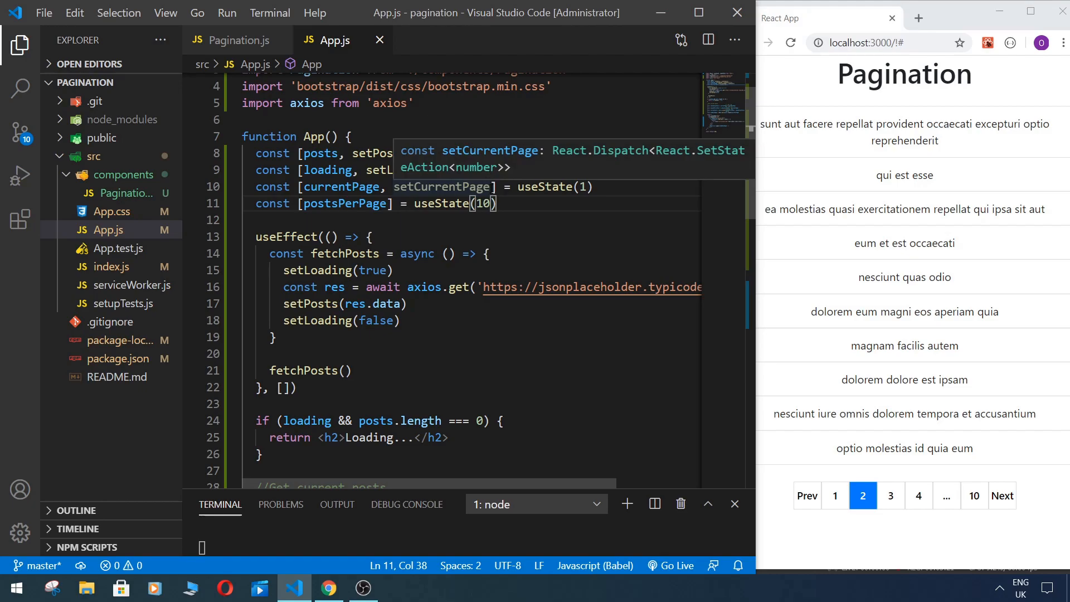
{"action": "double_click", "coordinate": [443, 186]}
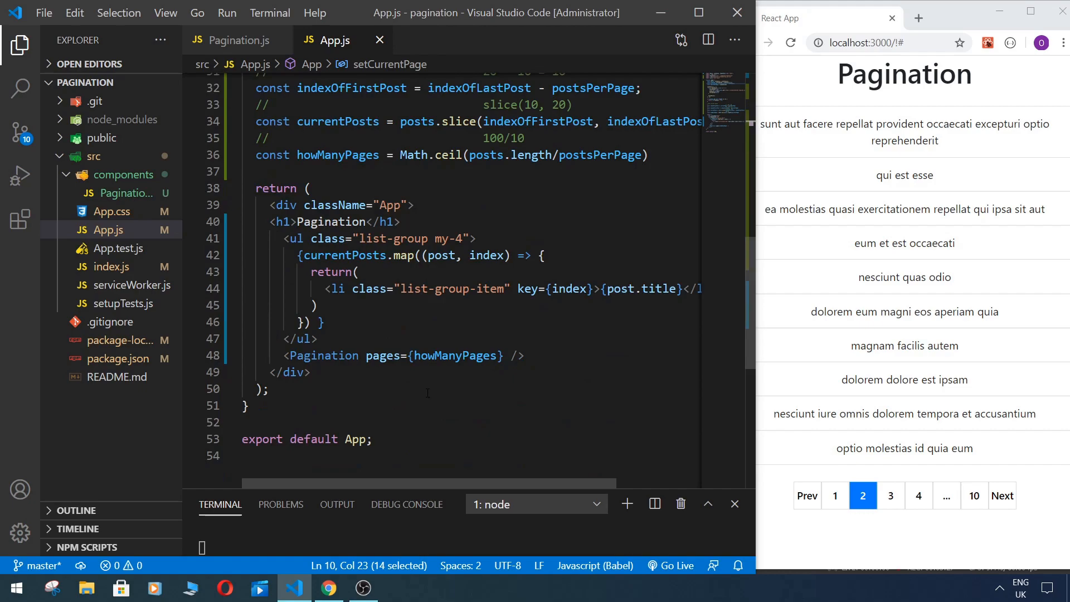
{"action": "left_click", "coordinate": [613, 354]}
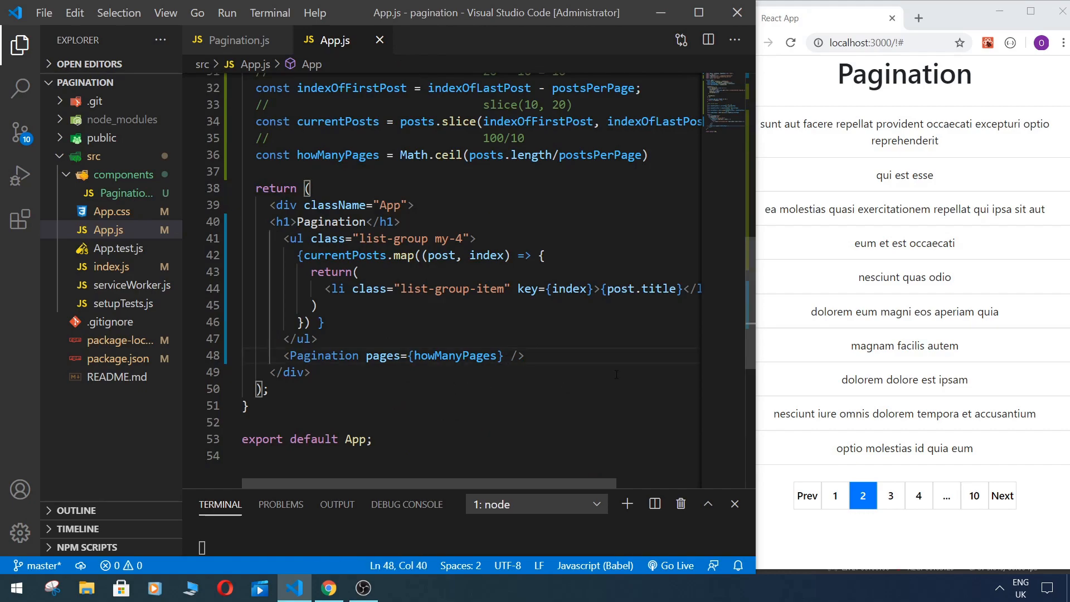
{"action": "type", "text": "setCurrentPage={"}
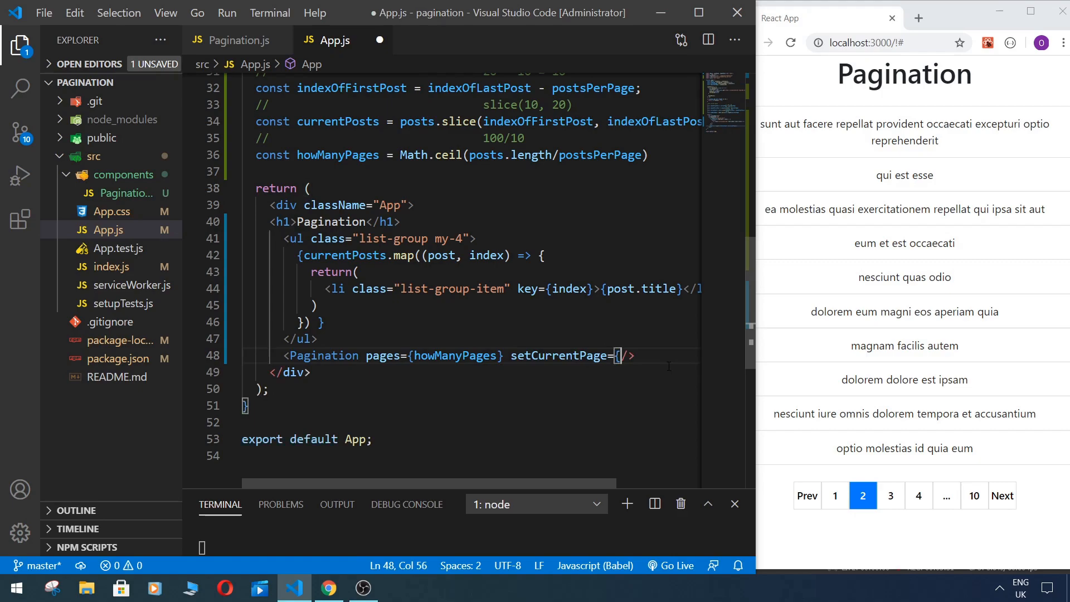
{"action": "type", "text": "setCurrentPage"}
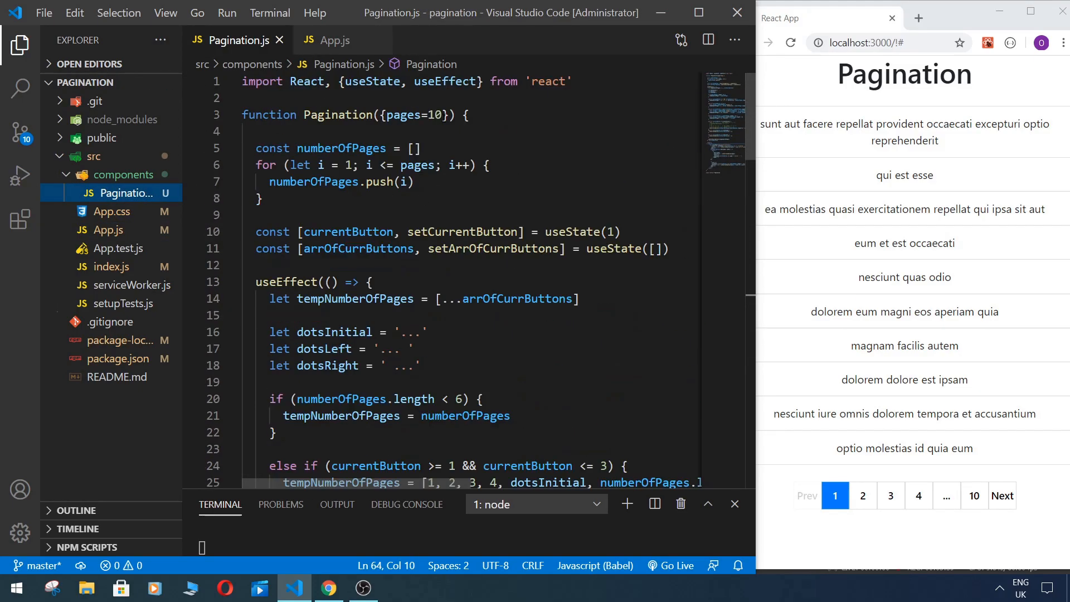
Step: Accept setCurrentPage in Pagination's props and call setCurrentPage(currentButton) at the end of useEffect
{"action": "type", "text": ", setCurrentPage"}
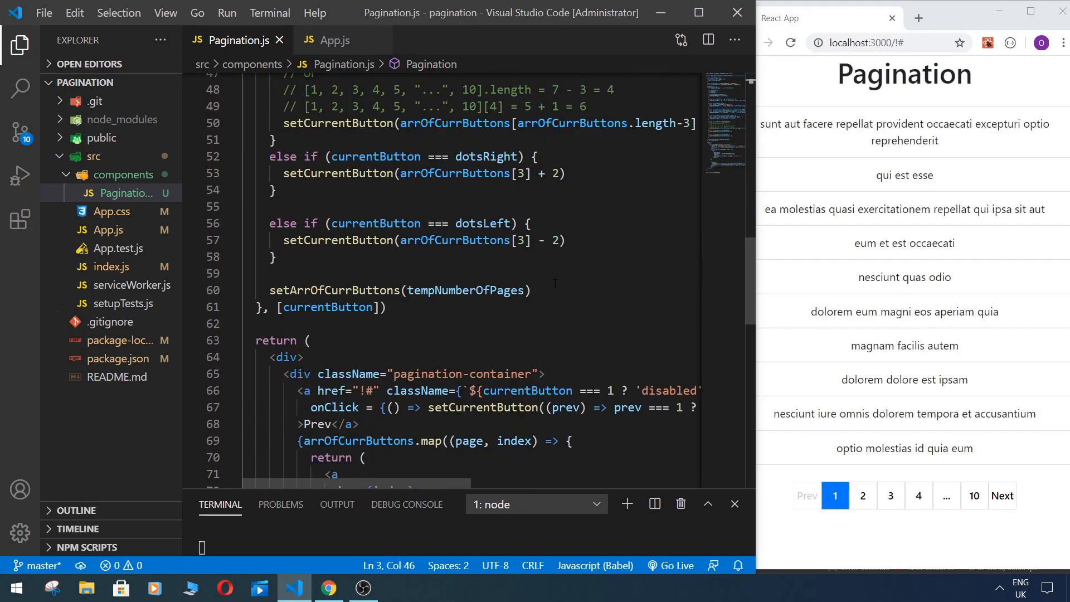
{"action": "left_click", "coordinate": [530, 290]}
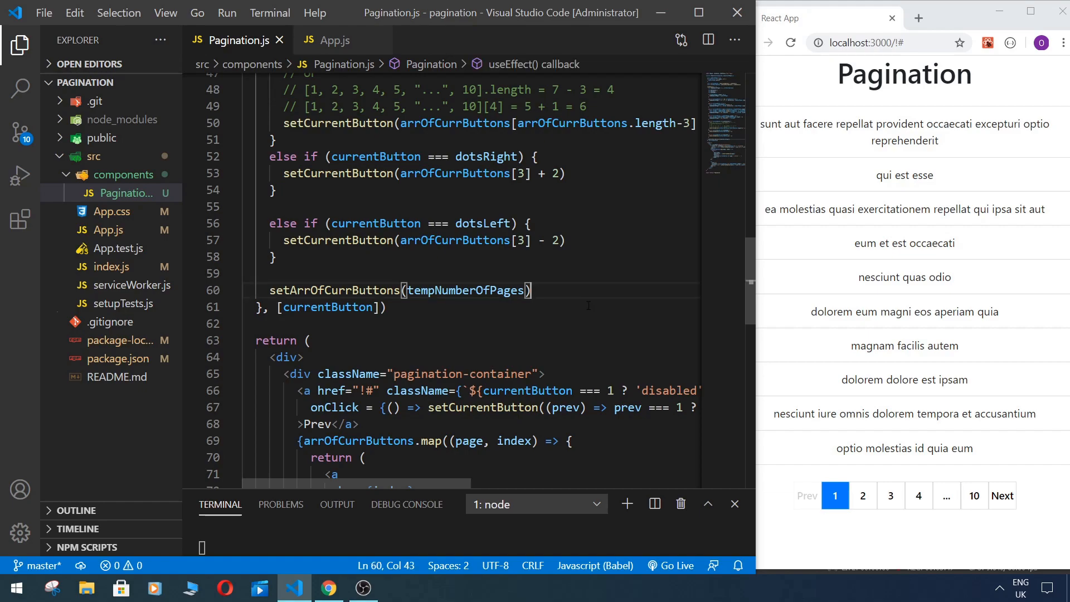
{"action": "type", "text": "setCurrentPage"}
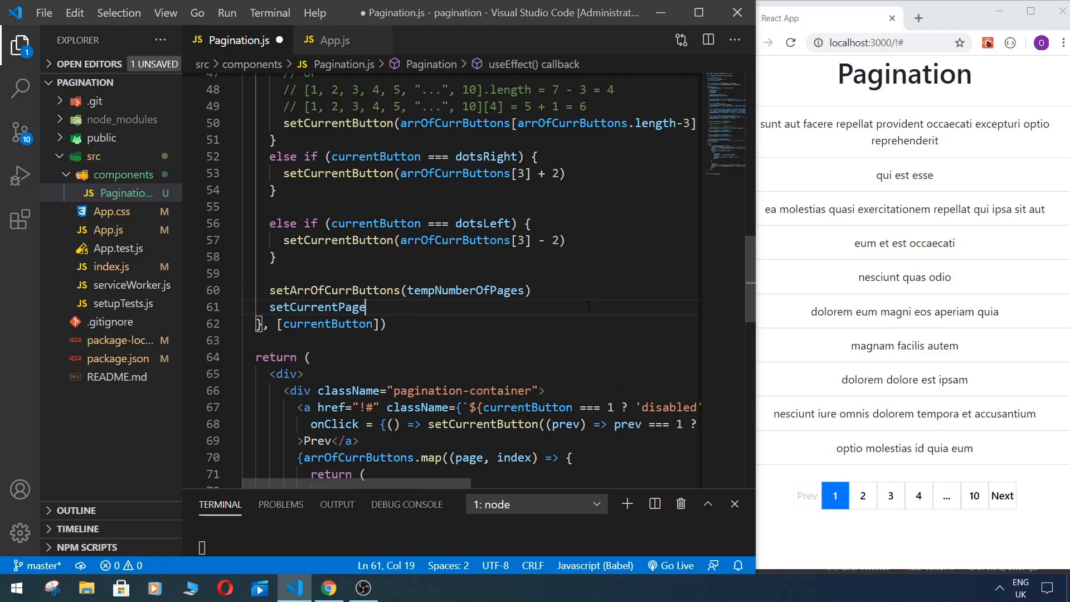
{"action": "type", "text": "()"}
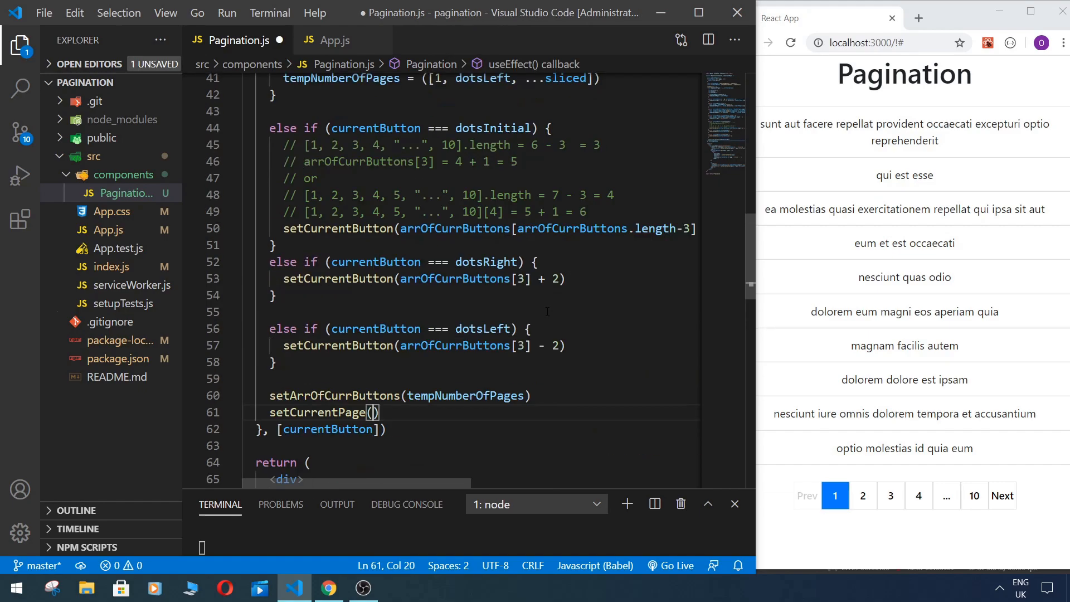
{"action": "scroll", "scroll_direction": "up", "scroll_amount": 3}
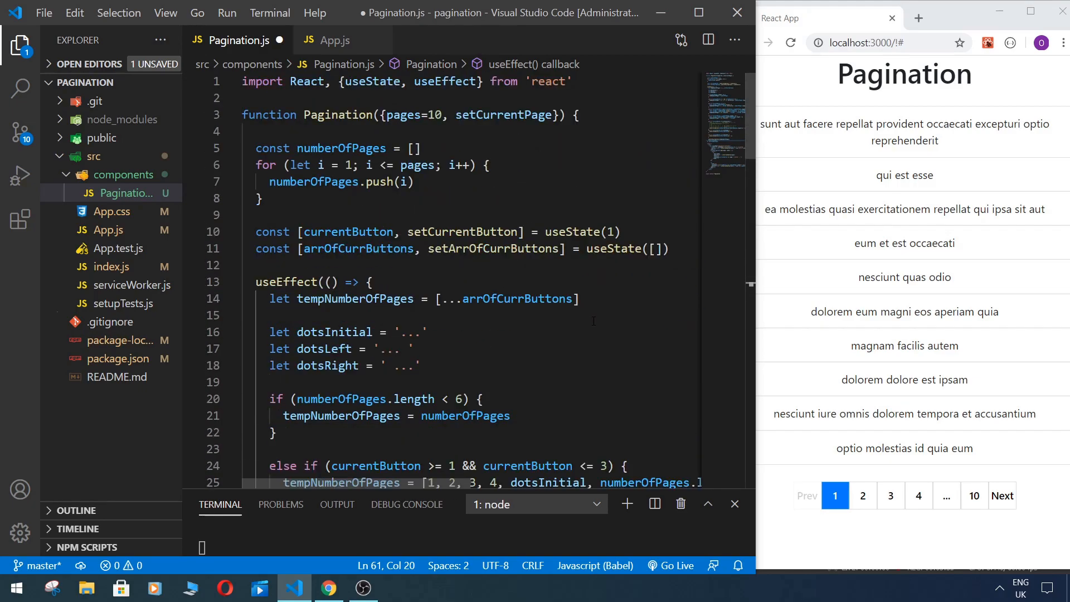
{"action": "double_click", "coordinate": [365, 232]}
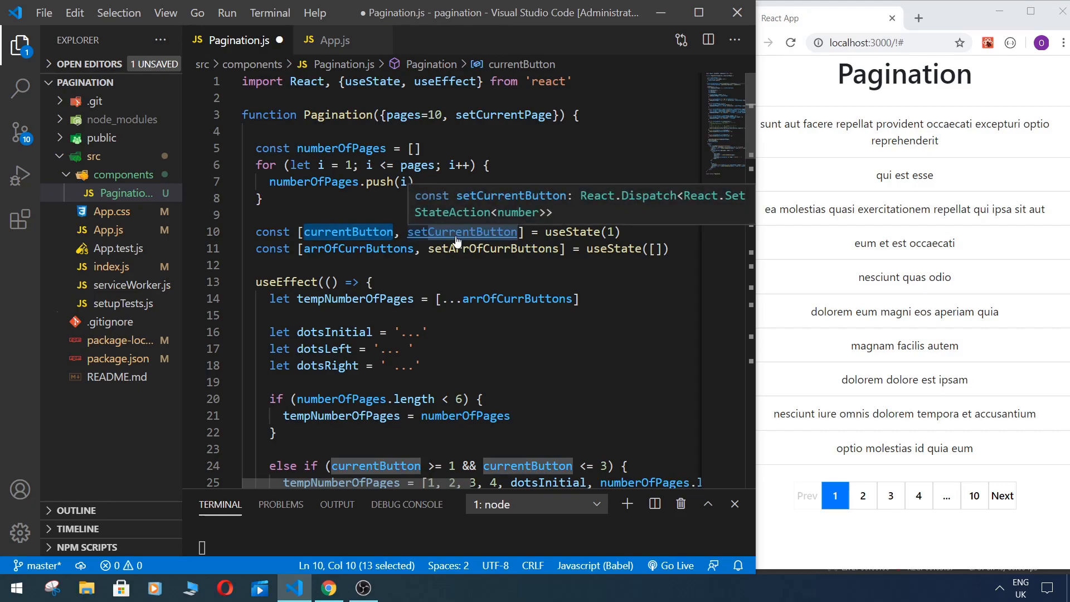
{"action": "scroll", "scroll_direction": "down", "scroll_amount": 3}
{"action": "type", "text": "setCurrentPage(currentButton)"}
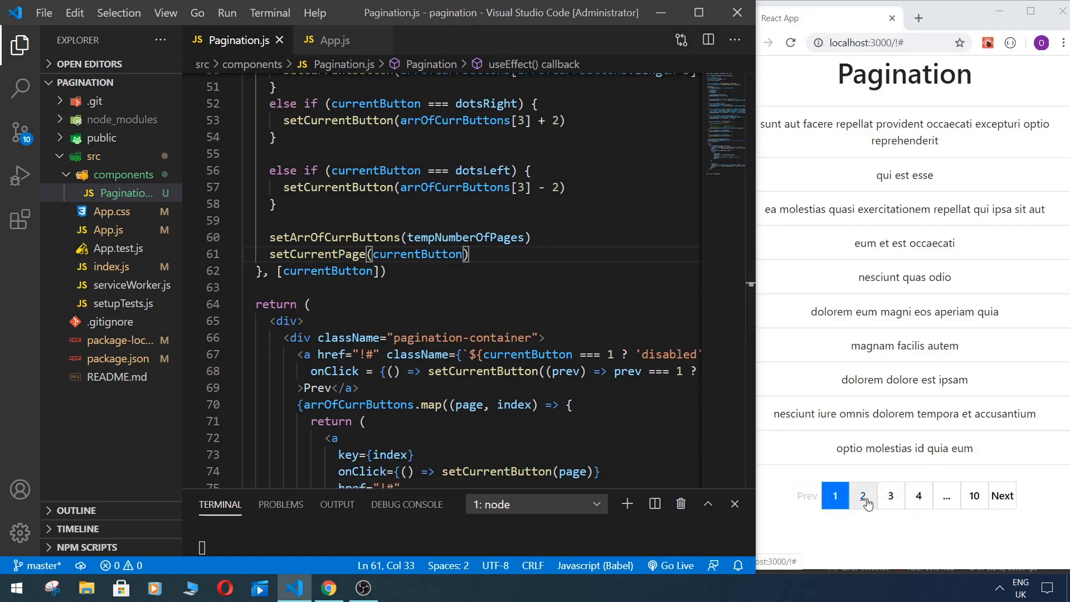
Step: Test the page buttons, change postsPerPage useState(10) to 5, and check page 2 with five posts
{"action": "left_click", "coordinate": [889, 495]}
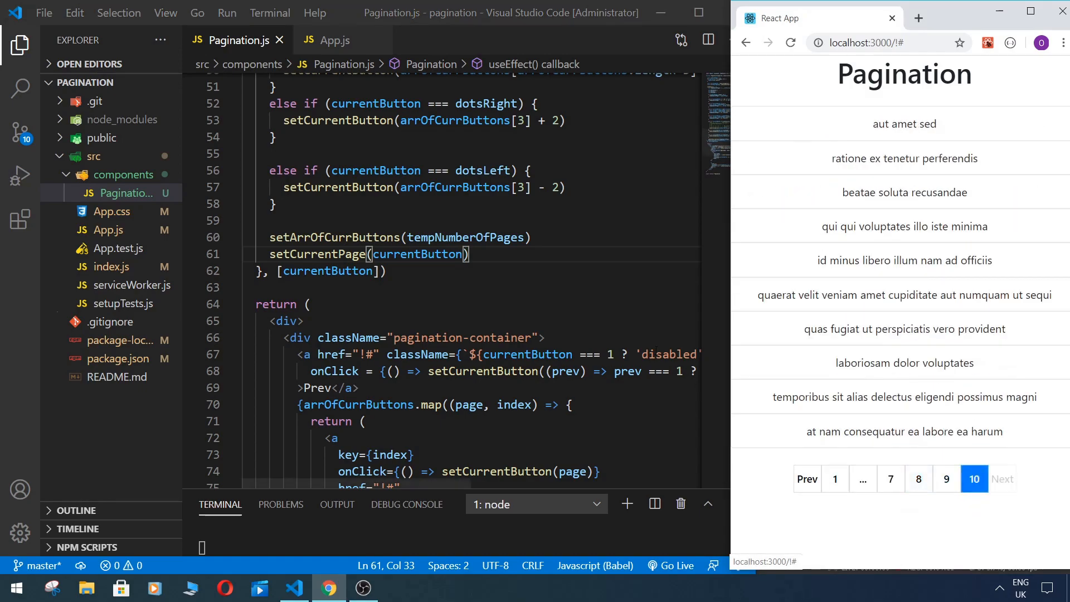
{"action": "left_click", "coordinate": [333, 41]}
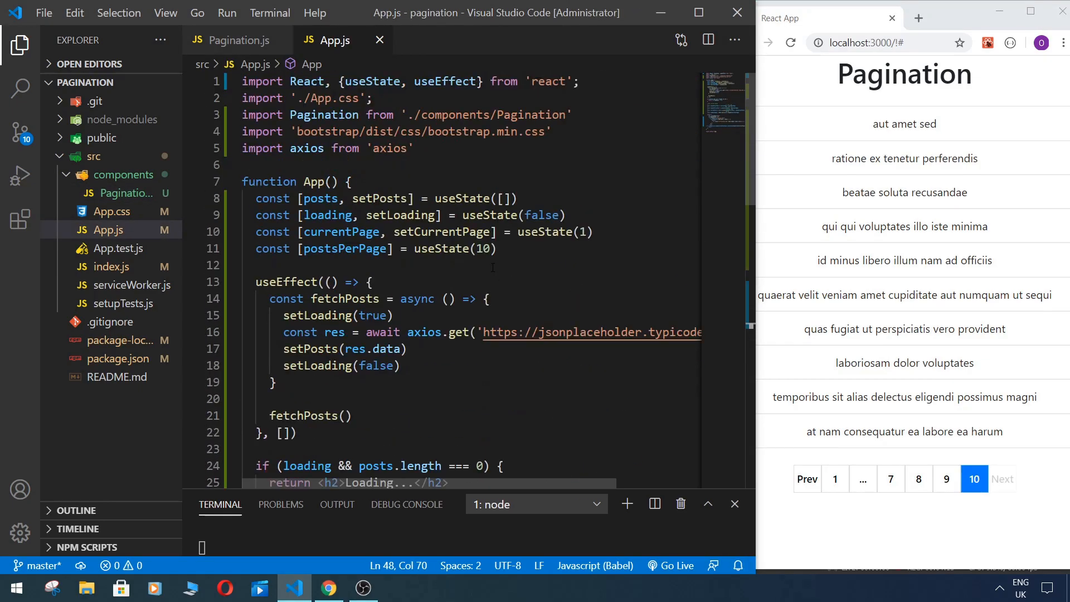
{"action": "double_click", "coordinate": [483, 248]}
{"action": "type", "text": "5"}
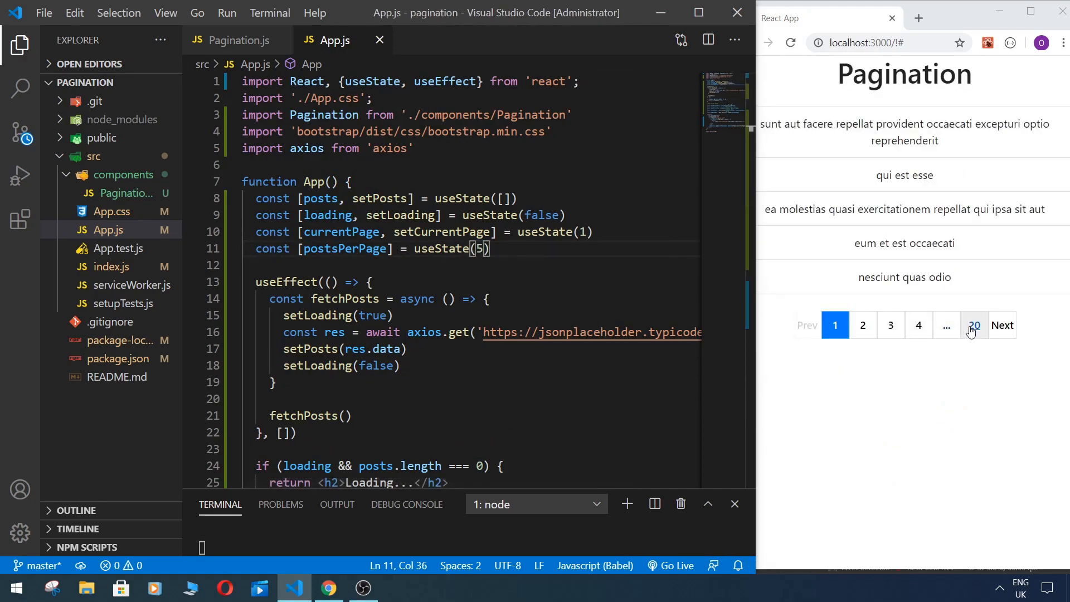
{"action": "left_click", "coordinate": [861, 307]}
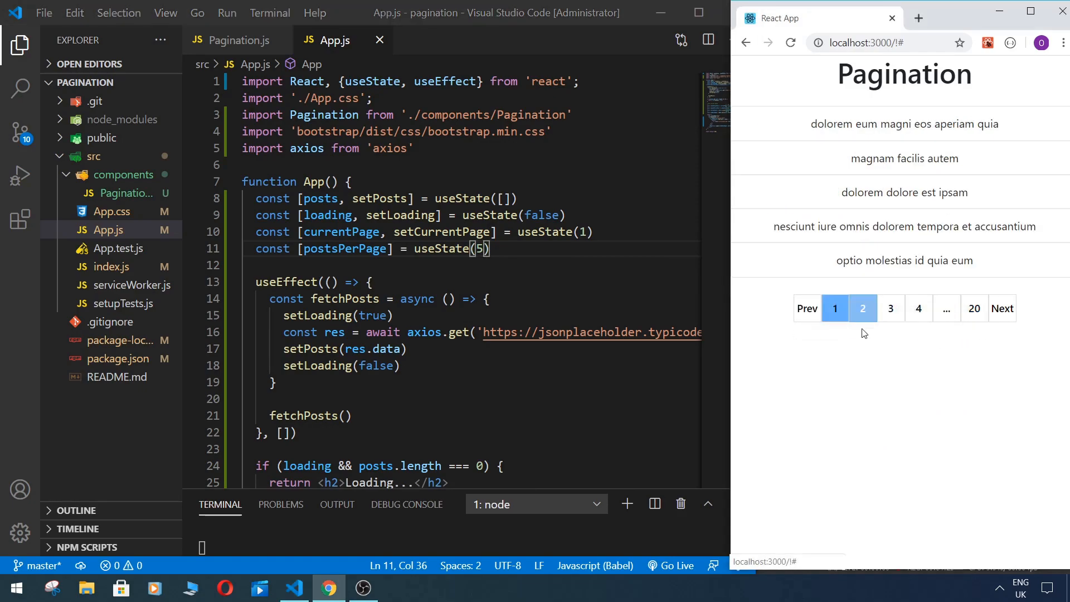